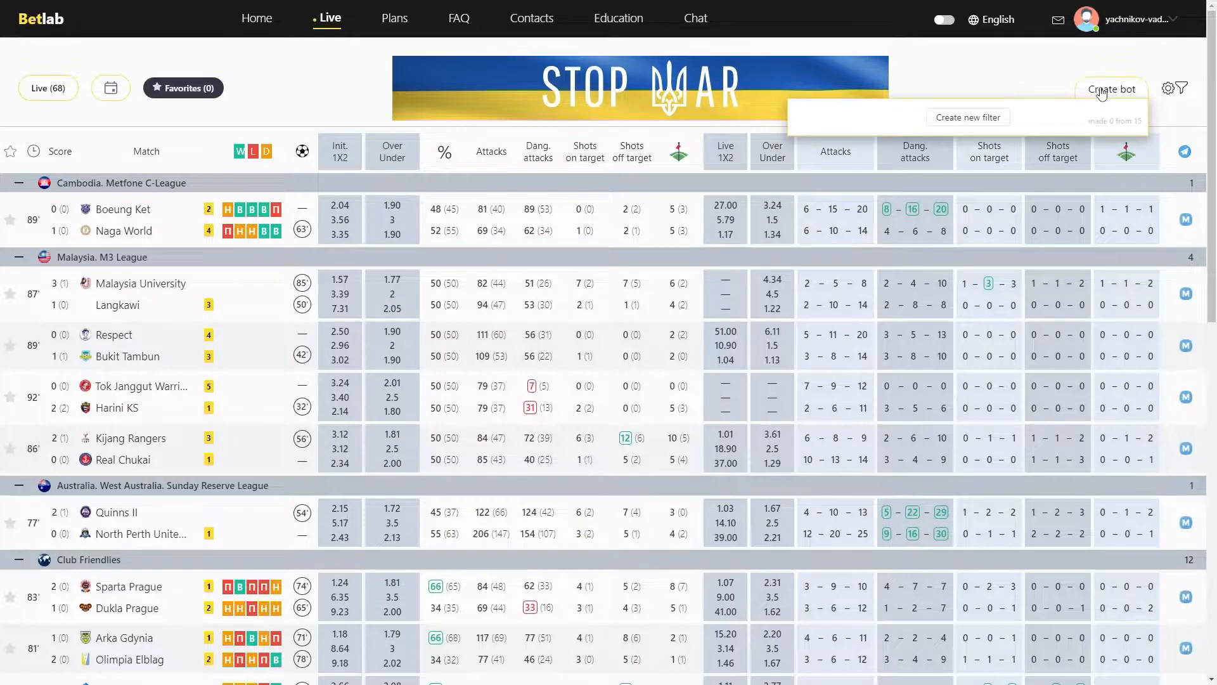
{"action": "mouse_move", "coordinate": [968, 117]}
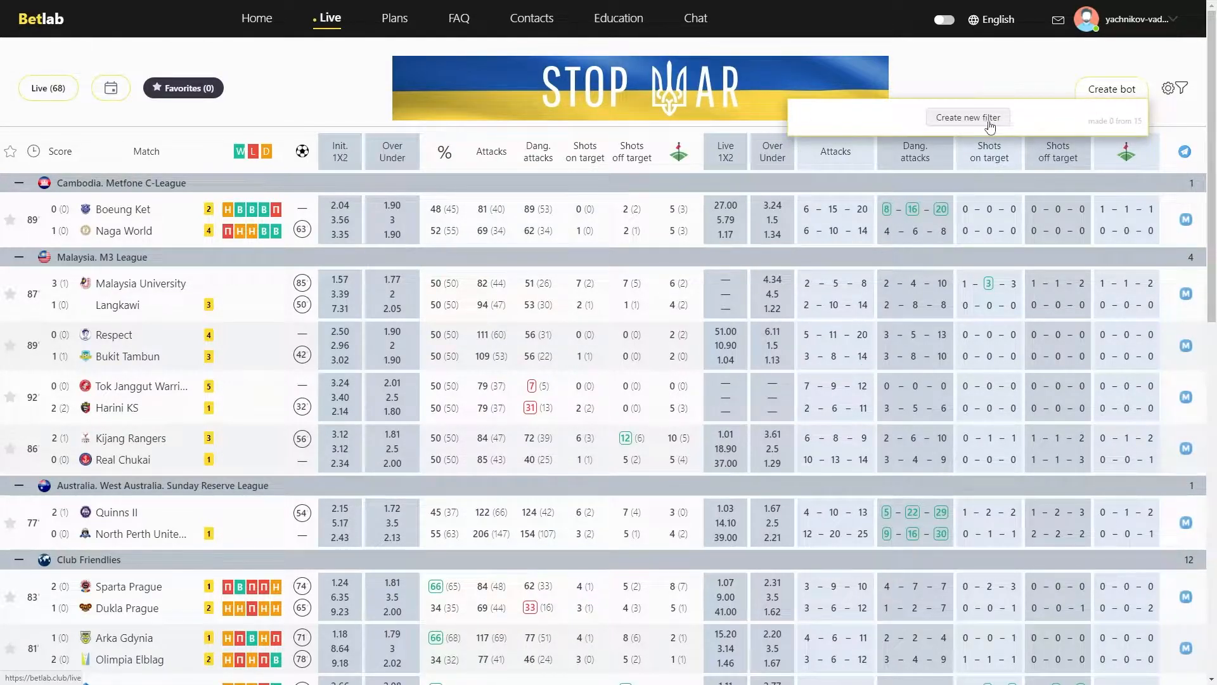
Start a new match filter, close the Filter dialog, and reopen the filter menu
{"action": "left_click", "coordinate": [967, 117]}
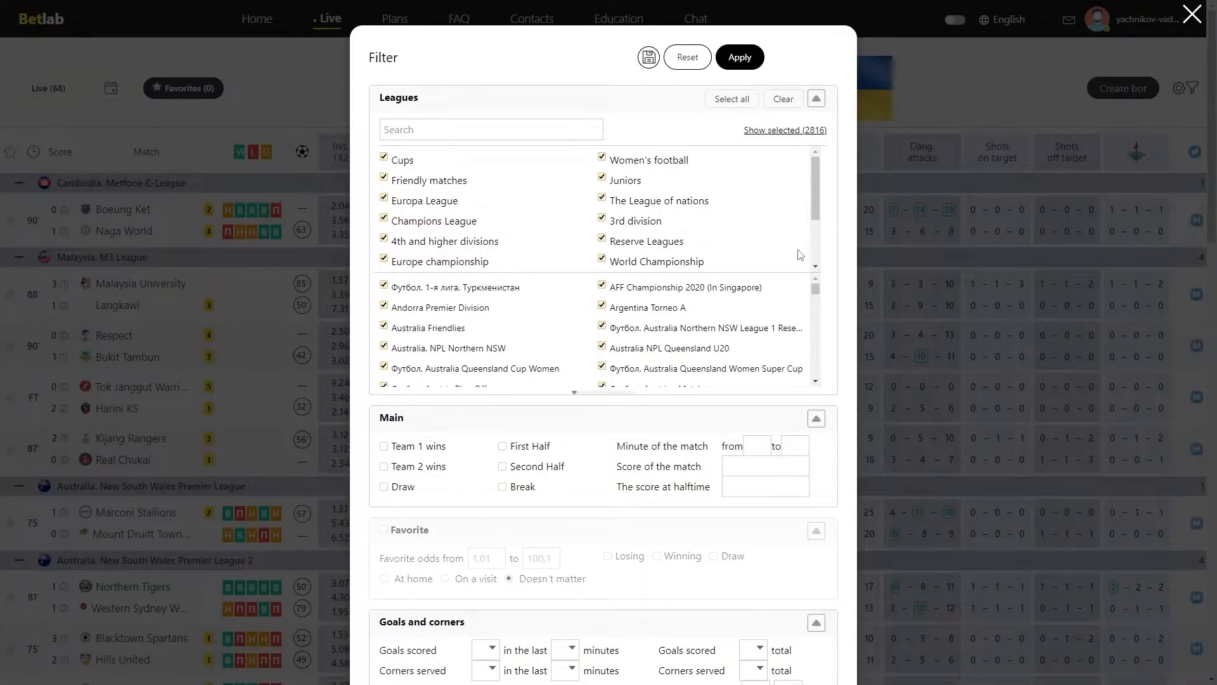
{"action": "mouse_move", "coordinate": [696, 191]}
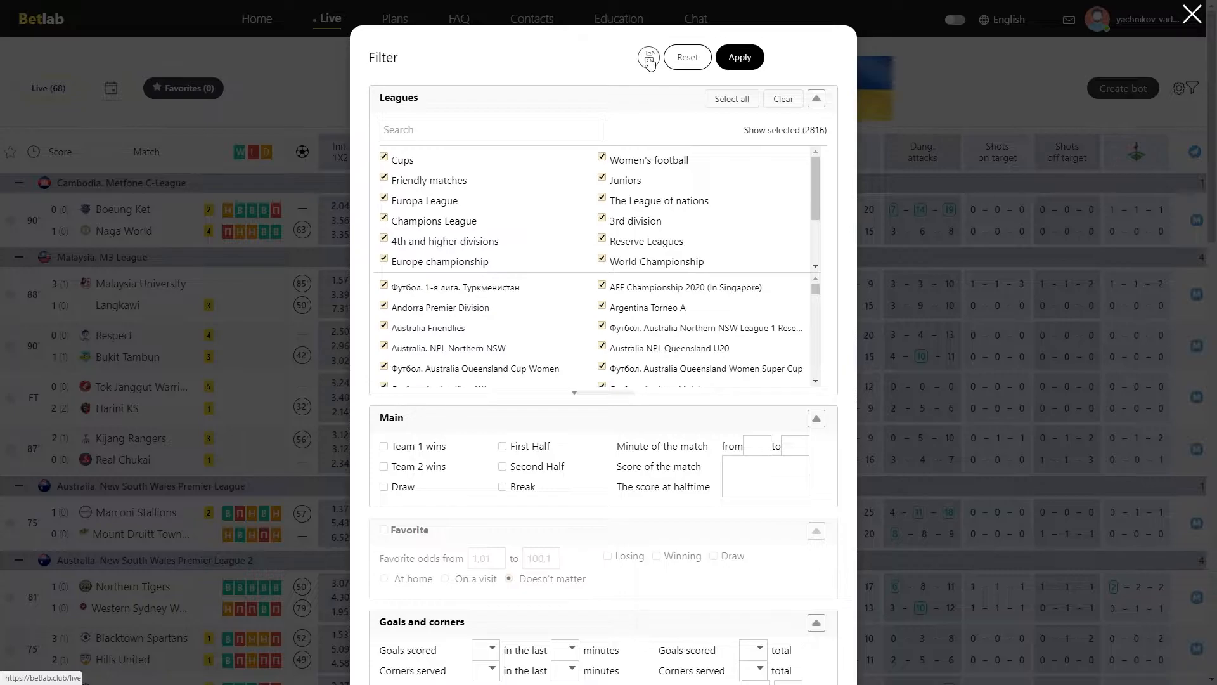
{"action": "left_click", "coordinate": [648, 57]}
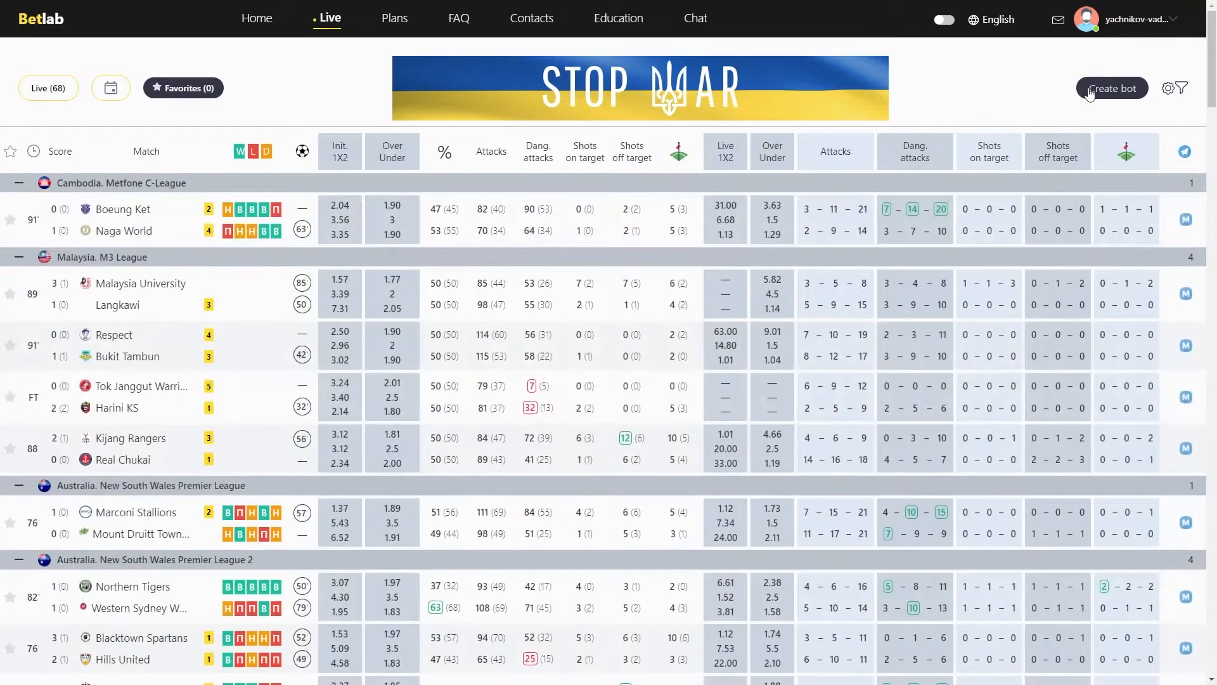
{"action": "left_click", "coordinate": [1180, 88]}
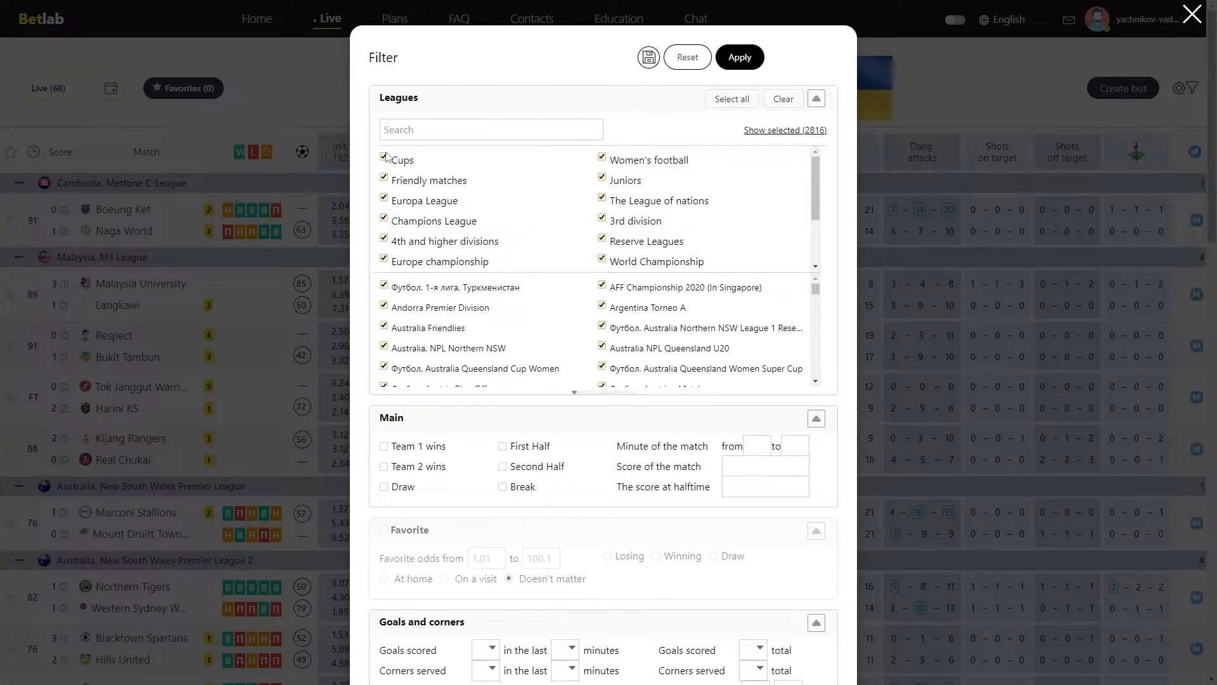
{"action": "left_click", "coordinate": [384, 159]}
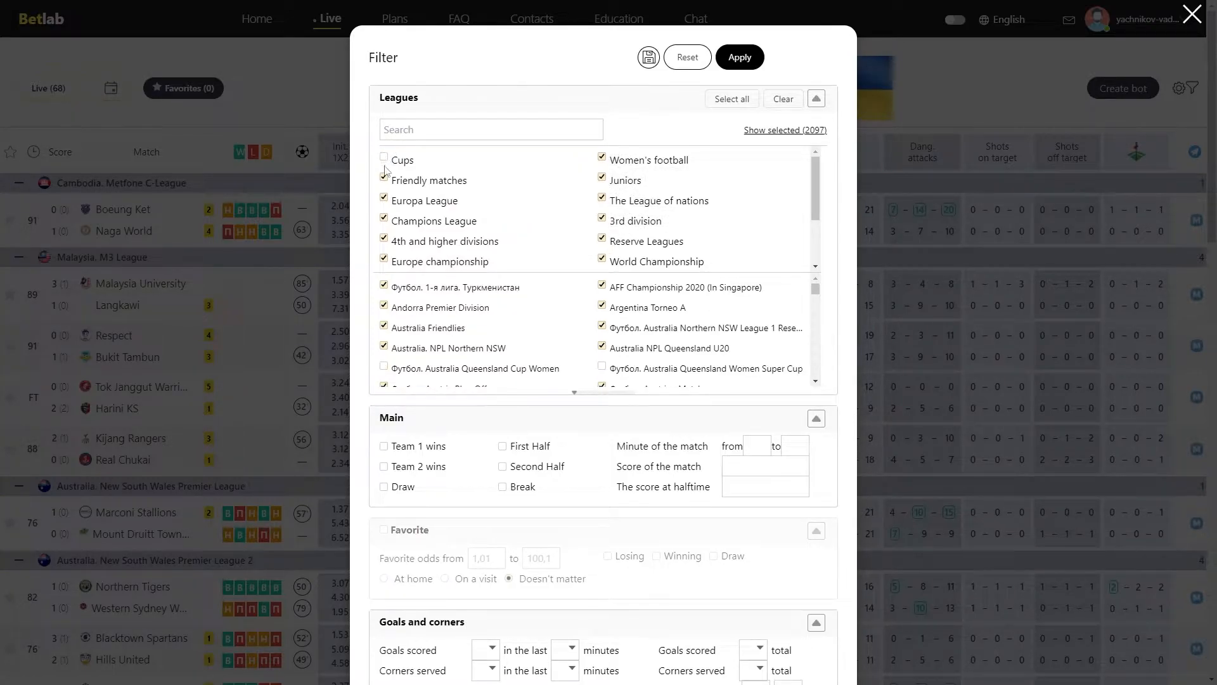
{"action": "mouse_move", "coordinate": [602, 160]}
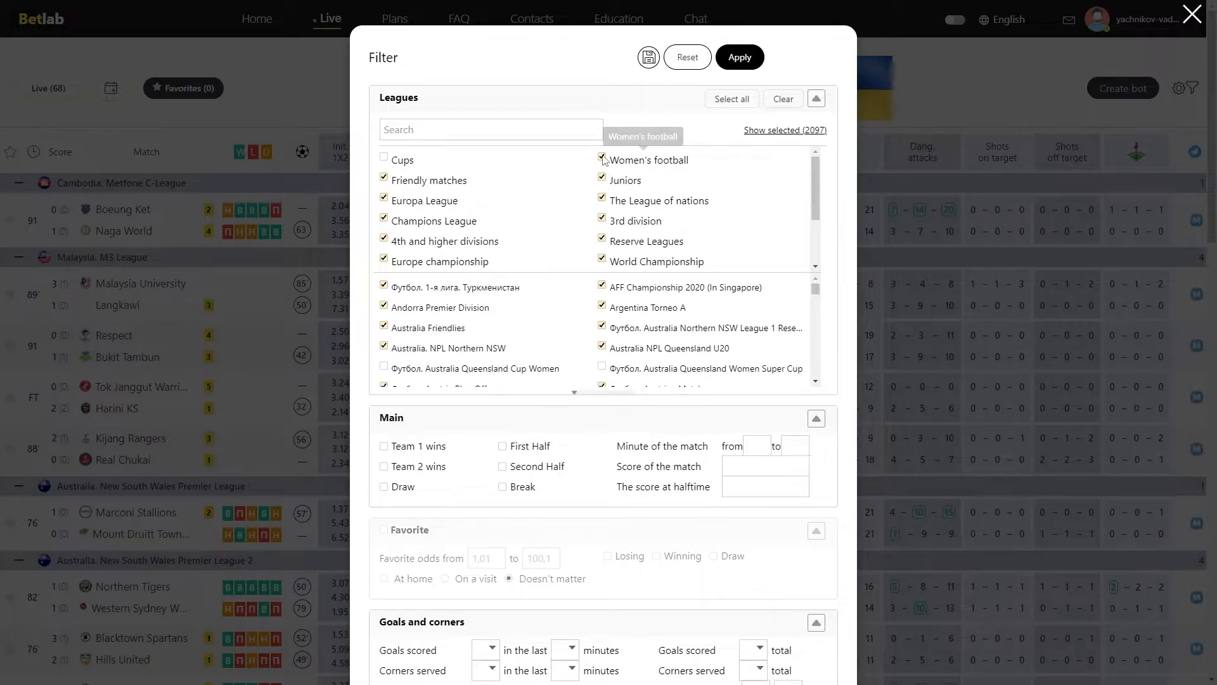
{"action": "left_click", "coordinate": [602, 160]}
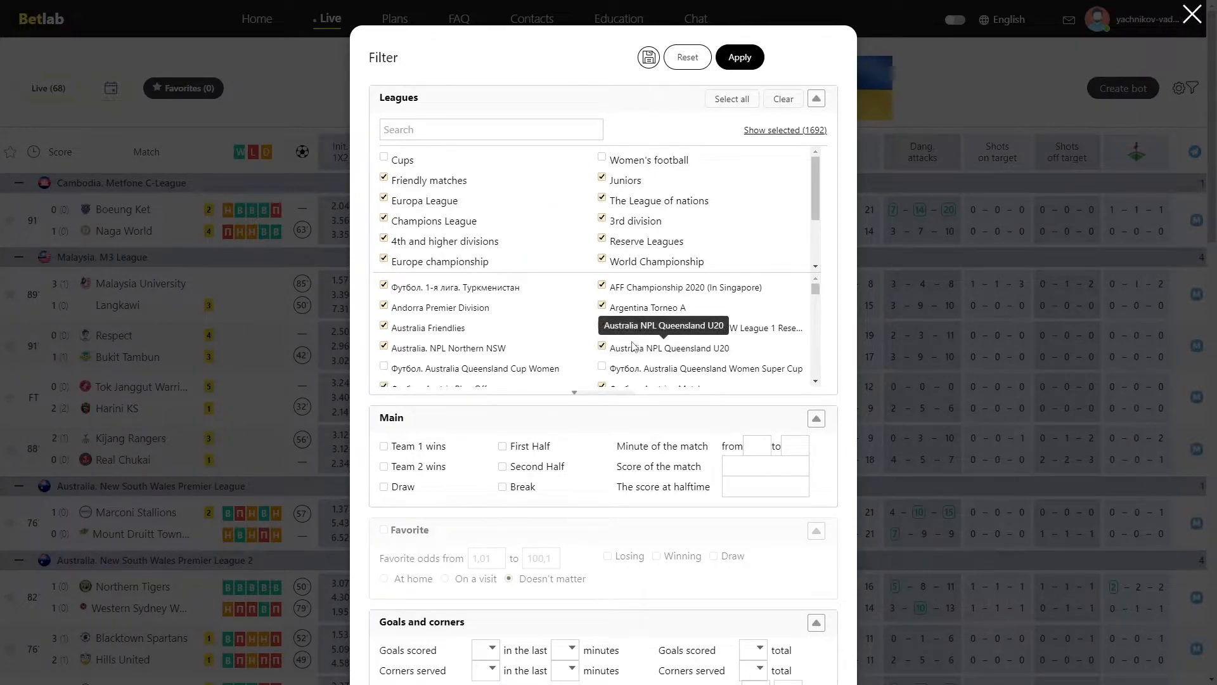
{"action": "scroll", "scroll_direction": "down", "scroll_amount": 3}
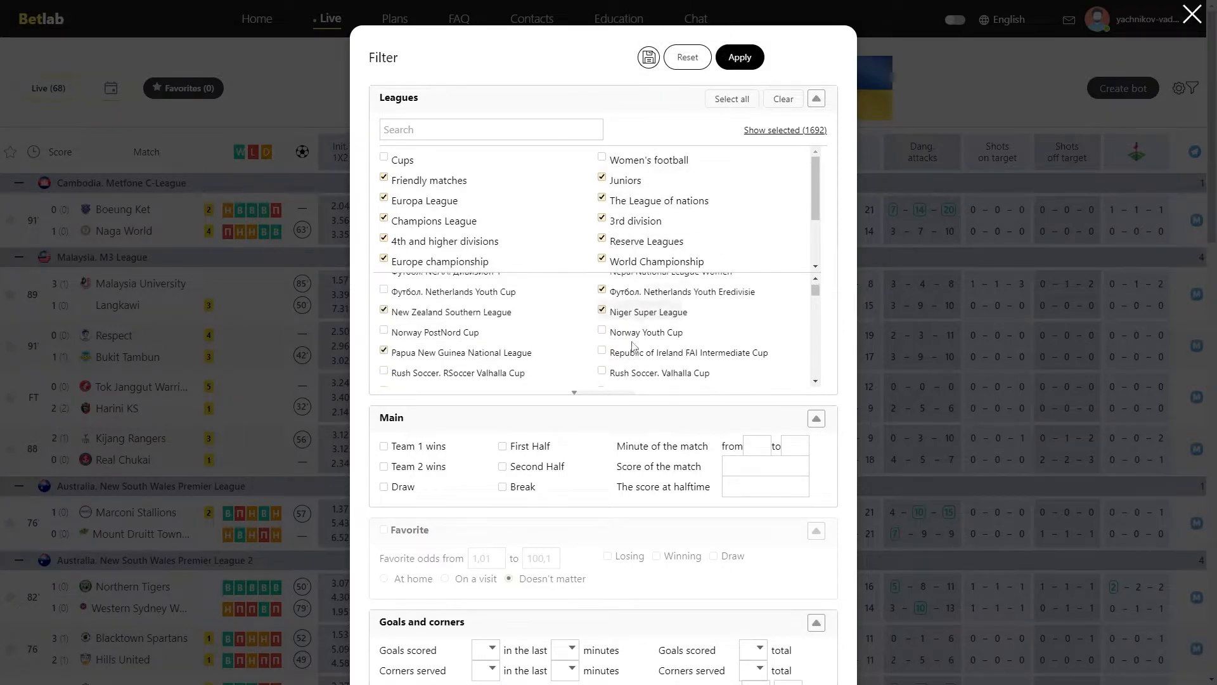
{"action": "scroll", "scroll_direction": "down", "scroll_amount": 3}
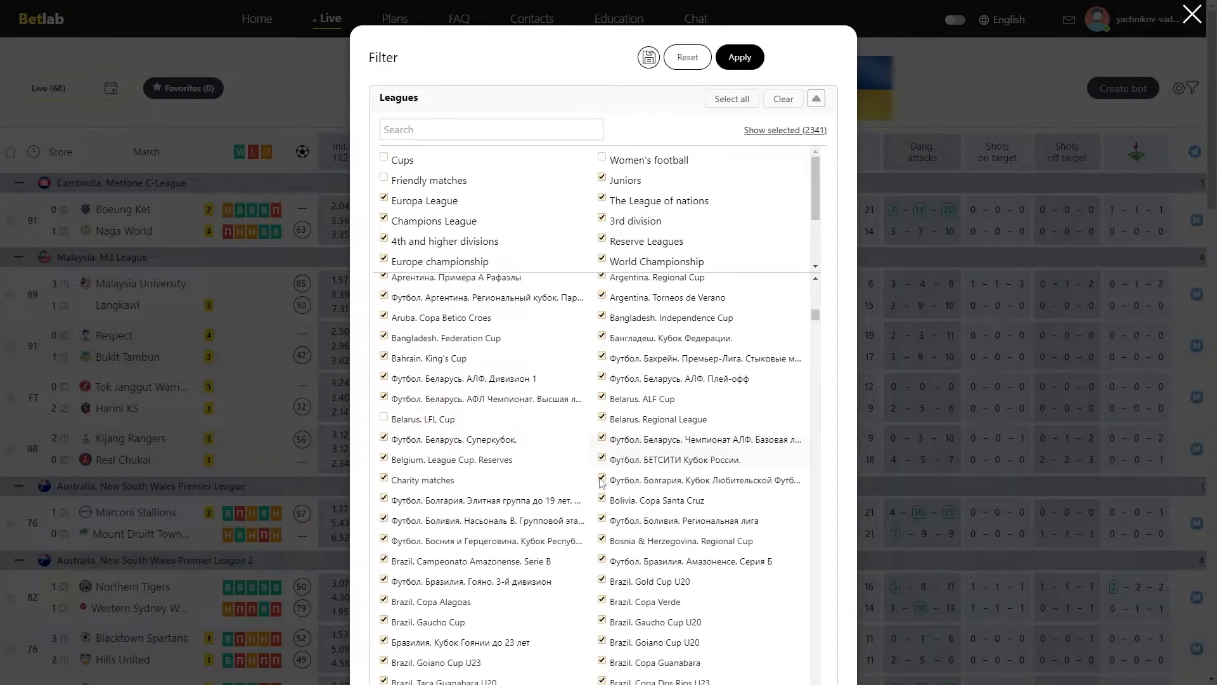
{"action": "left_click", "coordinate": [602, 480]}
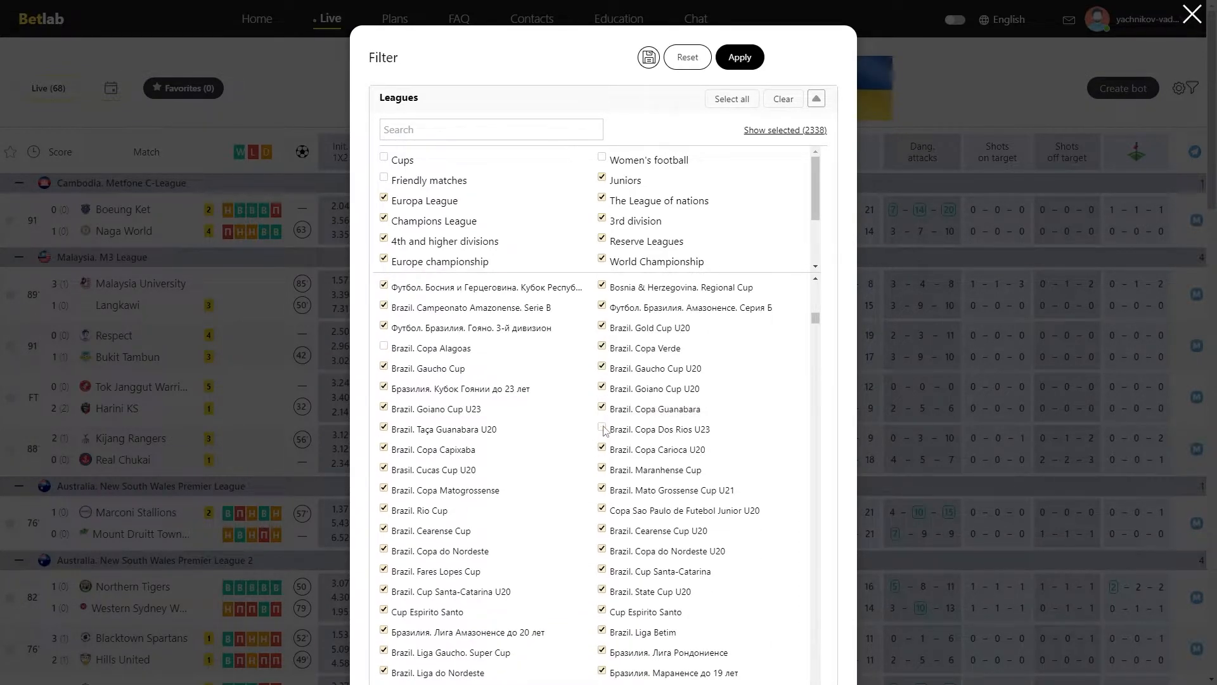
{"action": "left_click", "coordinate": [602, 429]}
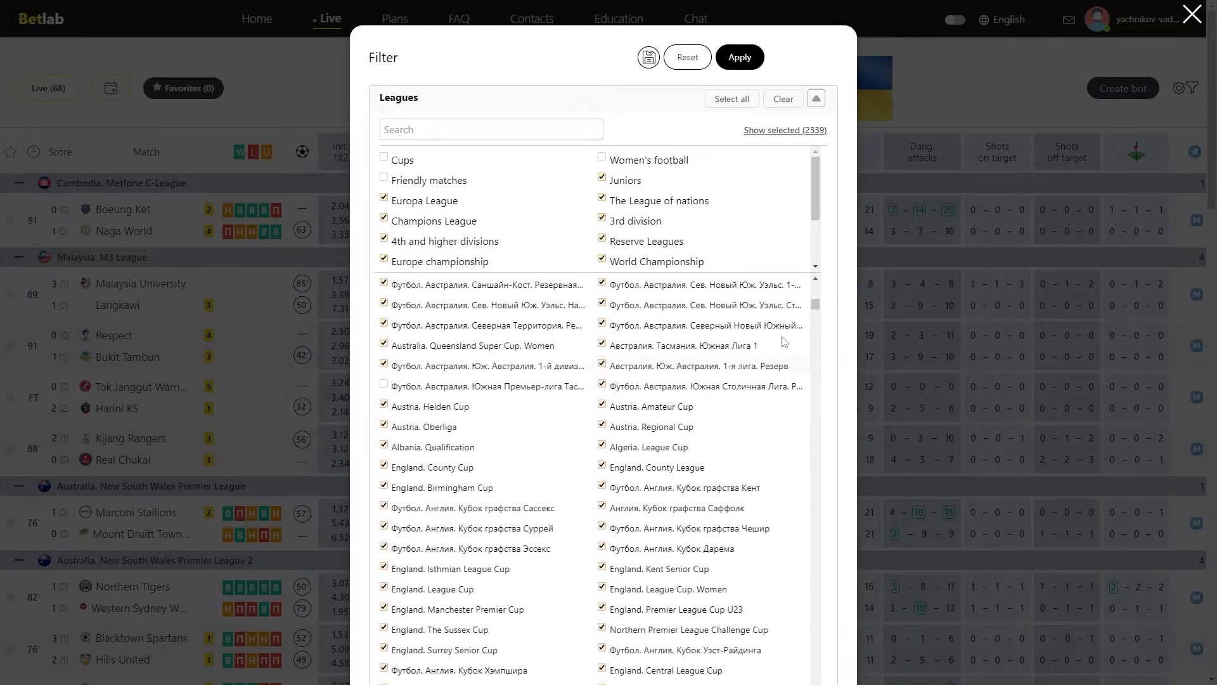
{"action": "mouse_move", "coordinate": [750, 105]}
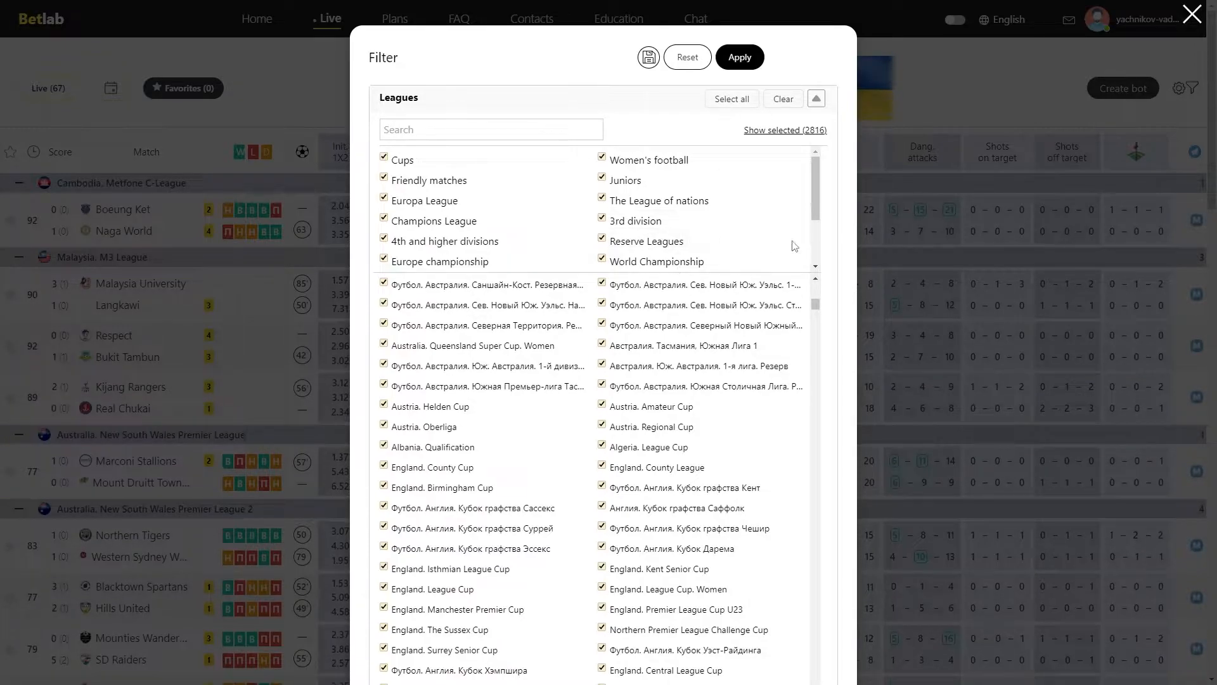
Clear all leagues, then toggle Team 1/Team 2 wins and First Half, leaving them unticked
{"action": "left_click", "coordinate": [782, 98]}
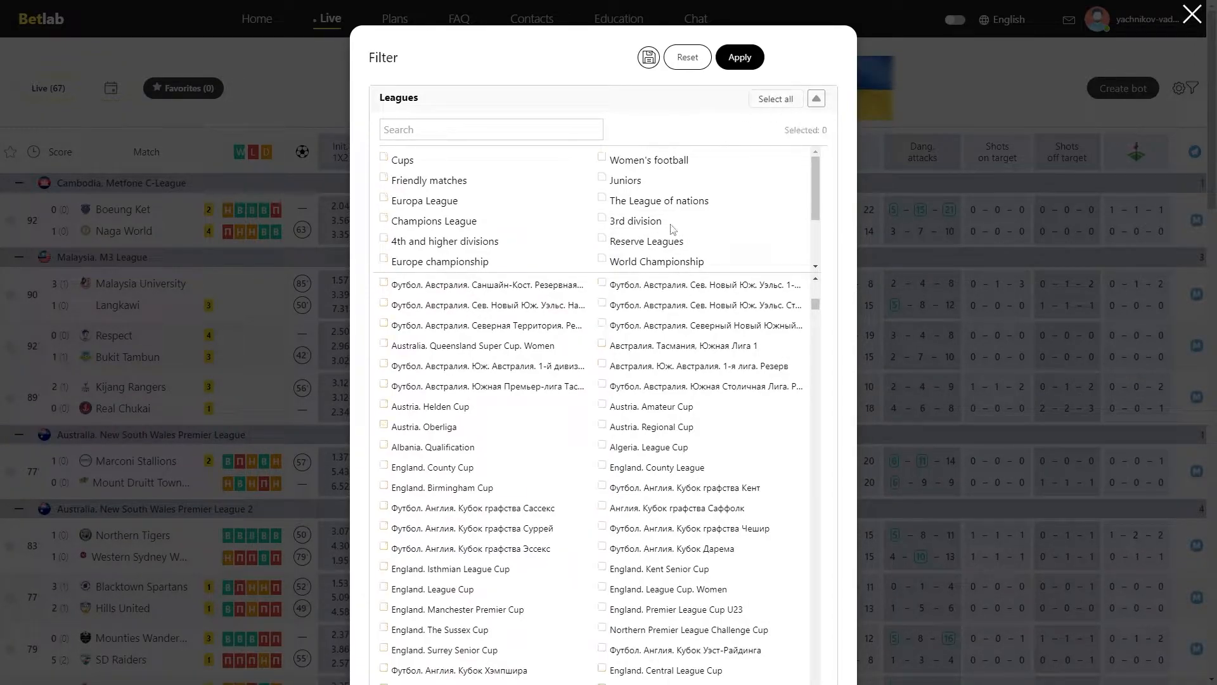
{"action": "scroll", "scroll_direction": "down", "scroll_amount": 3}
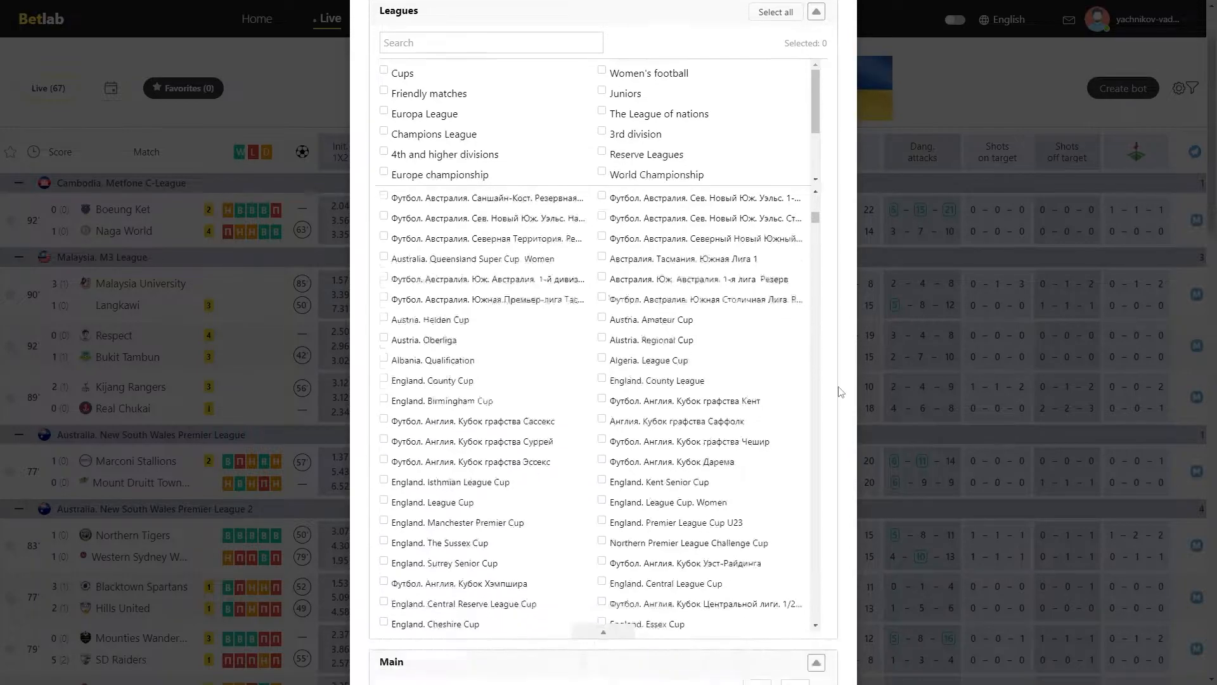
{"action": "scroll", "scroll_direction": "down", "scroll_amount": 3}
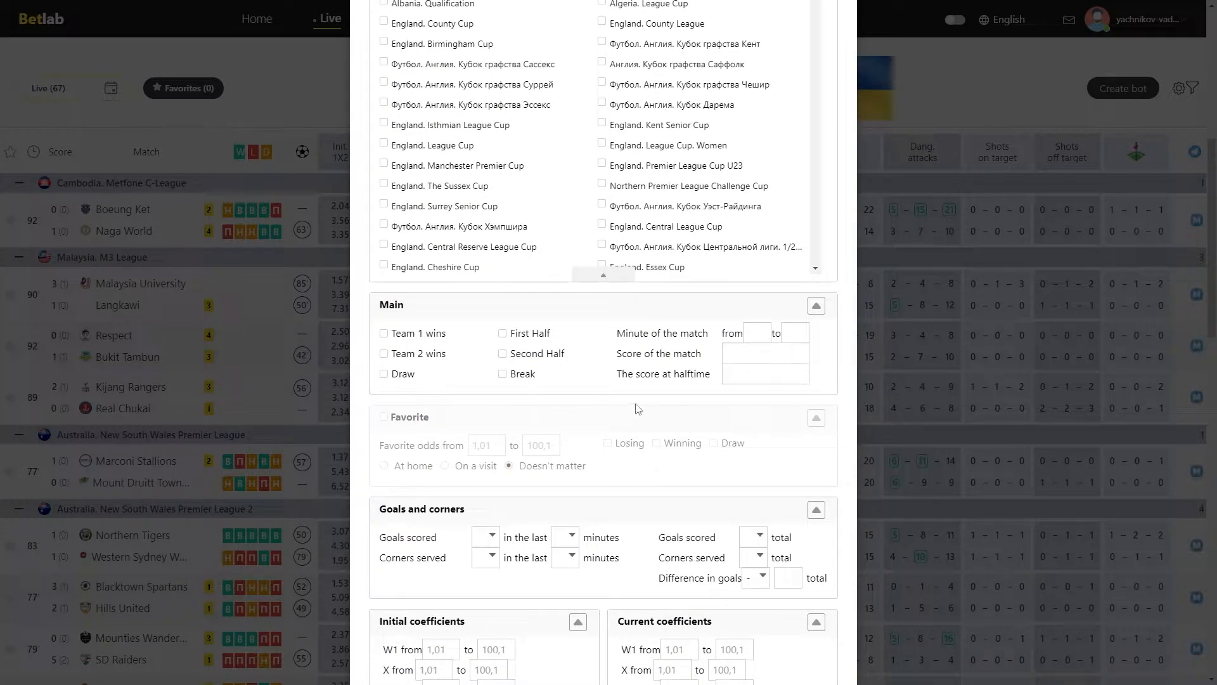
{"action": "left_click", "coordinate": [383, 353]}
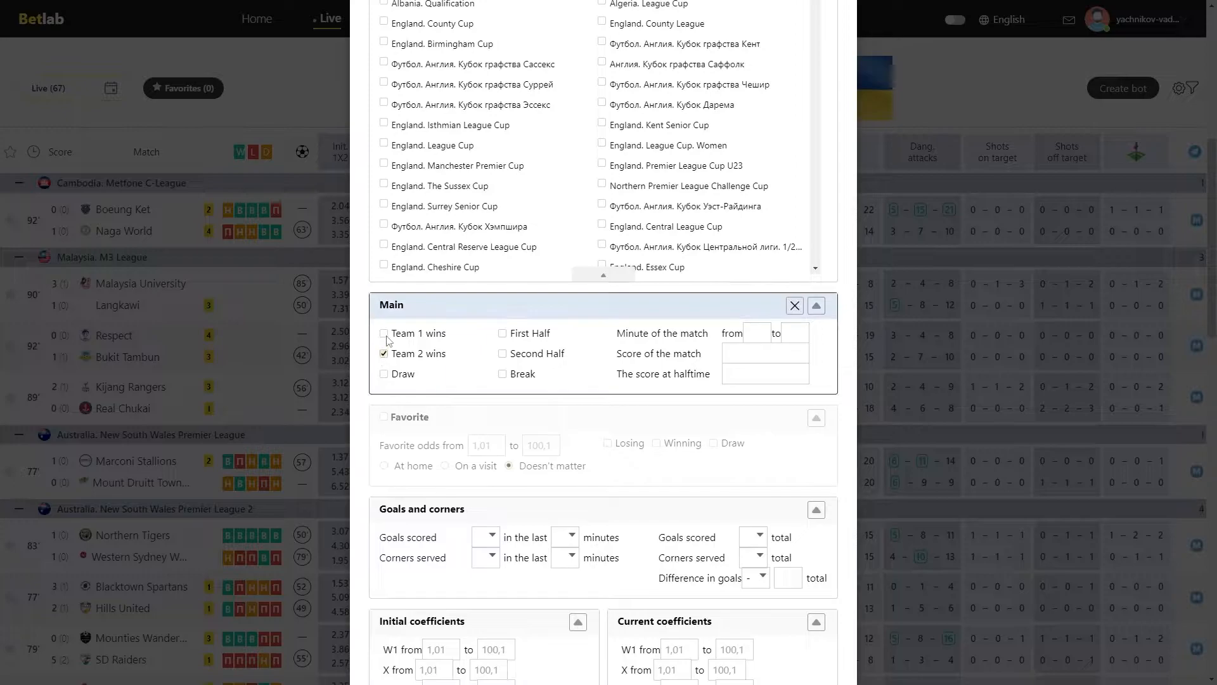
{"action": "left_click", "coordinate": [384, 332]}
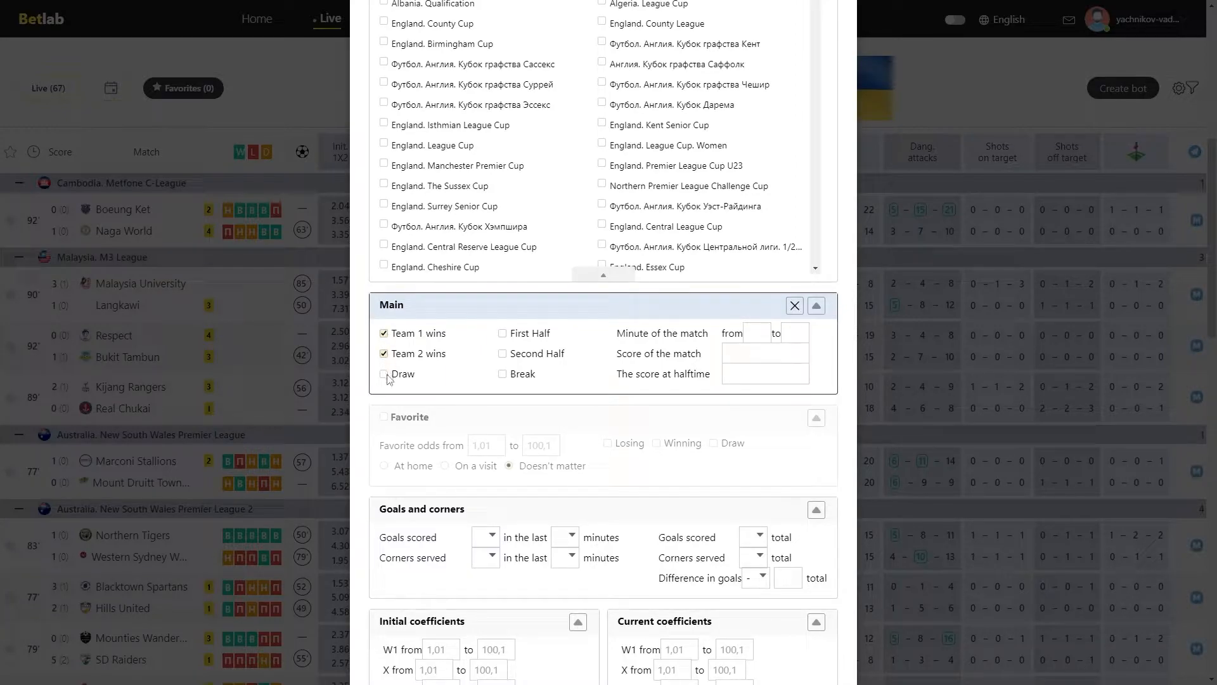
{"action": "left_click", "coordinate": [383, 333]}
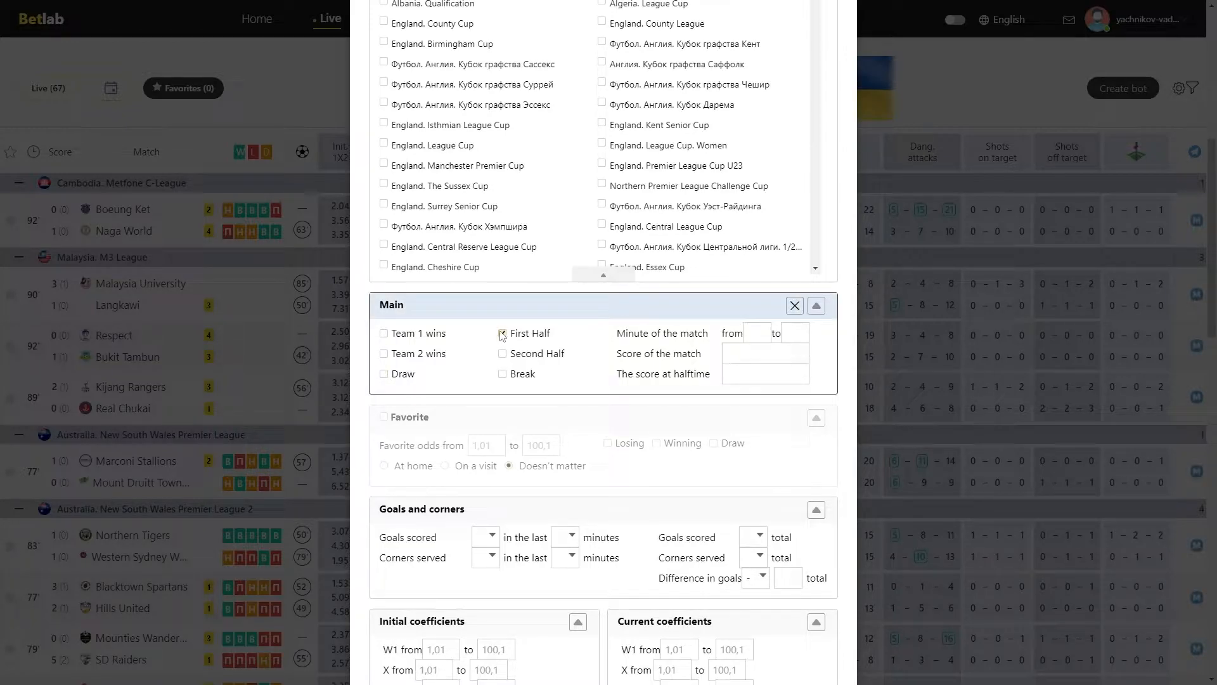
{"action": "left_click", "coordinate": [502, 332]}
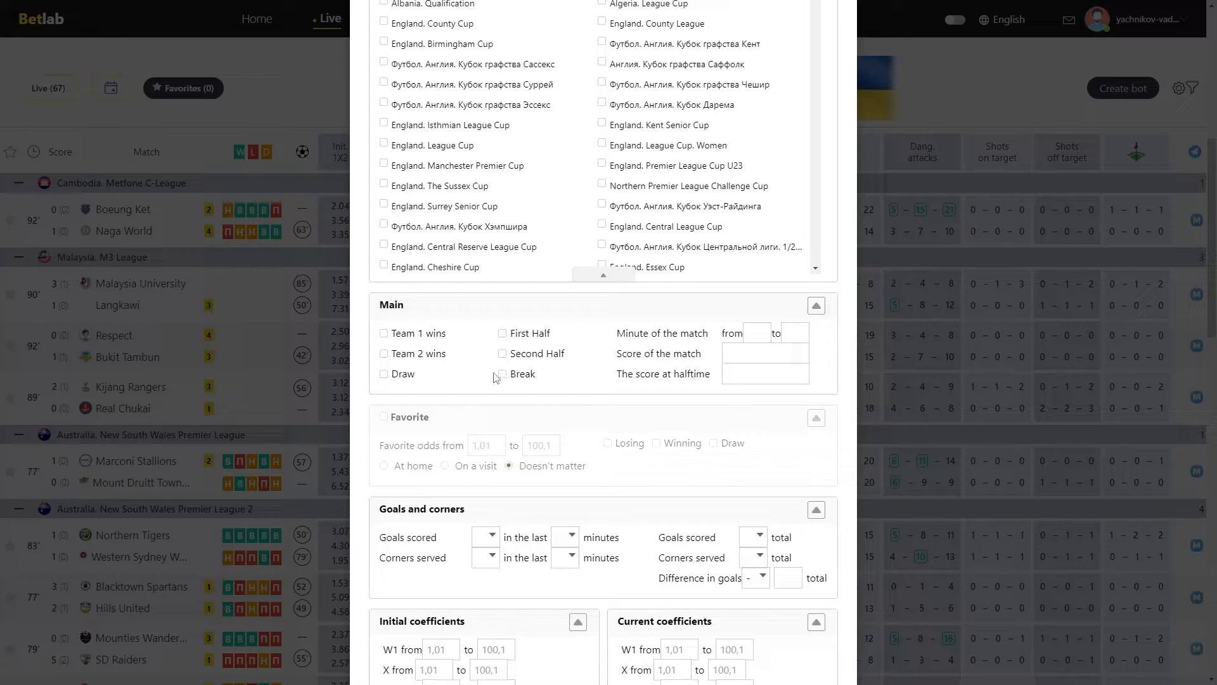
Set the match minute range to 20–35
{"action": "left_click", "coordinate": [502, 374]}
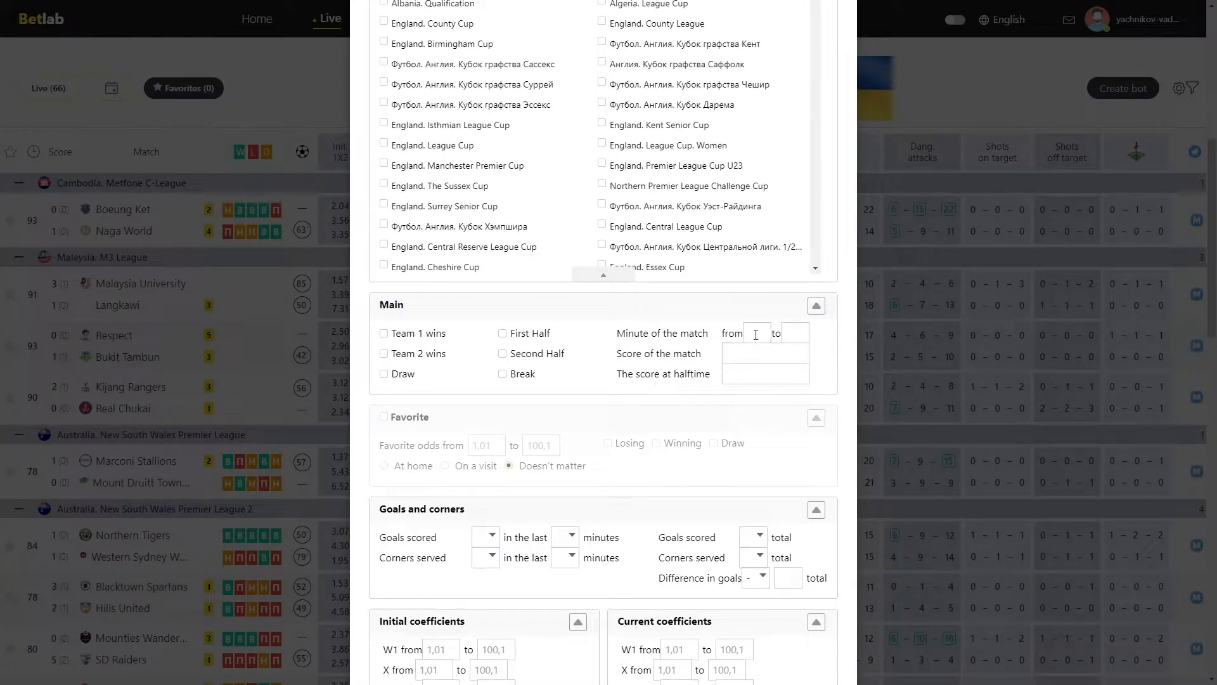
{"action": "type", "text": "20"}
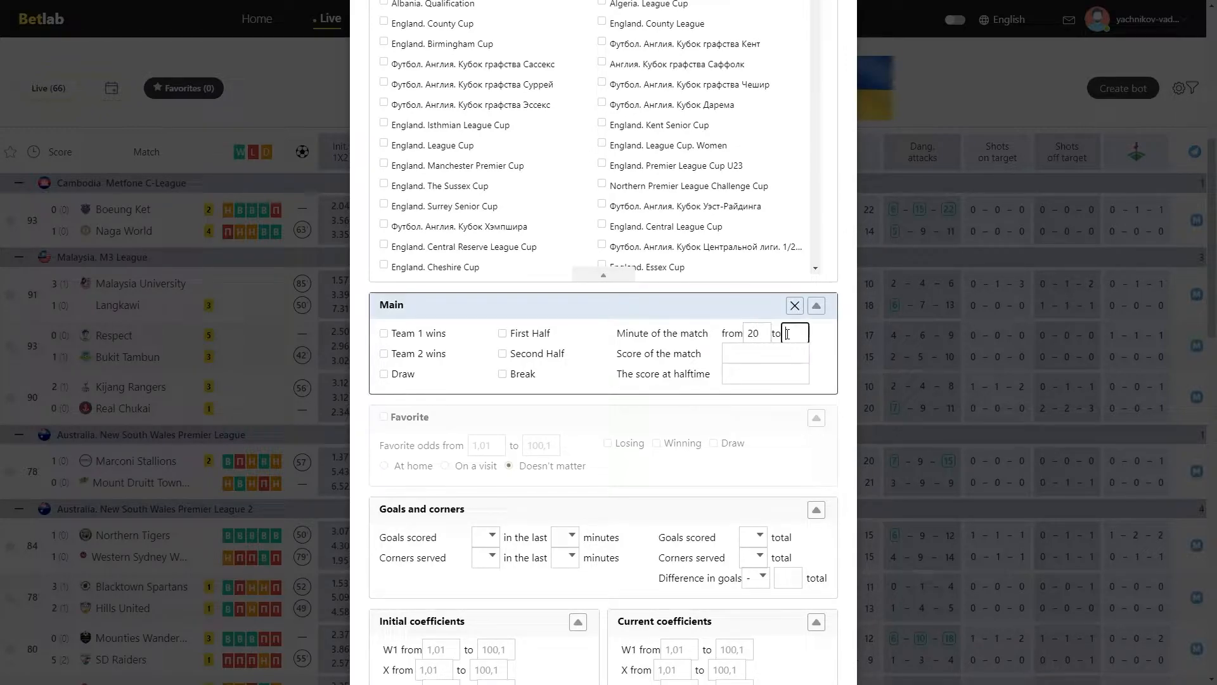
{"action": "type", "text": "35"}
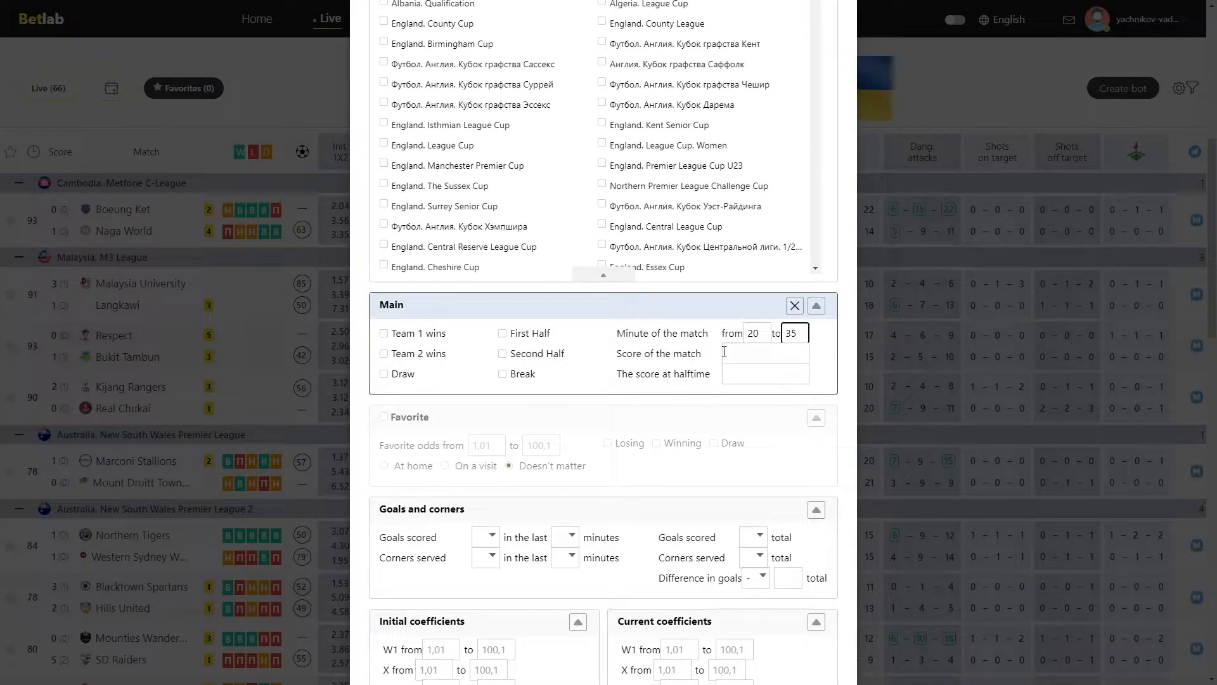
Allow current scores 0:0, 0:1, 1:0, 2:0, 3:0 and leave halftime score empty
{"action": "left_click", "coordinate": [764, 353]}
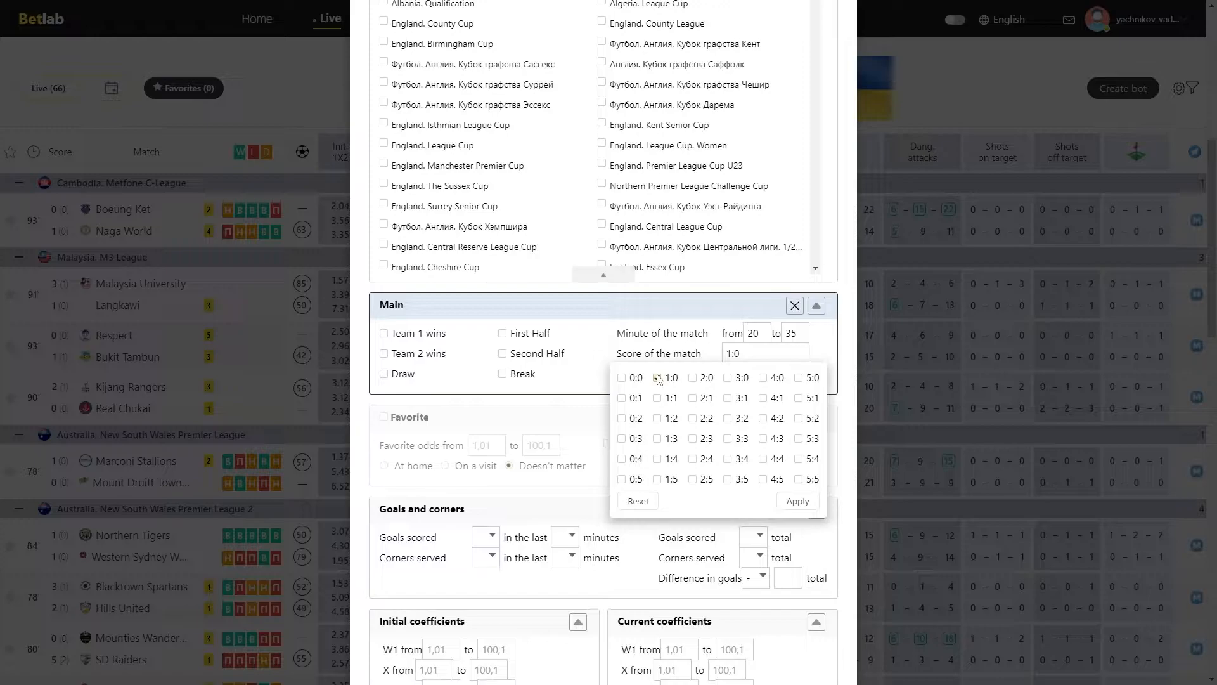
{"action": "left_click", "coordinate": [656, 378]}
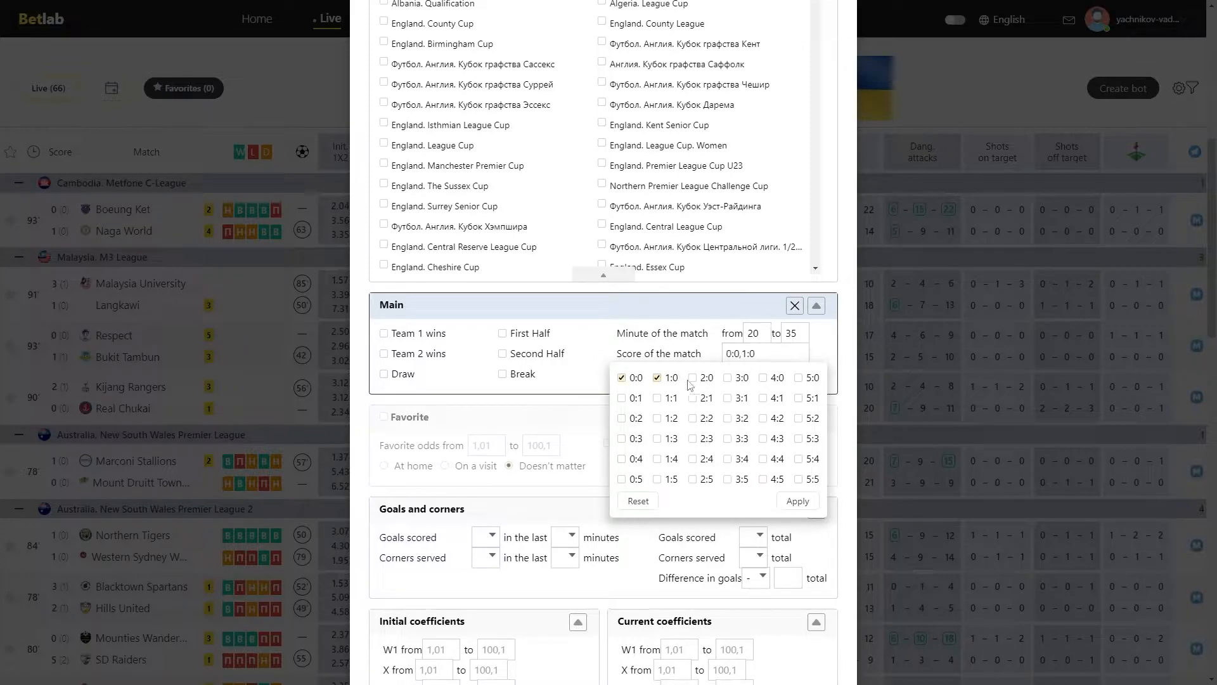
{"action": "left_click", "coordinate": [727, 377]}
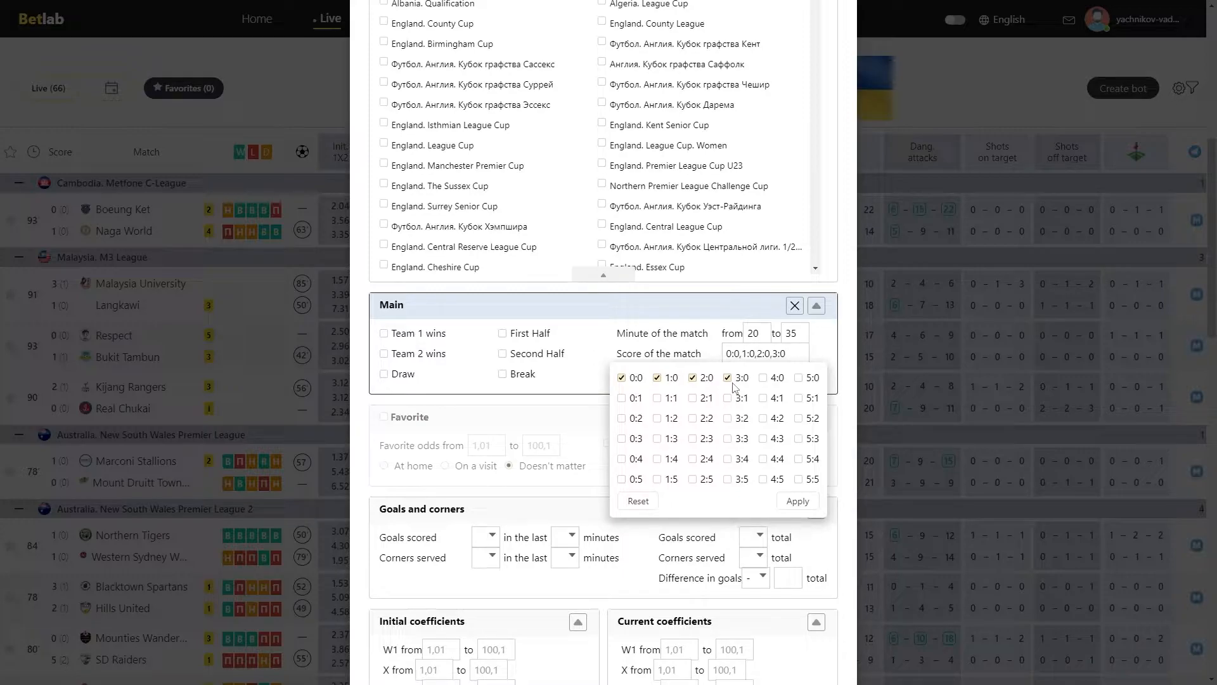
{"action": "left_click", "coordinate": [621, 398]}
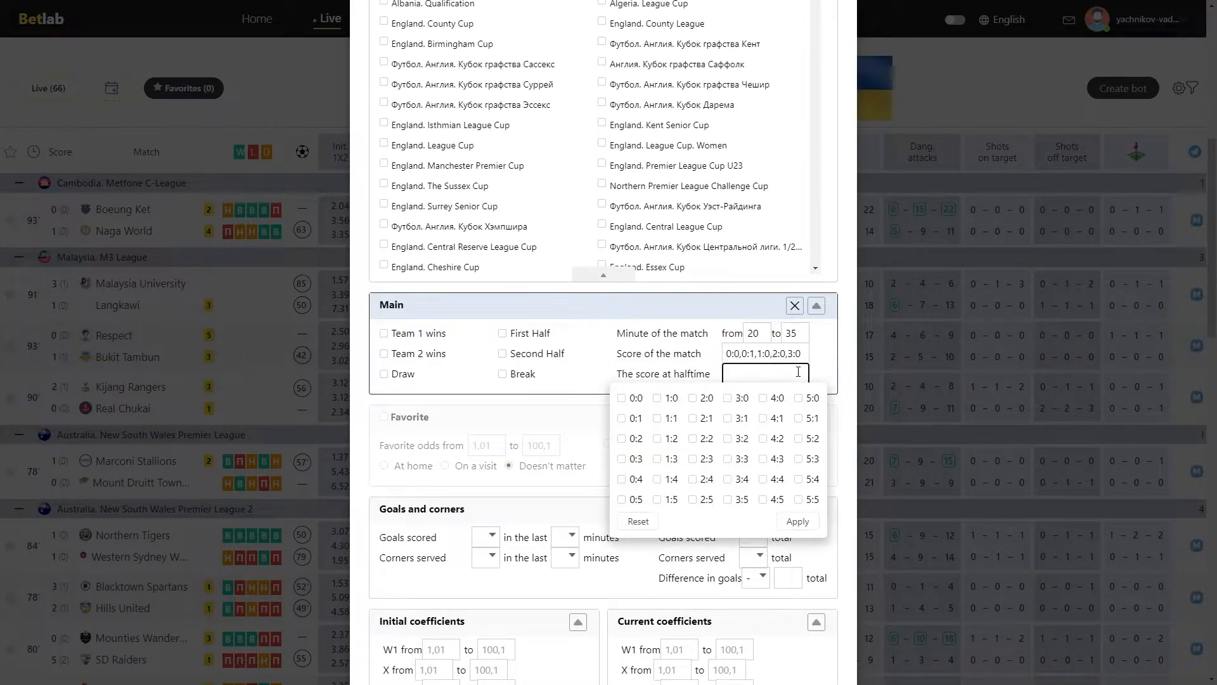
{"action": "left_click", "coordinate": [622, 398]}
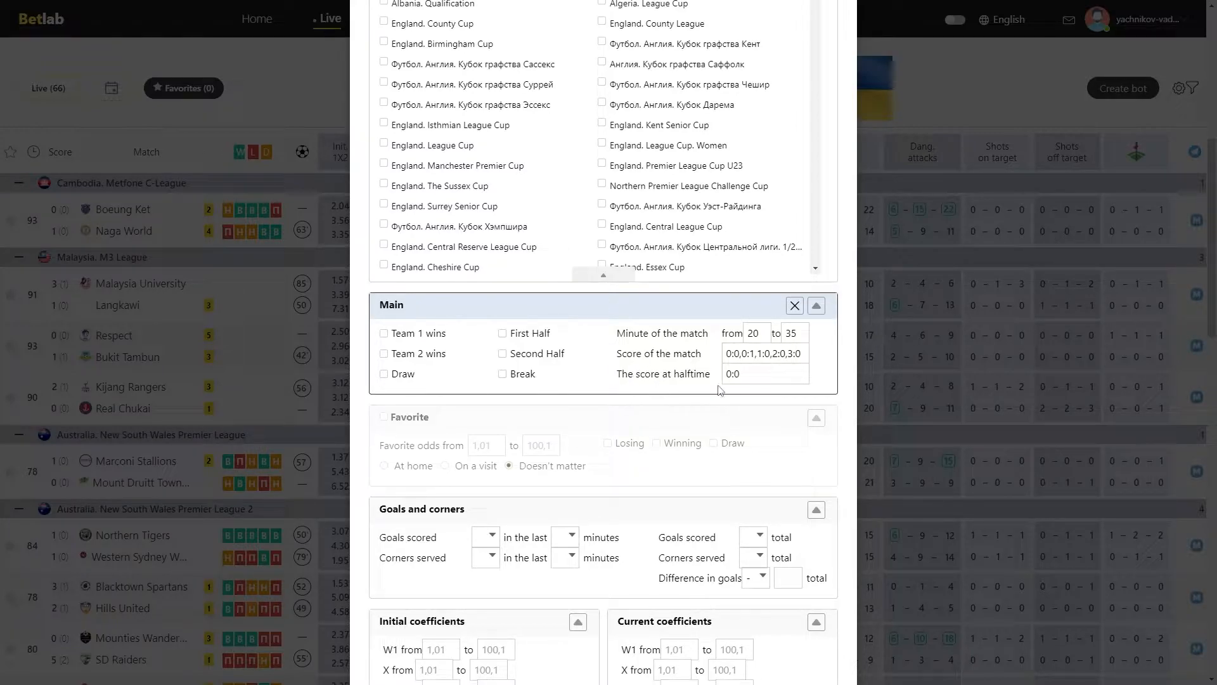
{"action": "left_click", "coordinate": [764, 373]}
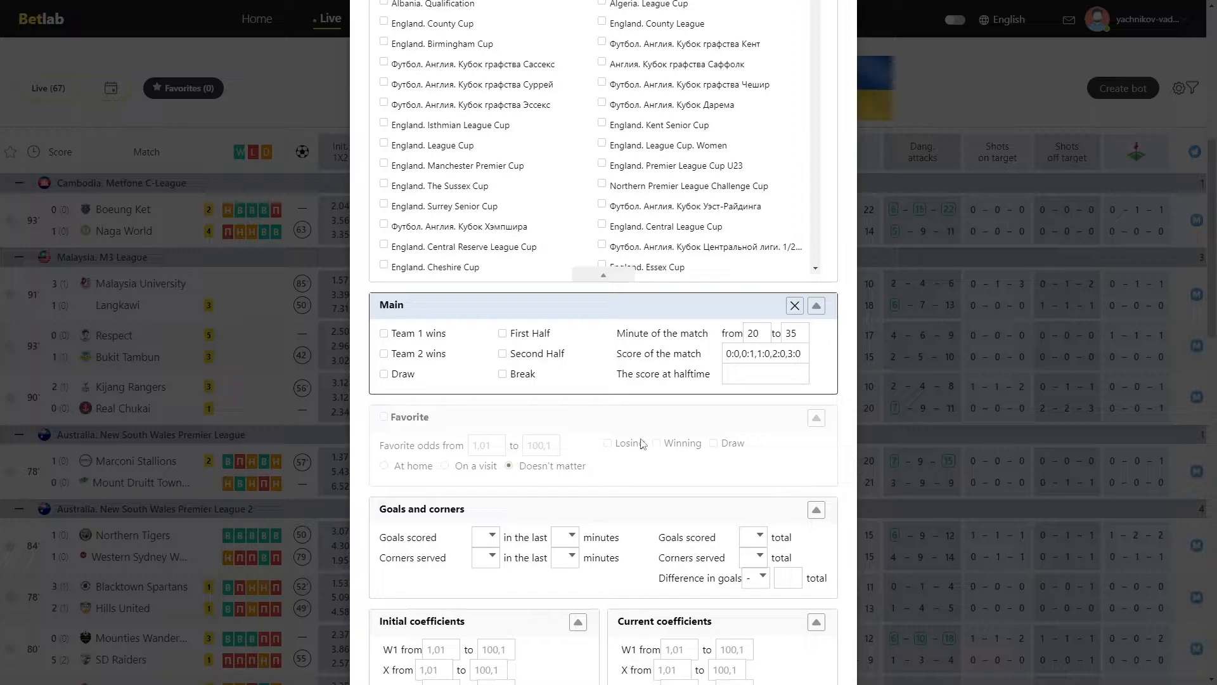
Turn on the Favorite condition and enter 1.01 as the lower odds limit
{"action": "left_click", "coordinate": [608, 442]}
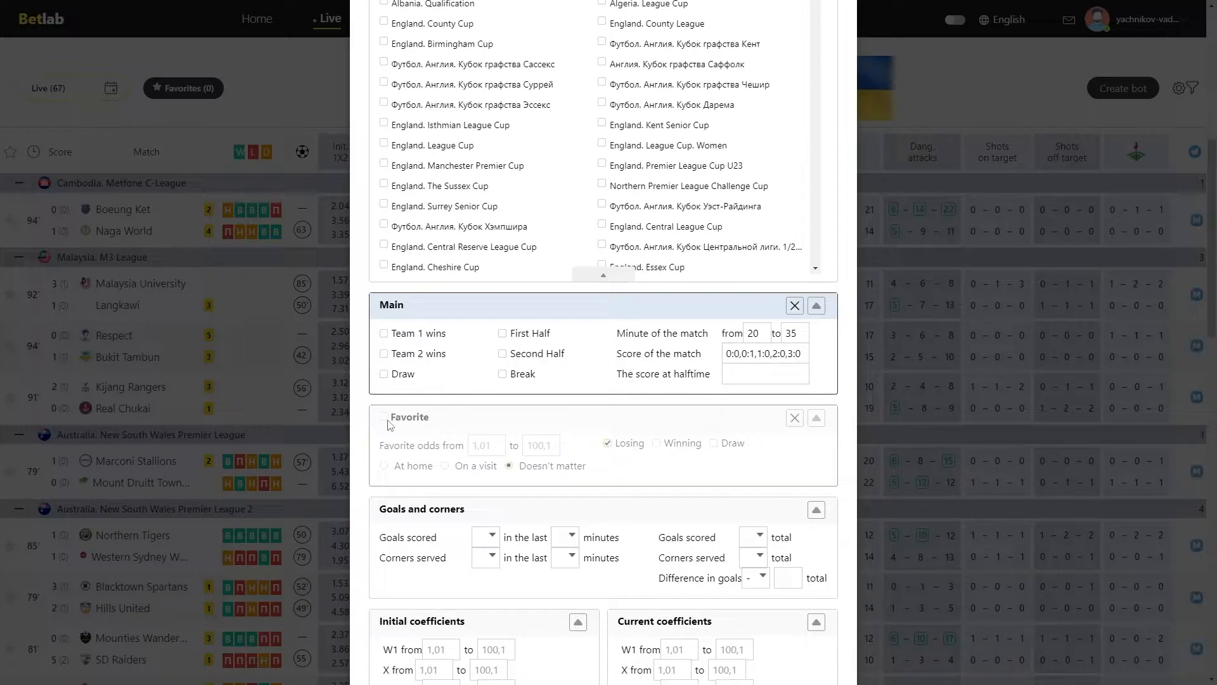
{"action": "left_click", "coordinate": [383, 417]}
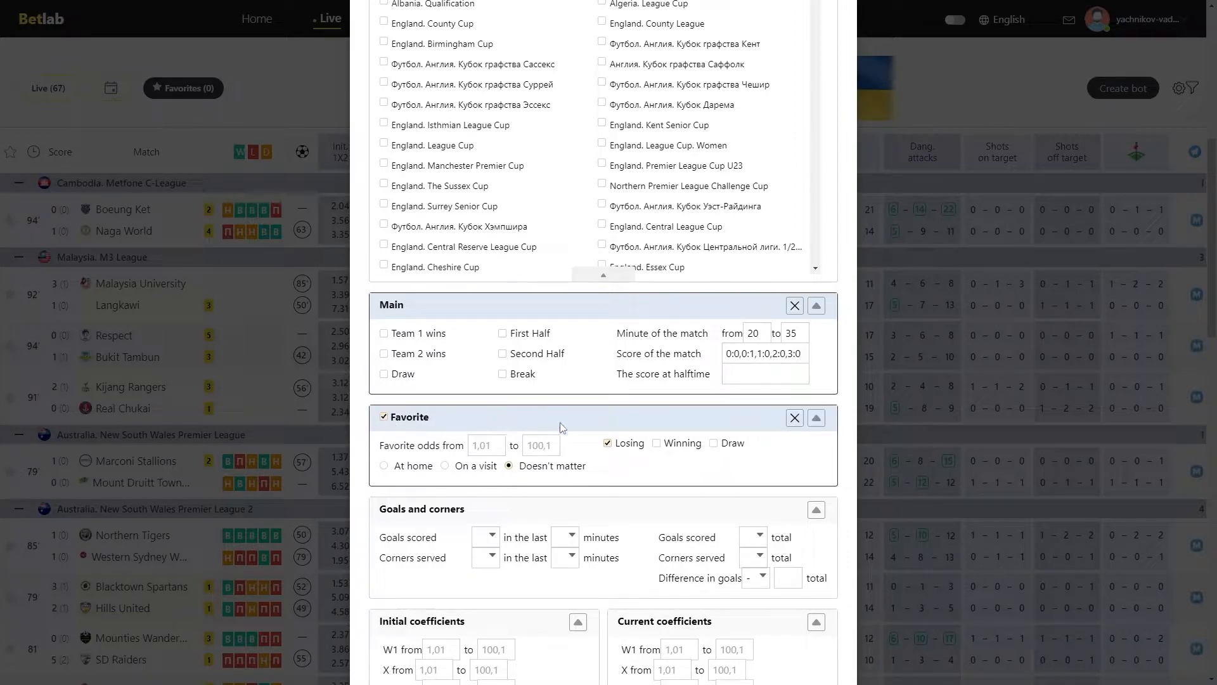
{"action": "scroll", "scroll_direction": "down", "scroll_amount": 3}
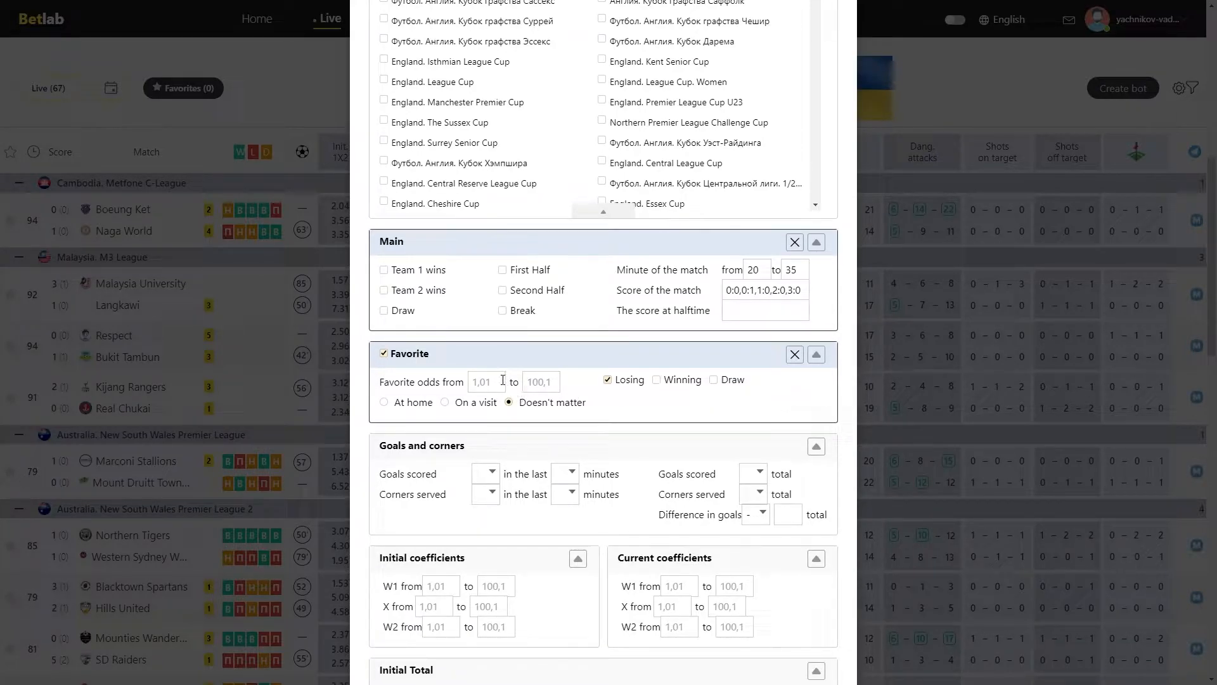
{"action": "left_click", "coordinate": [487, 381]}
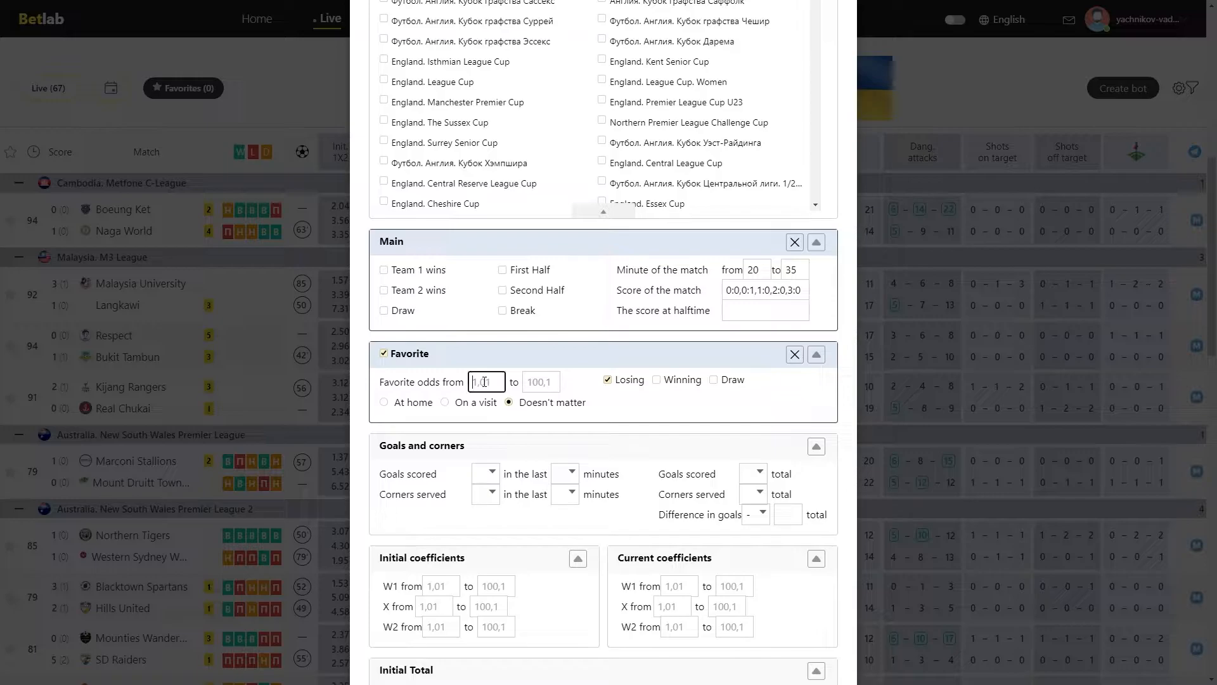
{"action": "type", "text": "1,0"}
{"action": "left_click", "coordinate": [541, 381]}
{"action": "type", "text": "1.3"}
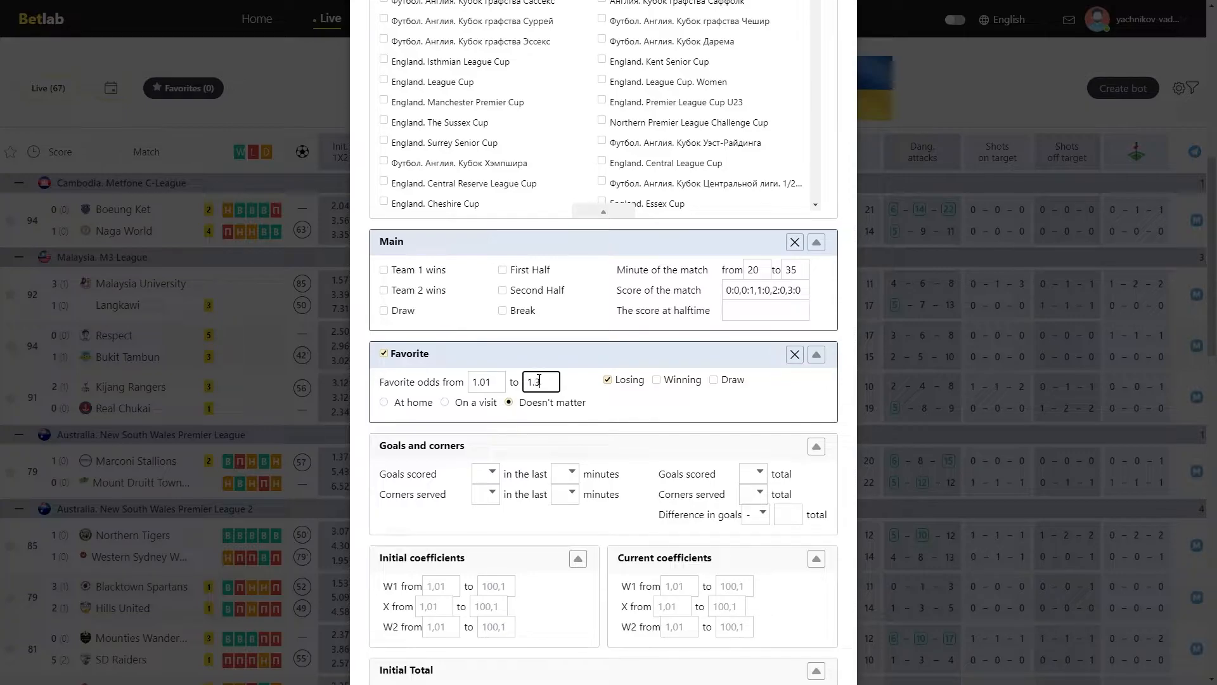
Set favorite venue to Doesn't matter, upper odds 1.3, and untick Losing and Winning
{"action": "left_click", "coordinate": [384, 401]}
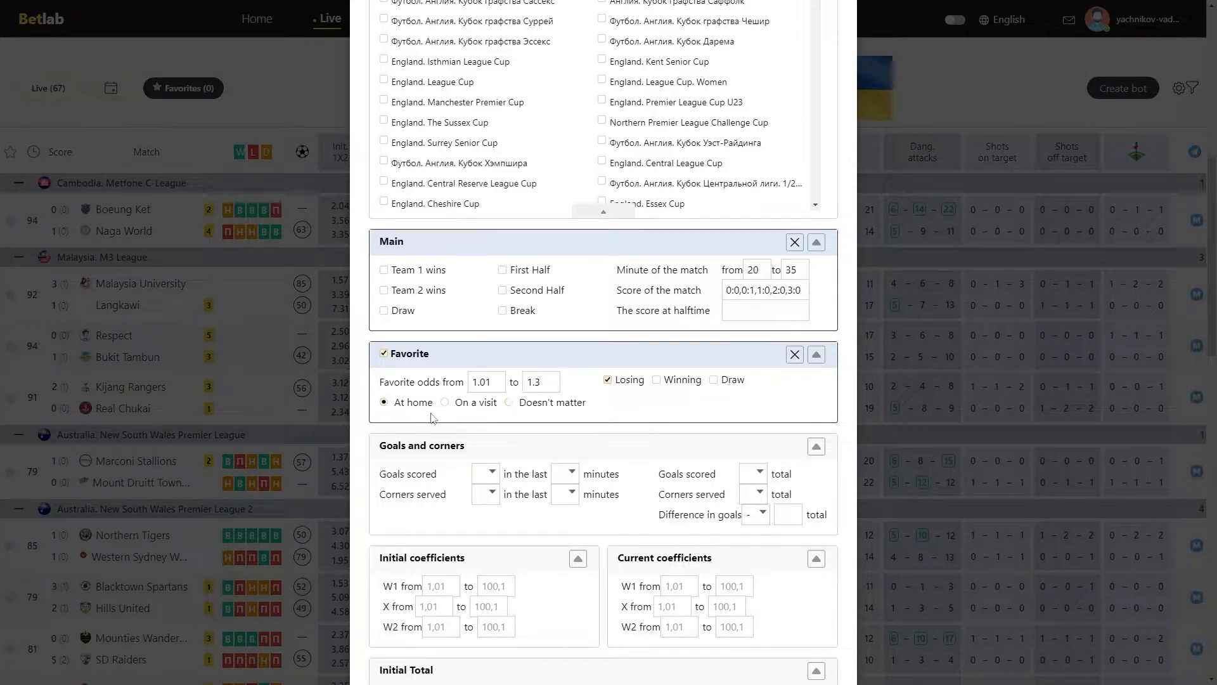
{"action": "left_click", "coordinate": [444, 402]}
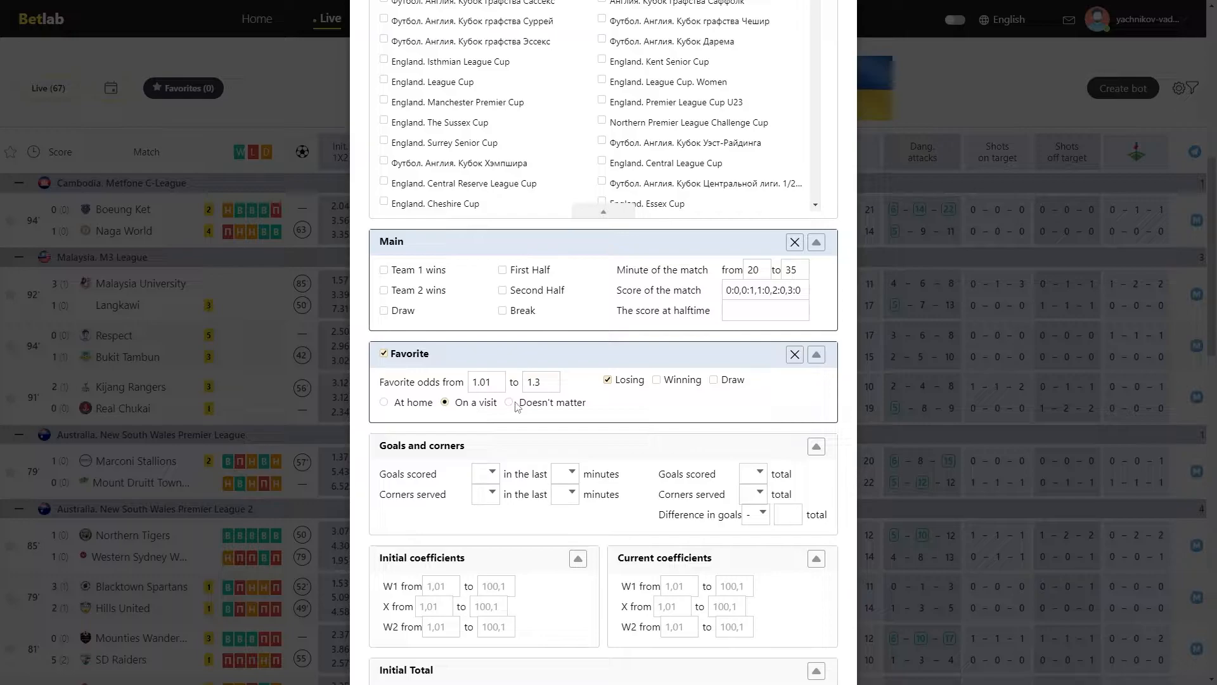
{"action": "left_click", "coordinate": [509, 402]}
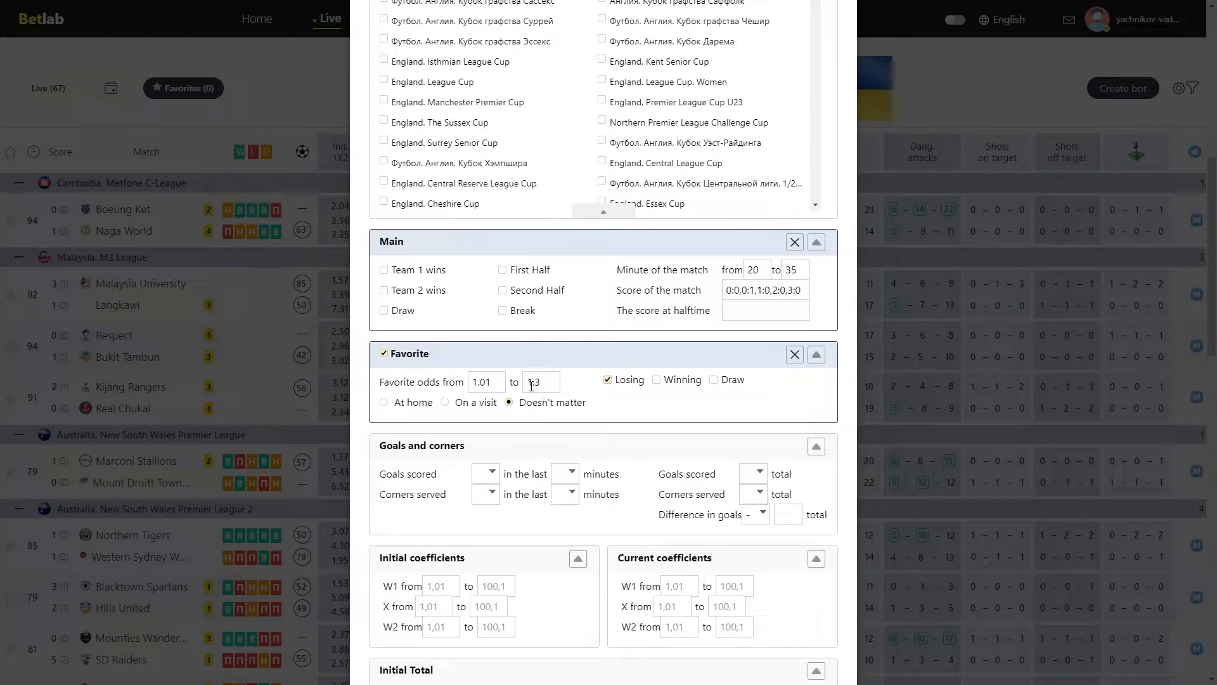
{"action": "type", "text": "1.3"}
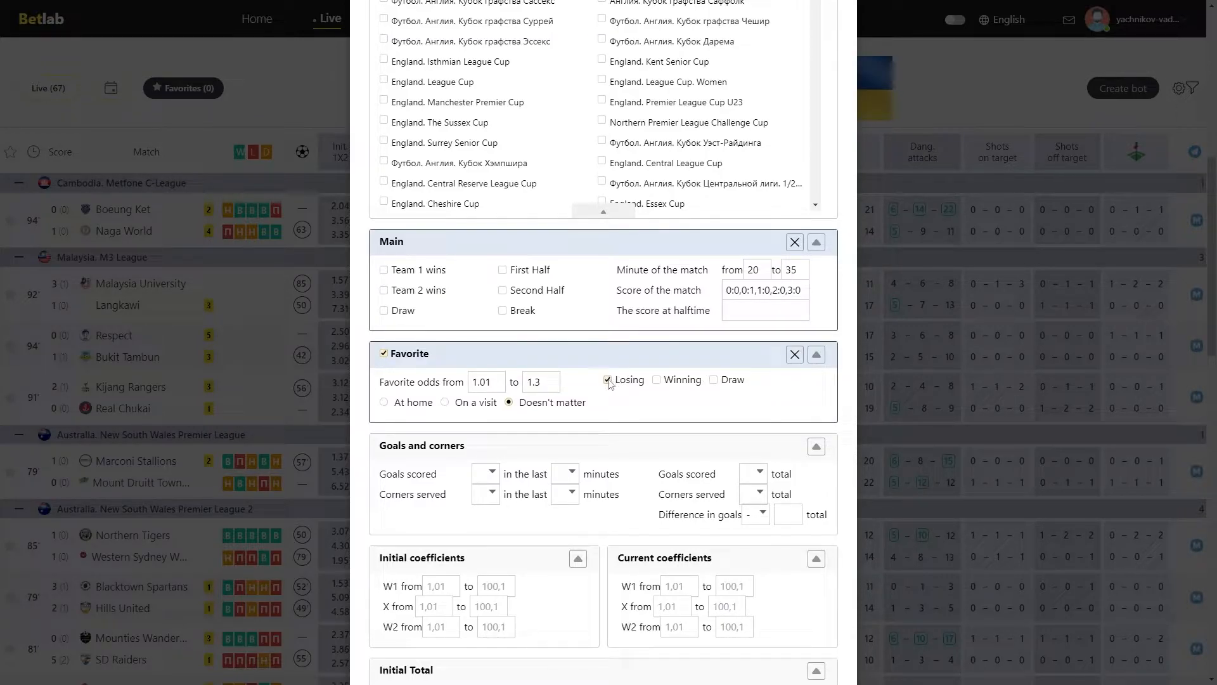
{"action": "left_click", "coordinate": [657, 380]}
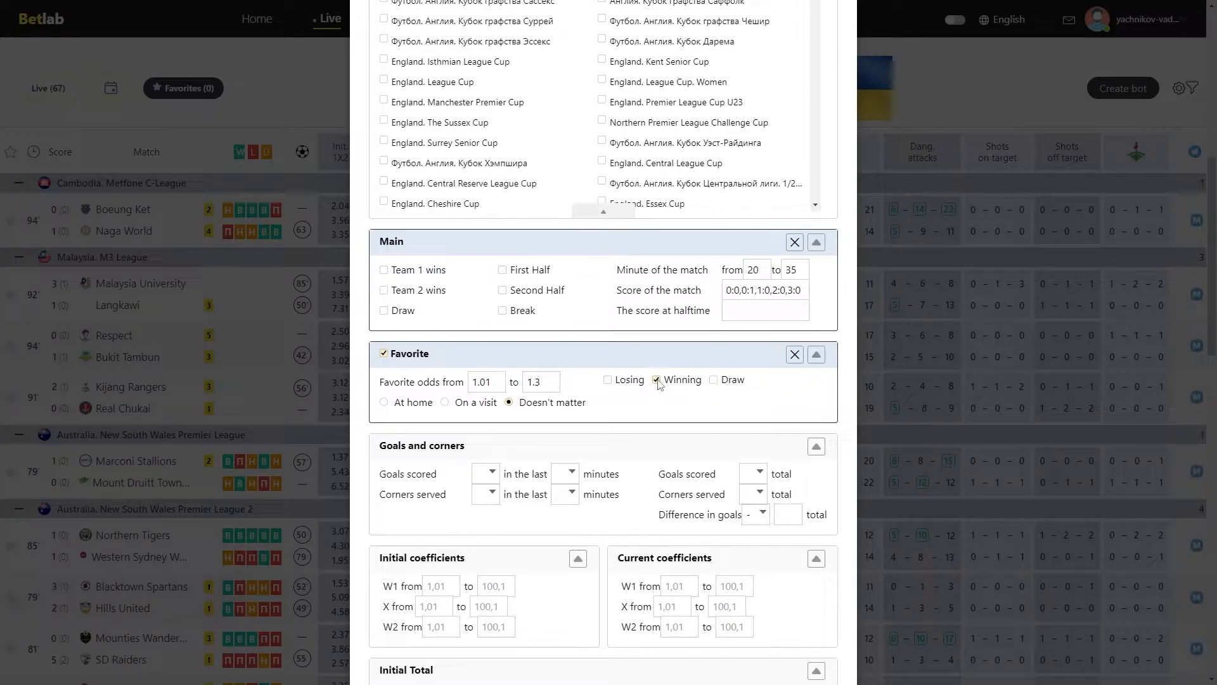
{"action": "left_click", "coordinate": [656, 379]}
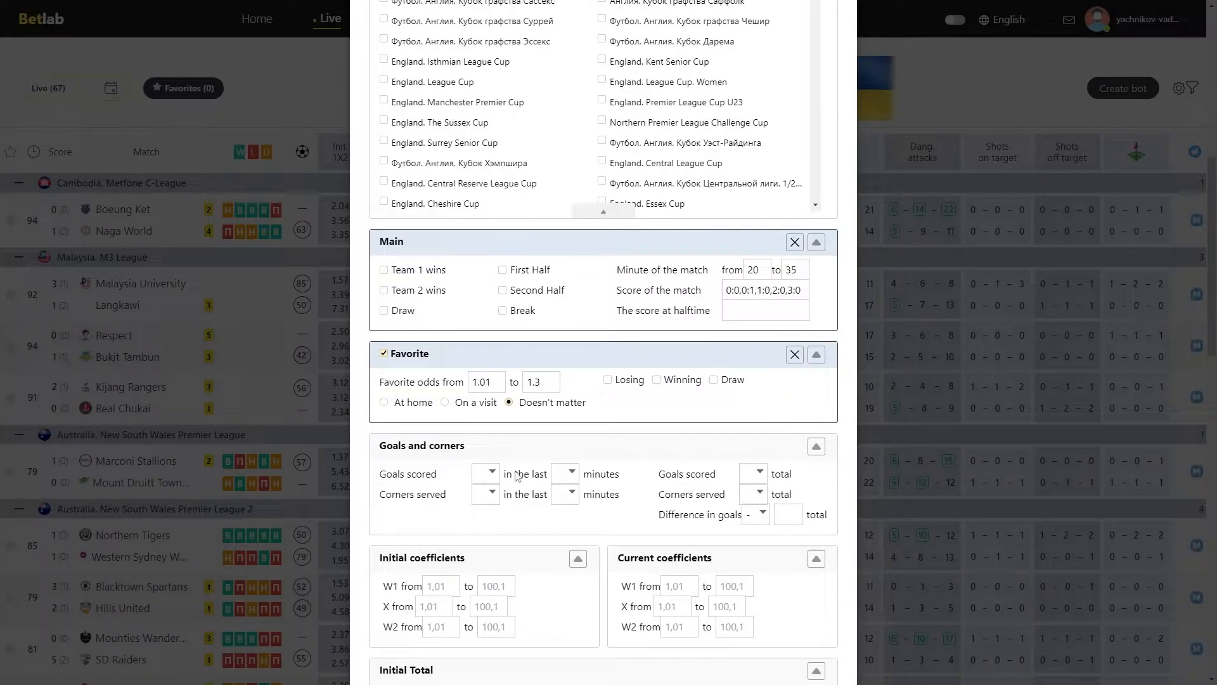
{"action": "scroll", "scroll_direction": "down", "scroll_amount": 3}
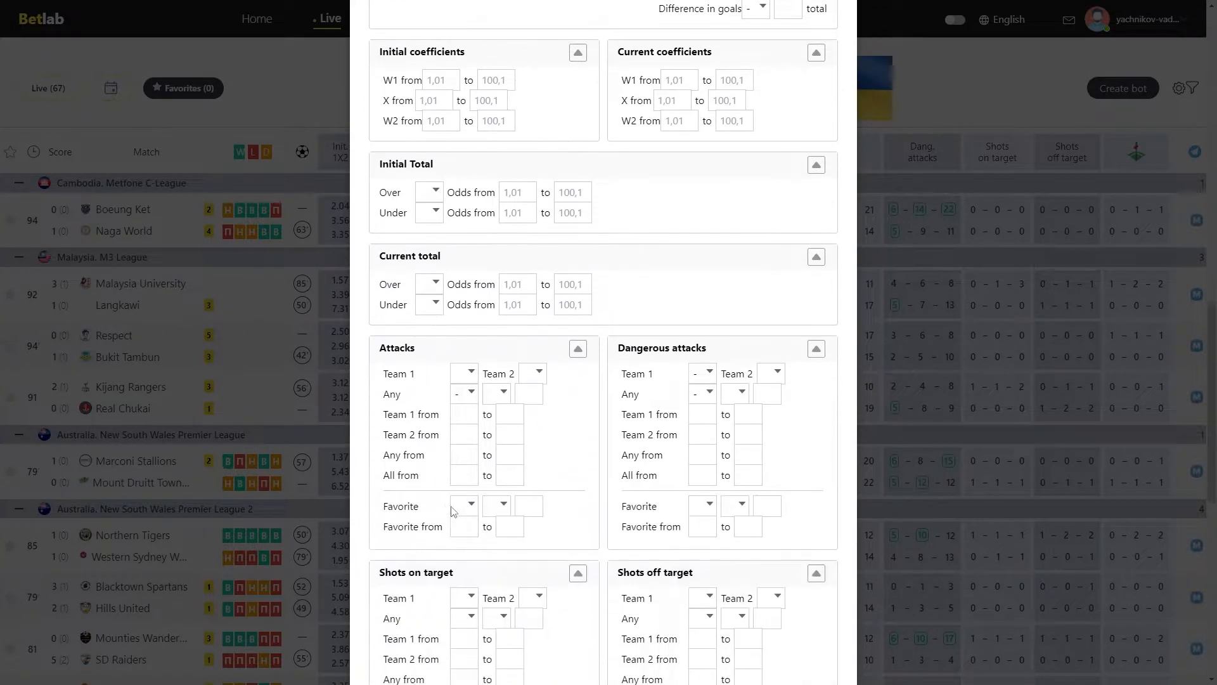
{"action": "scroll", "scroll_direction": "down", "scroll_amount": 3}
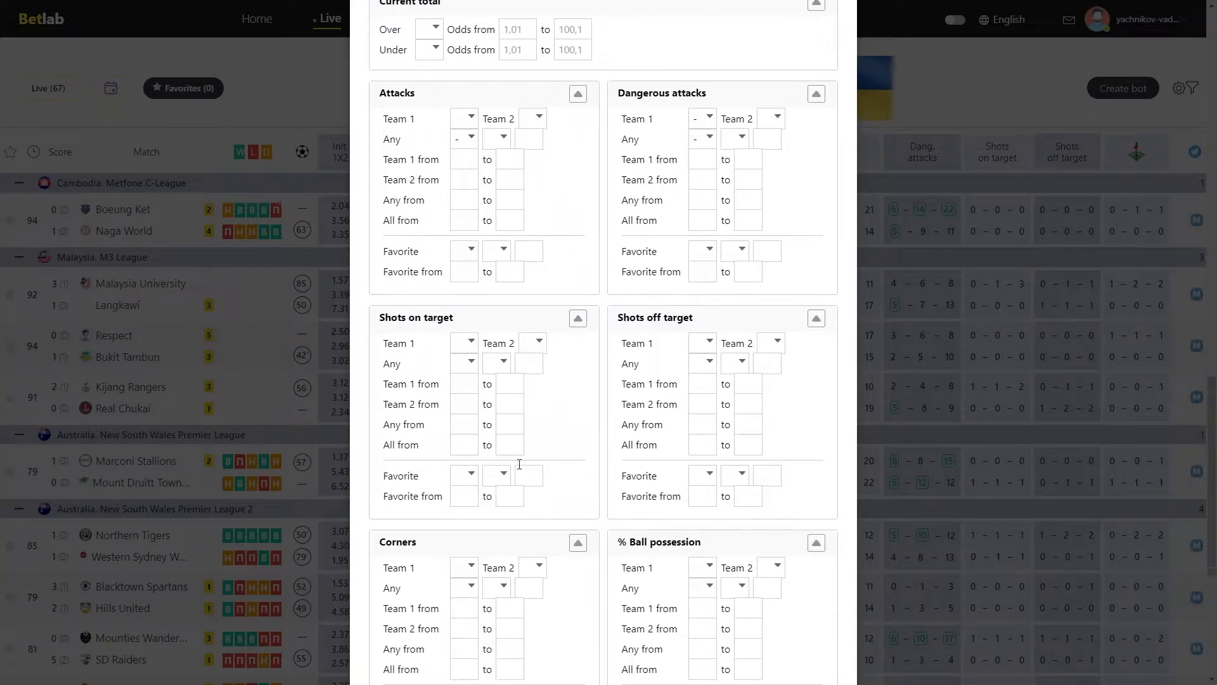
{"action": "scroll", "scroll_direction": "down", "scroll_amount": 3}
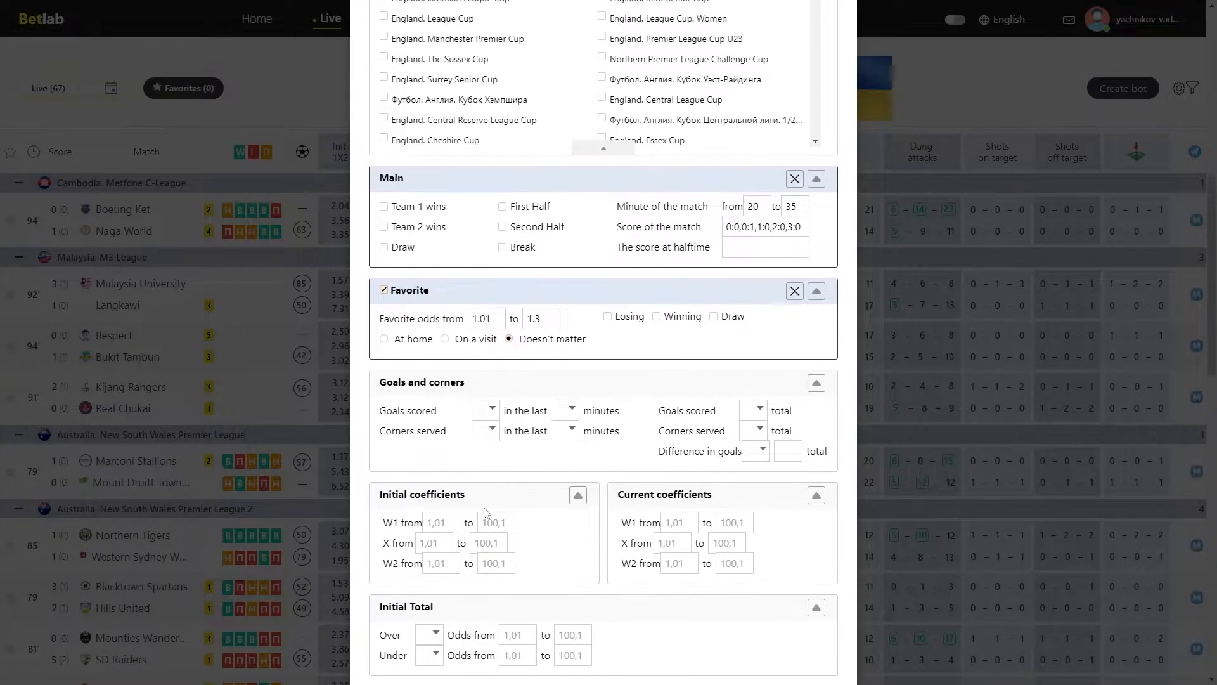
{"action": "scroll", "scroll_direction": "down", "scroll_amount": 3}
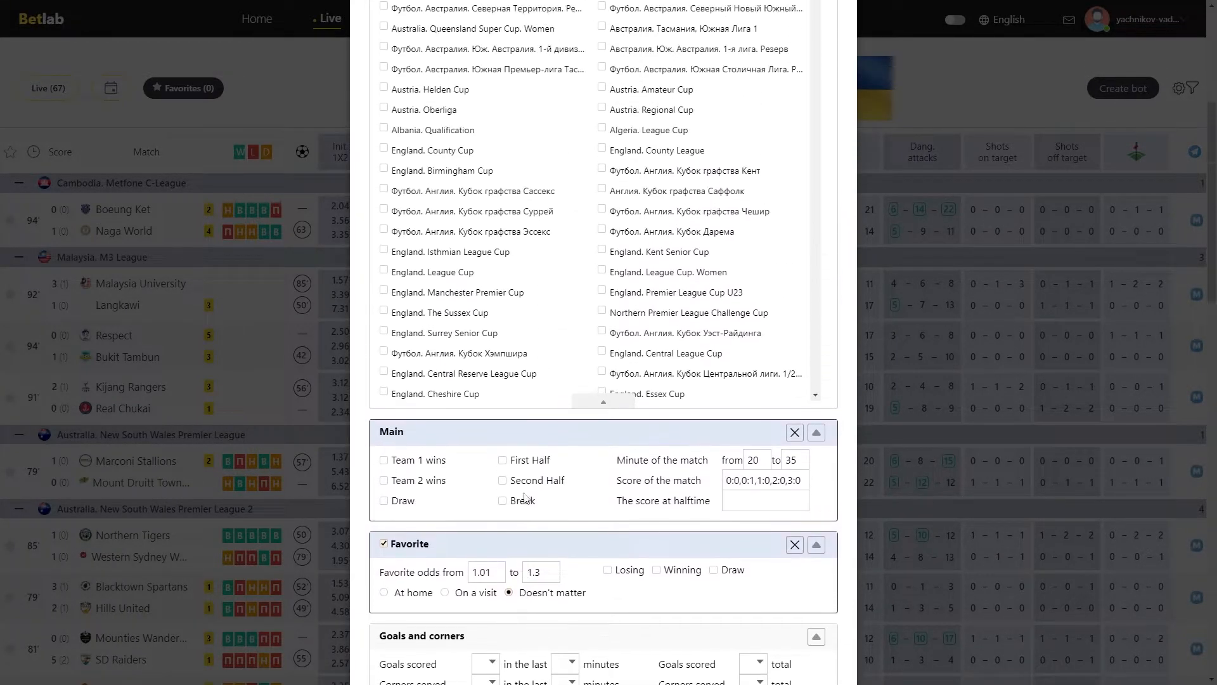
{"action": "scroll", "scroll_direction": "down", "scroll_amount": 3}
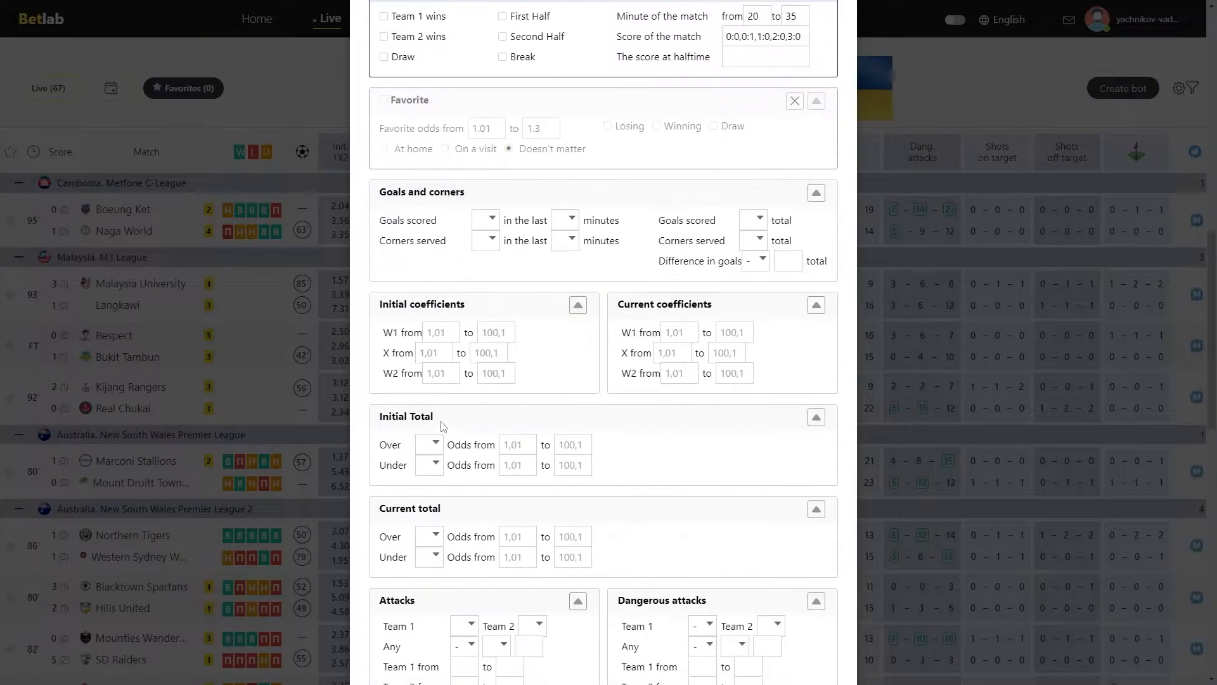
{"action": "scroll", "scroll_direction": "down", "scroll_amount": 3}
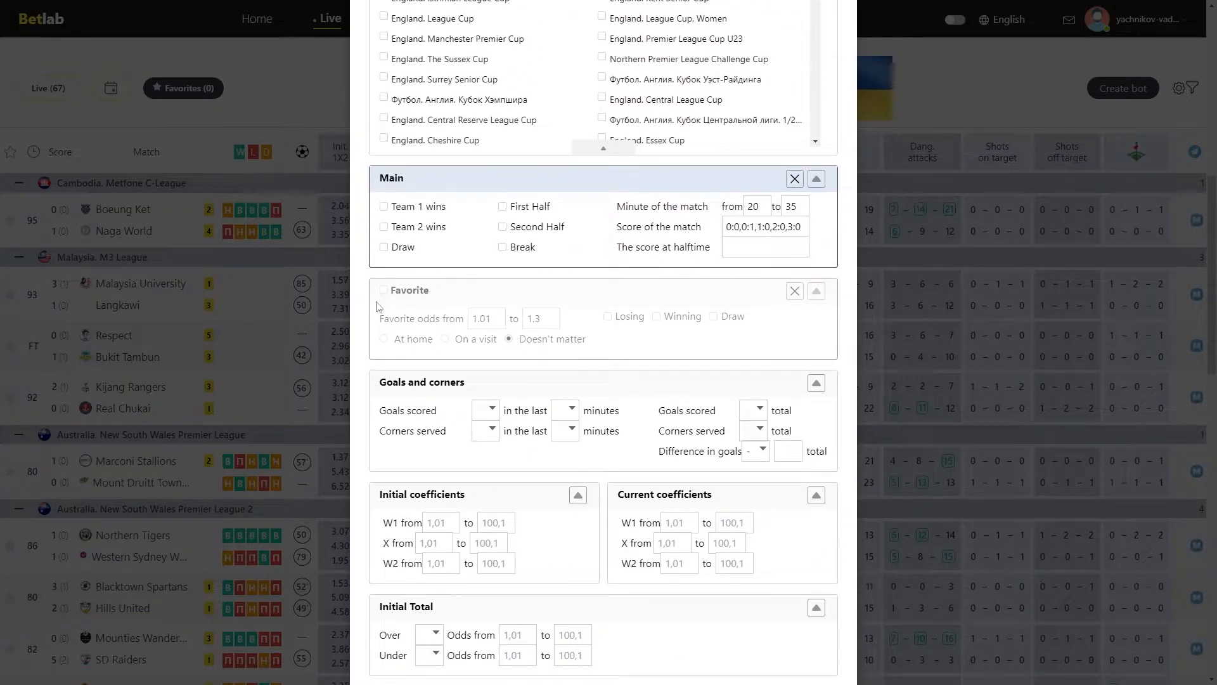
{"action": "scroll", "scroll_direction": "down", "scroll_amount": 3}
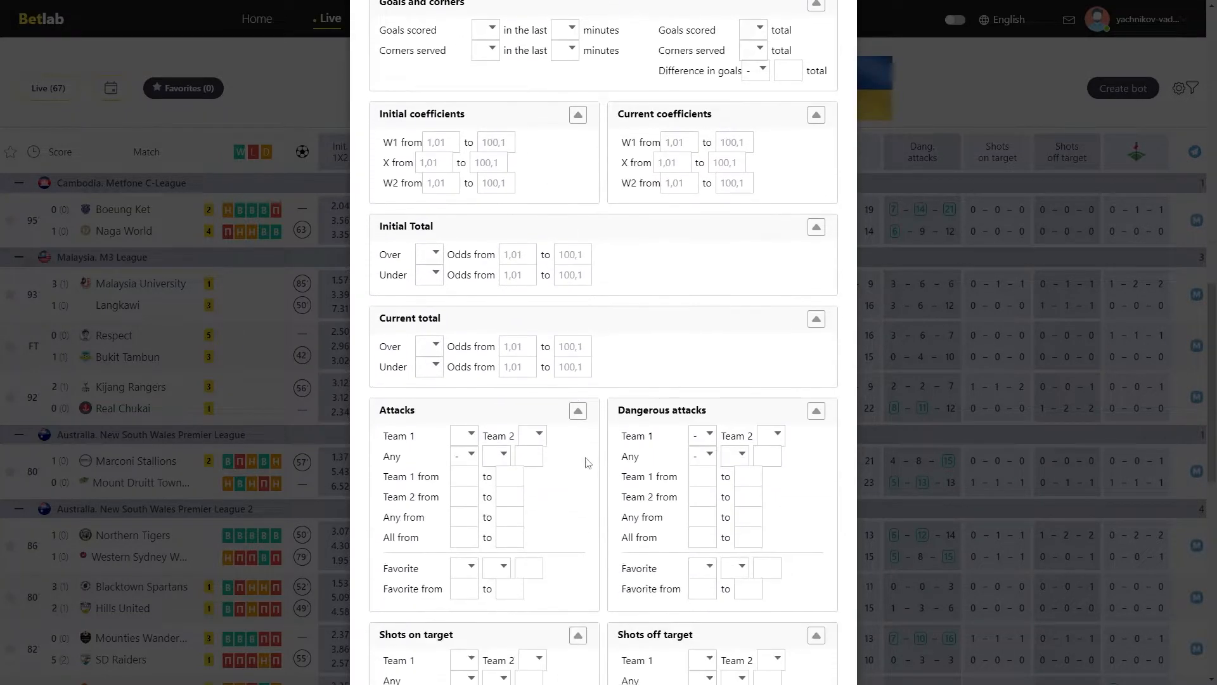
{"action": "scroll", "scroll_direction": "down", "scroll_amount": 3}
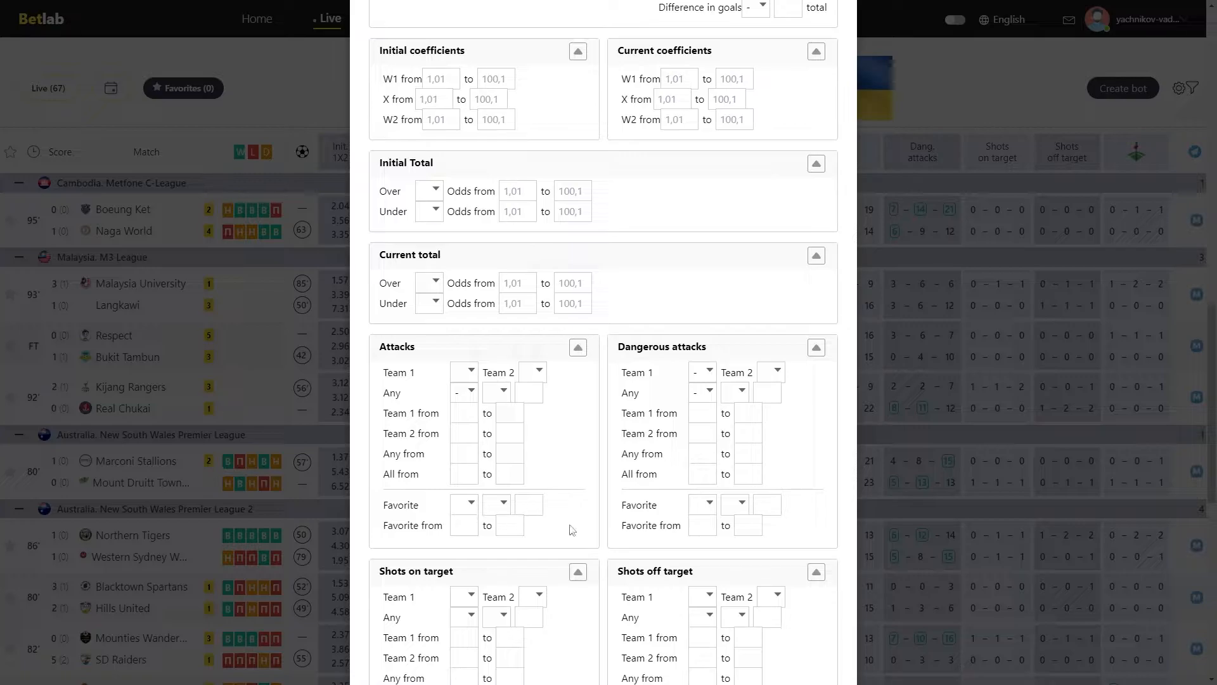
{"action": "mouse_move", "coordinate": [454, 500]}
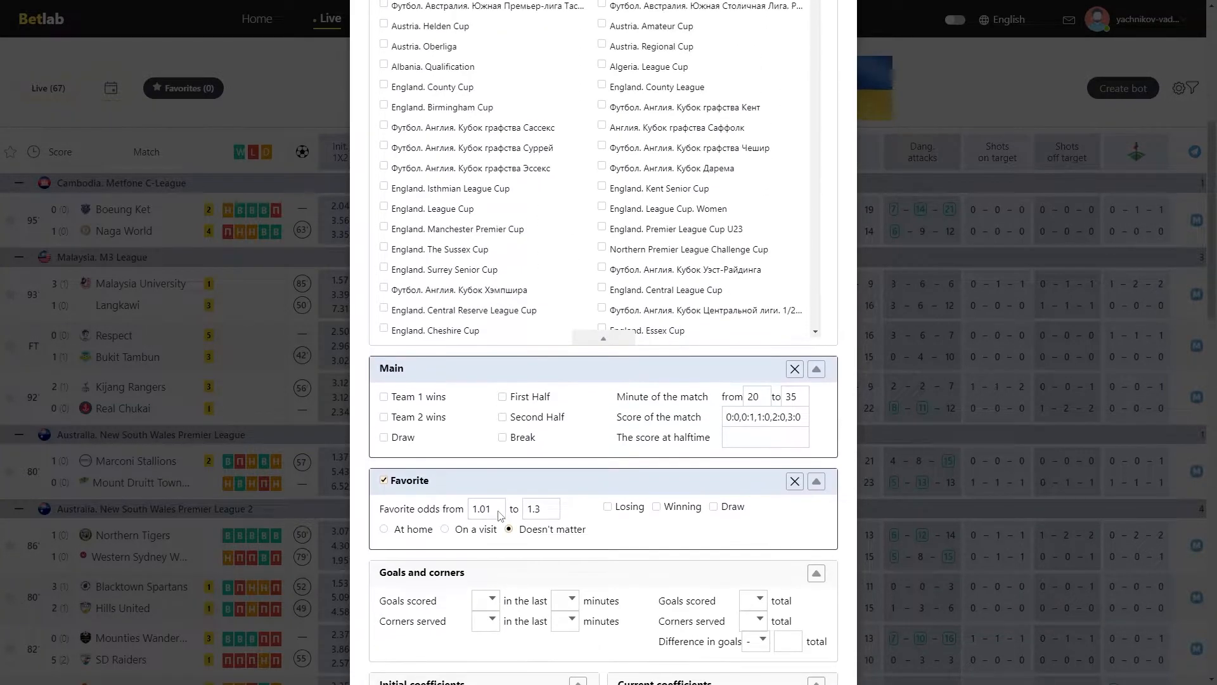
{"action": "scroll", "scroll_direction": "down", "scroll_amount": 3}
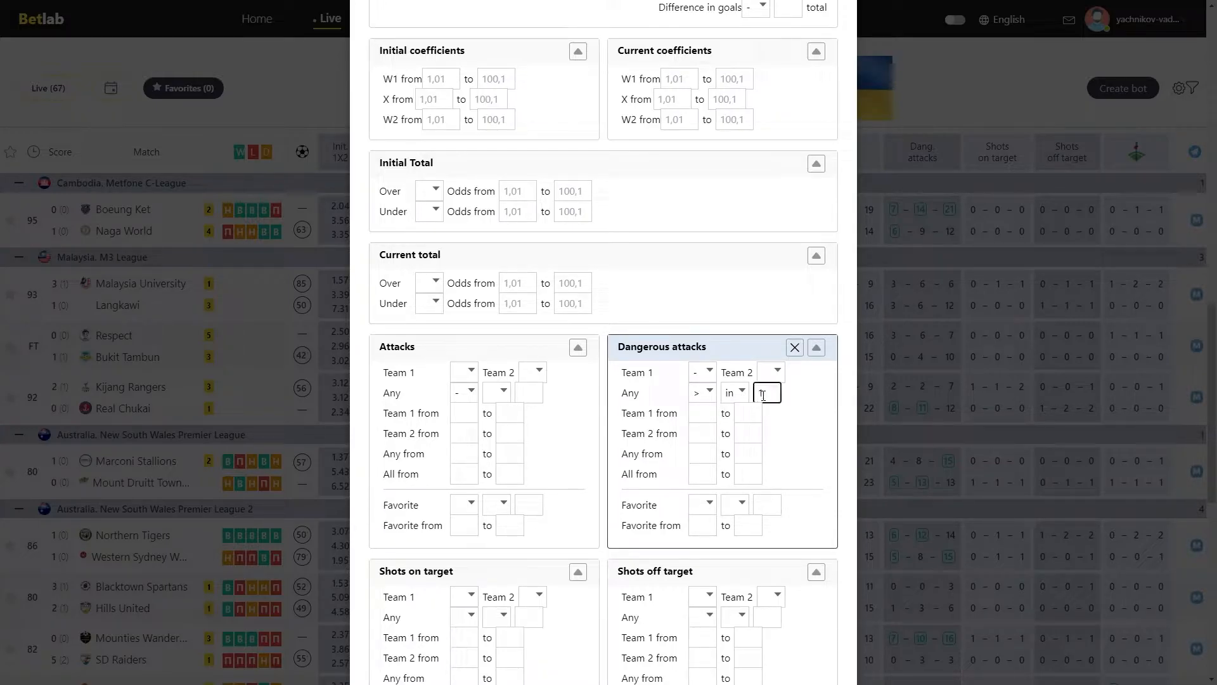
Enter 1.5 for Dangerous attacks 'Any' '>' and scroll through the remaining sections
{"action": "type", "text": "1.5"}
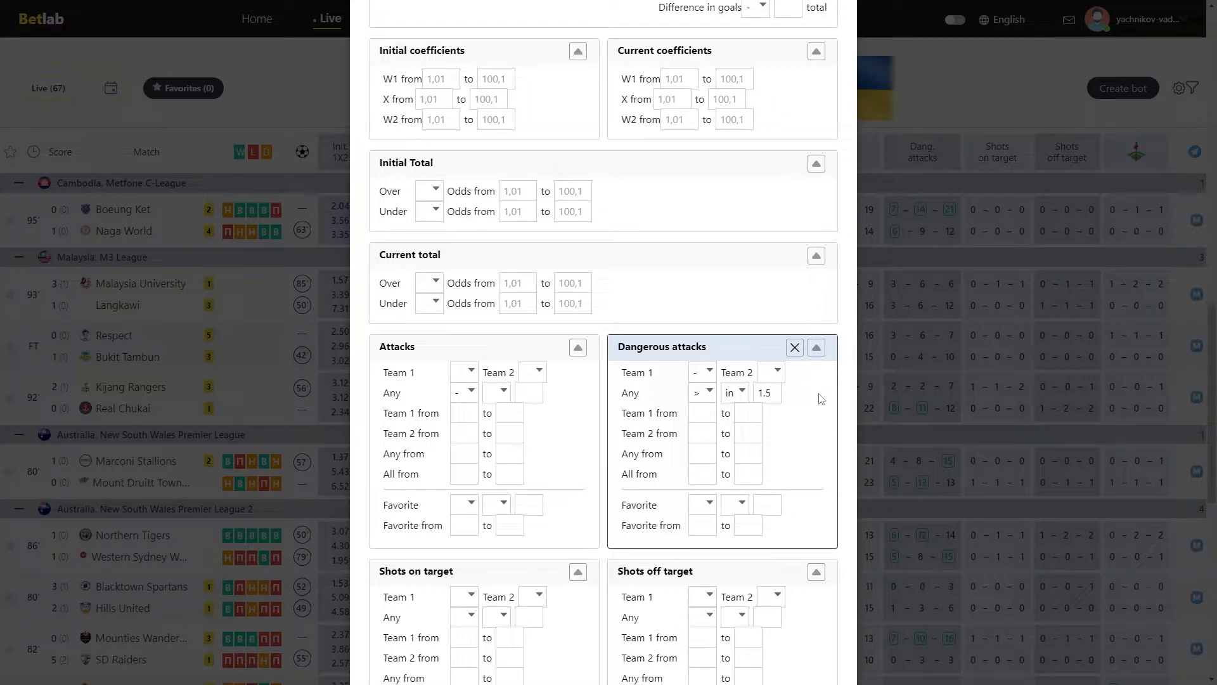
{"action": "mouse_move", "coordinate": [709, 403]}
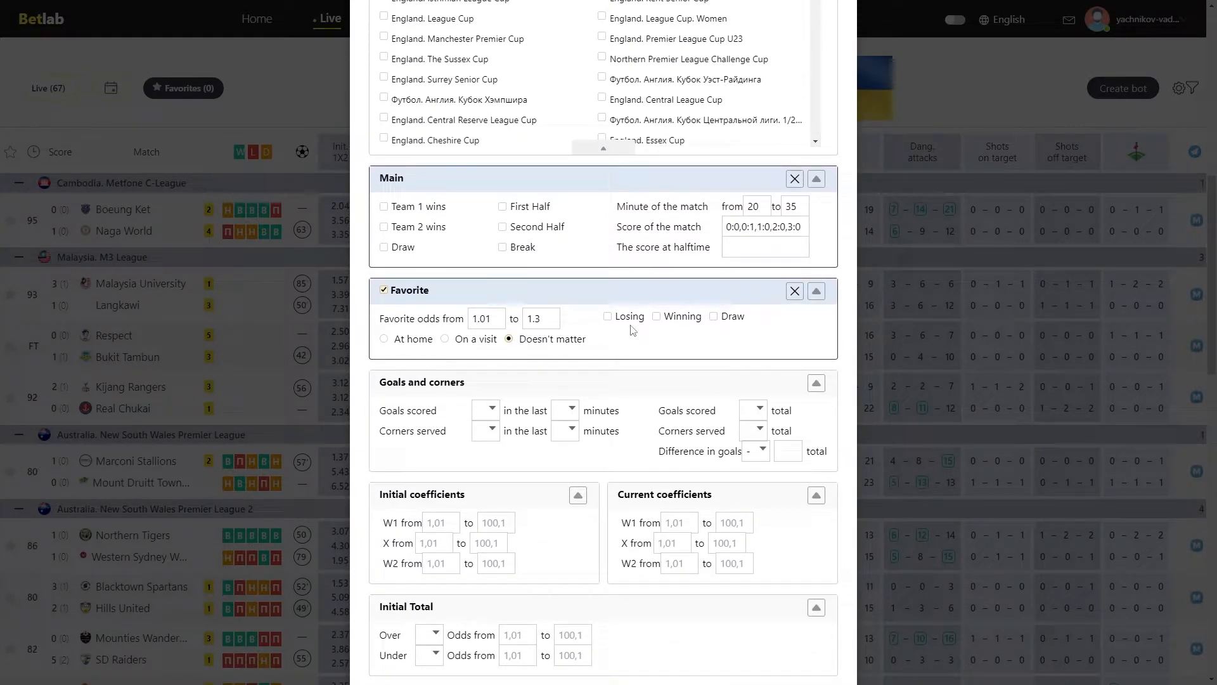
{"action": "scroll", "scroll_direction": "down", "scroll_amount": 3}
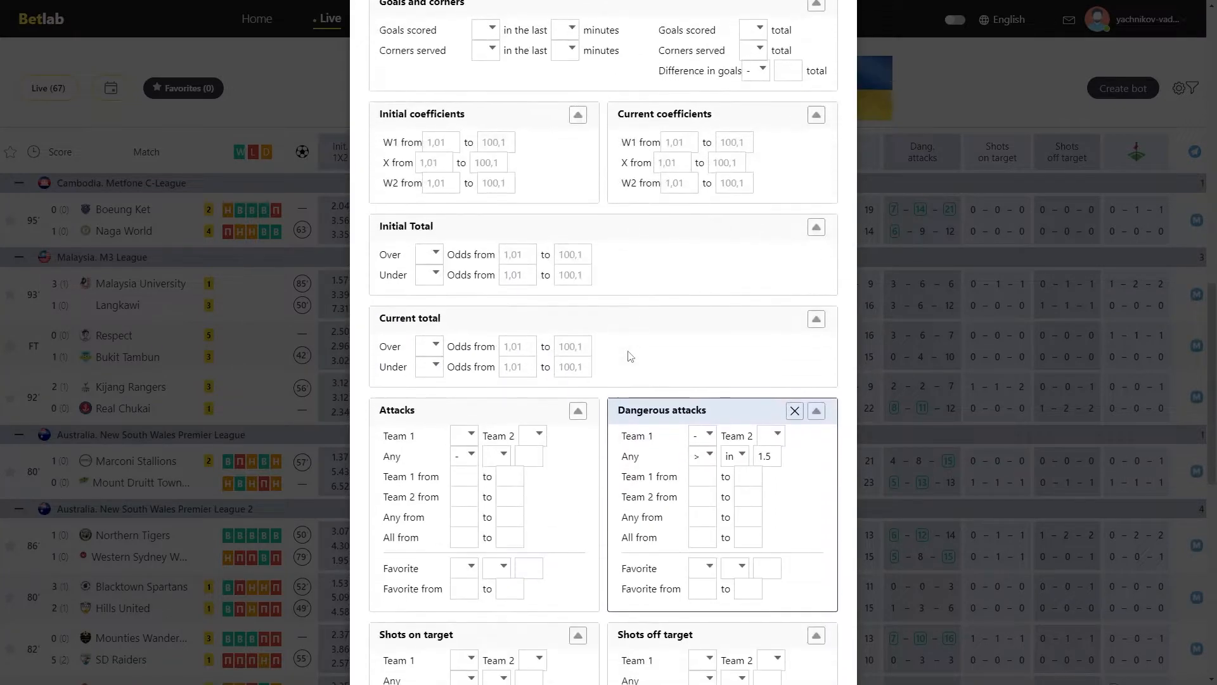
{"action": "scroll", "scroll_direction": "down", "scroll_amount": 3}
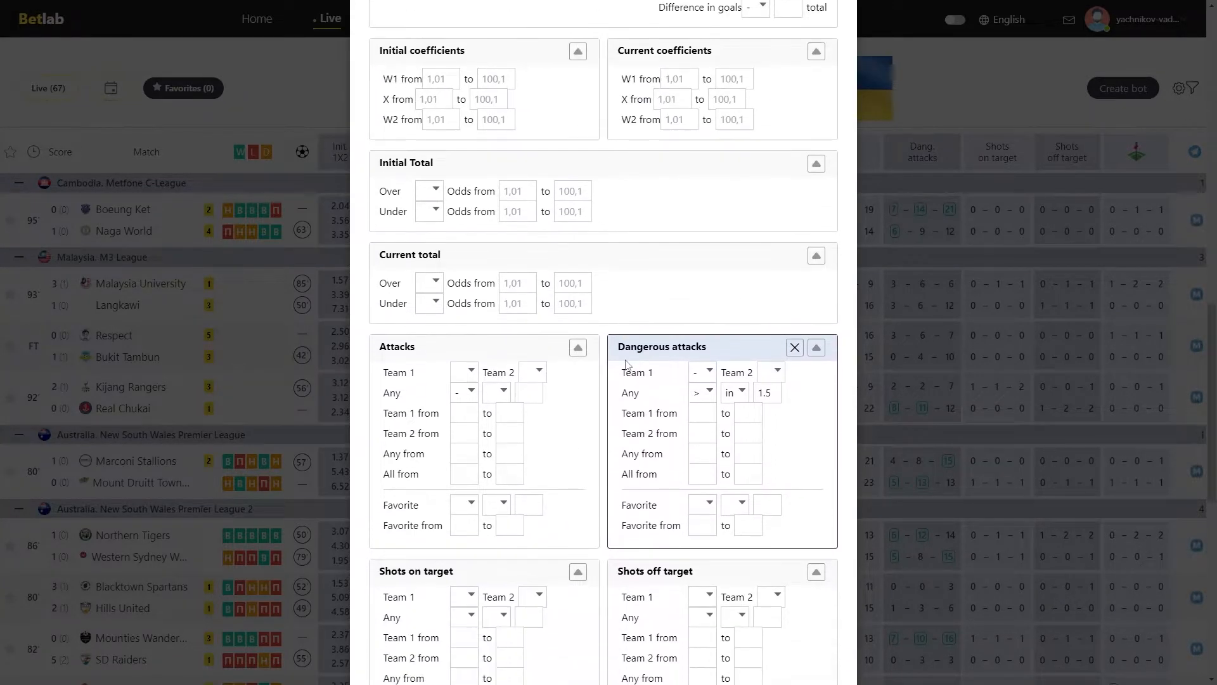
{"action": "scroll", "scroll_direction": "down", "scroll_amount": 3}
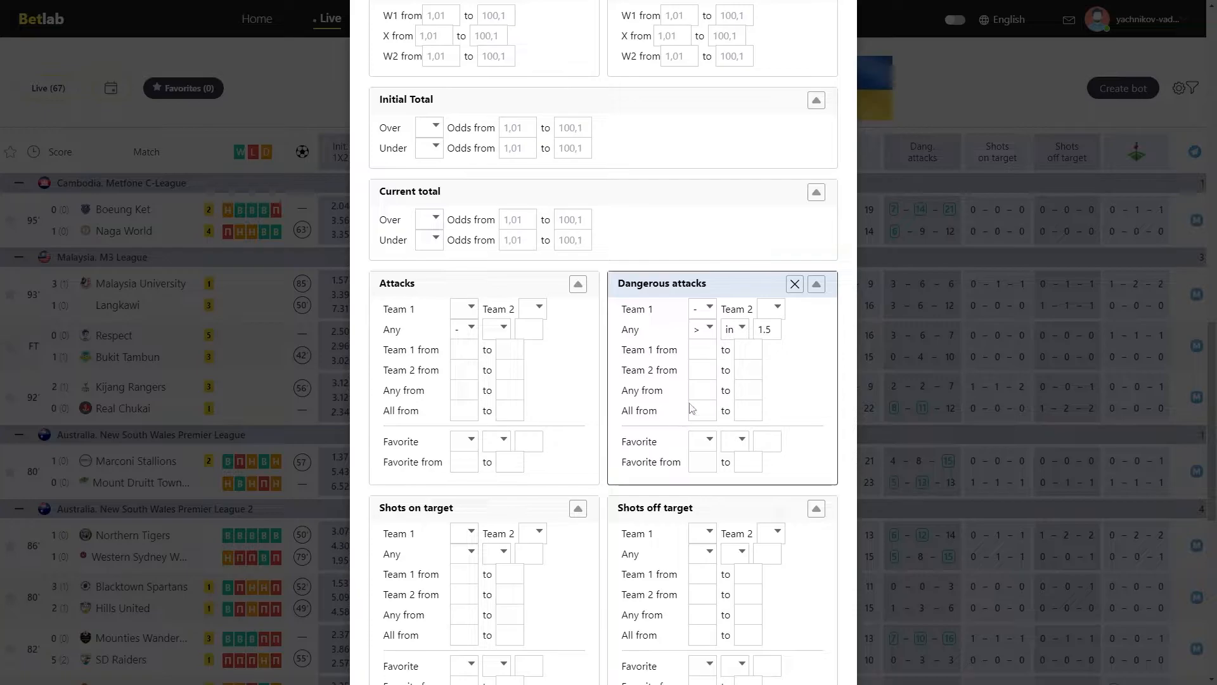
{"action": "mouse_move", "coordinate": [691, 400]}
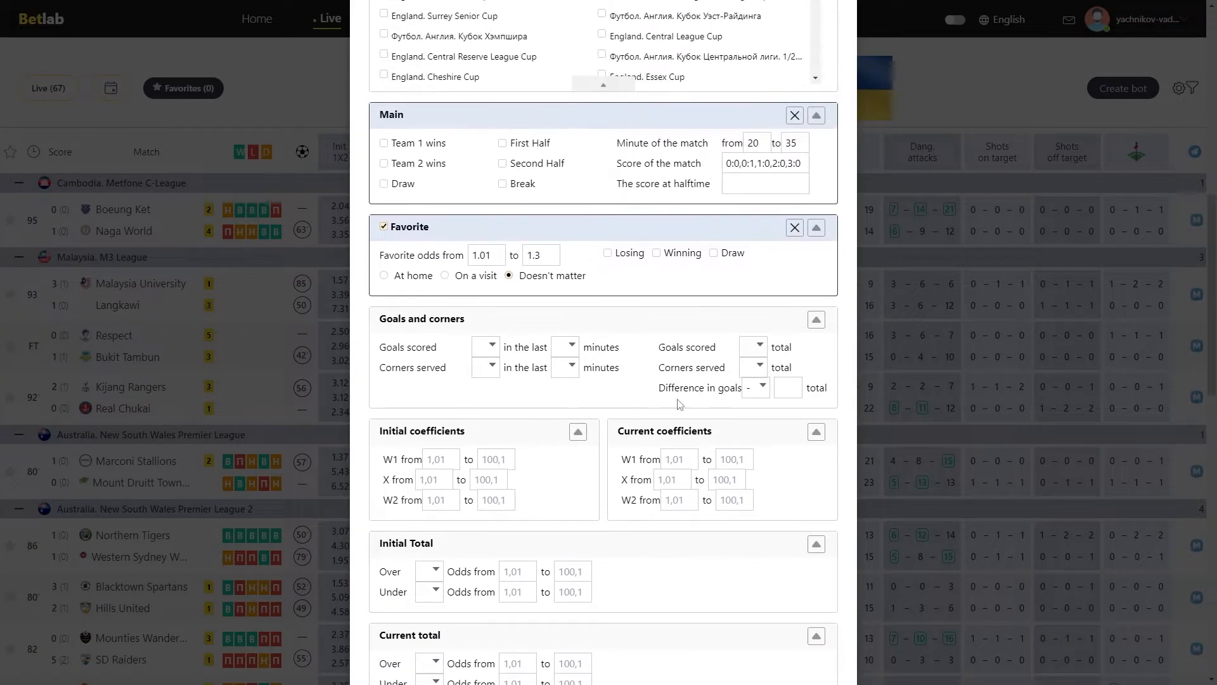
Require 0 goals in the last 15 minutes, 3 corners in the last 5, and 3 total goals
{"action": "scroll", "scroll_direction": "down", "scroll_amount": 3}
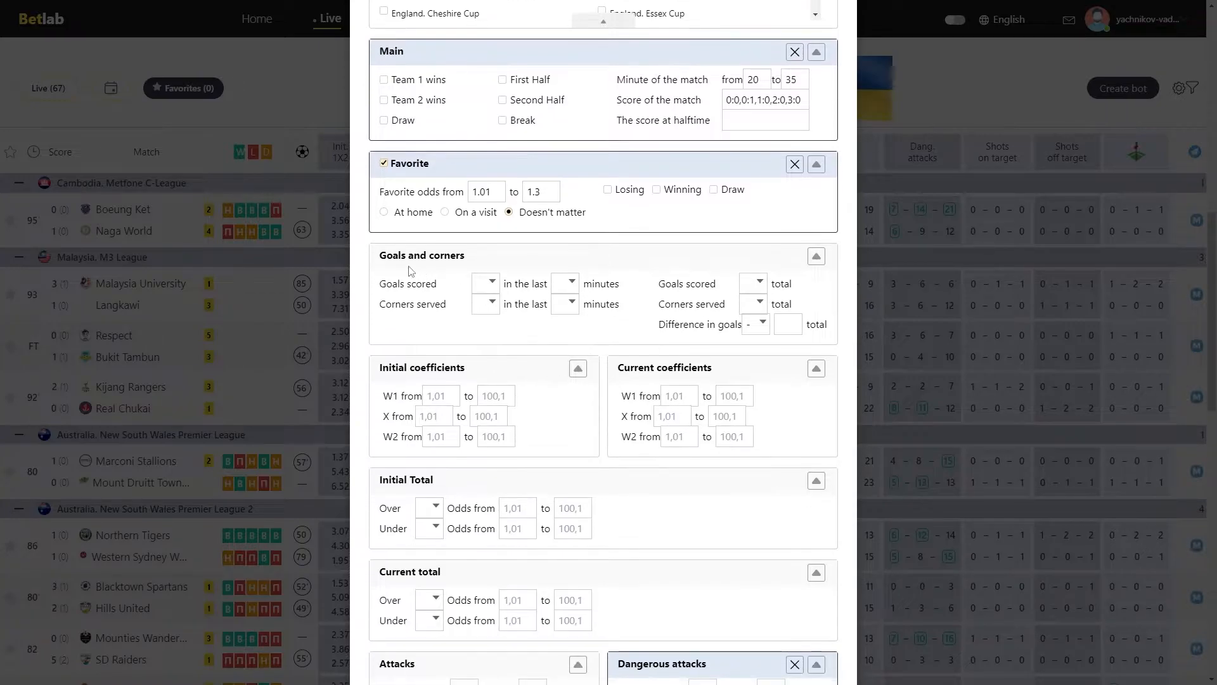
{"action": "mouse_move", "coordinate": [464, 310]}
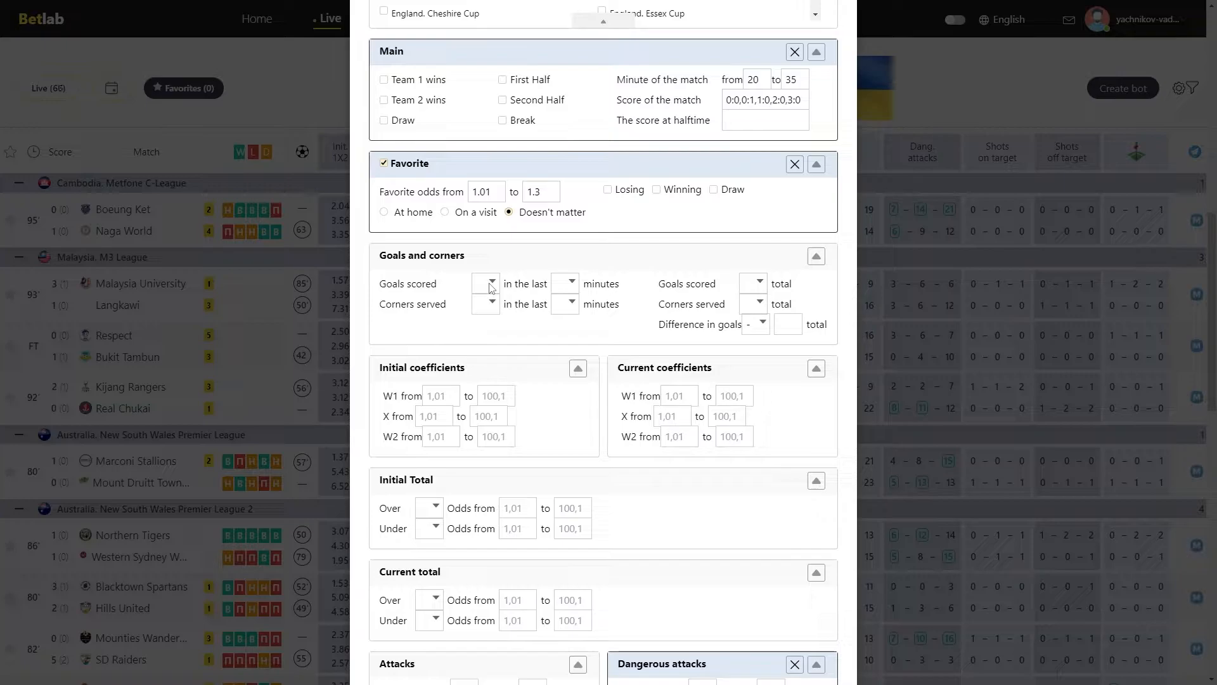
{"action": "left_click", "coordinate": [484, 283]}
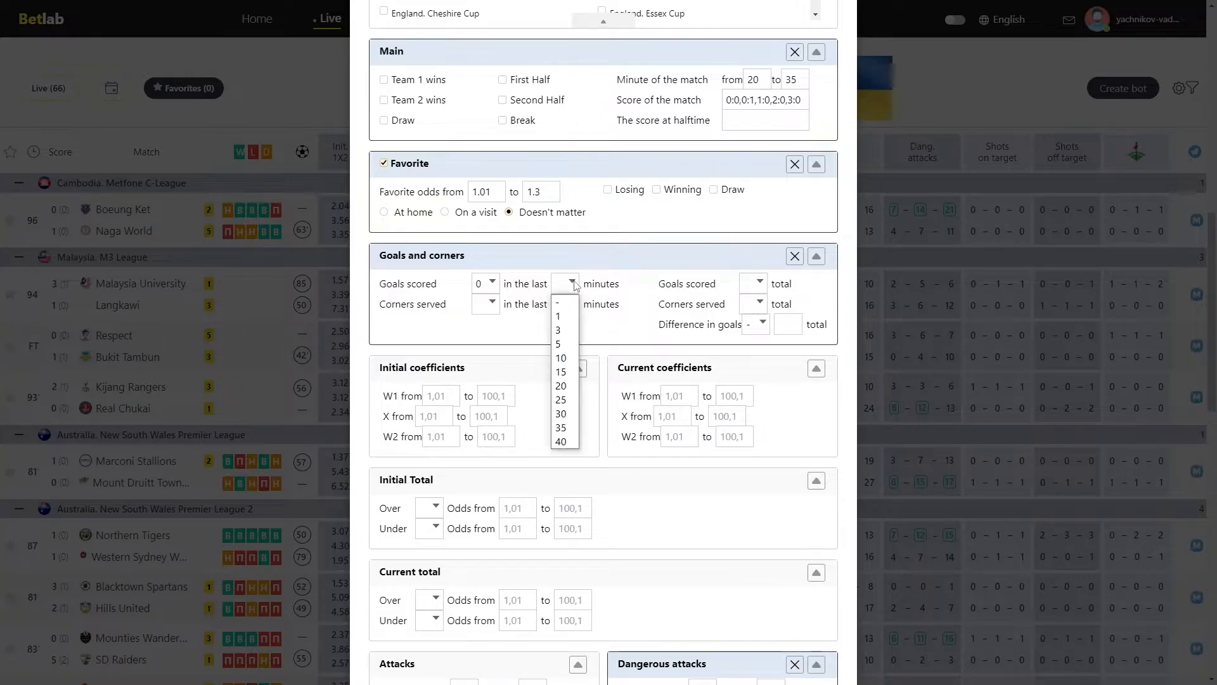
{"action": "left_click", "coordinate": [560, 372]}
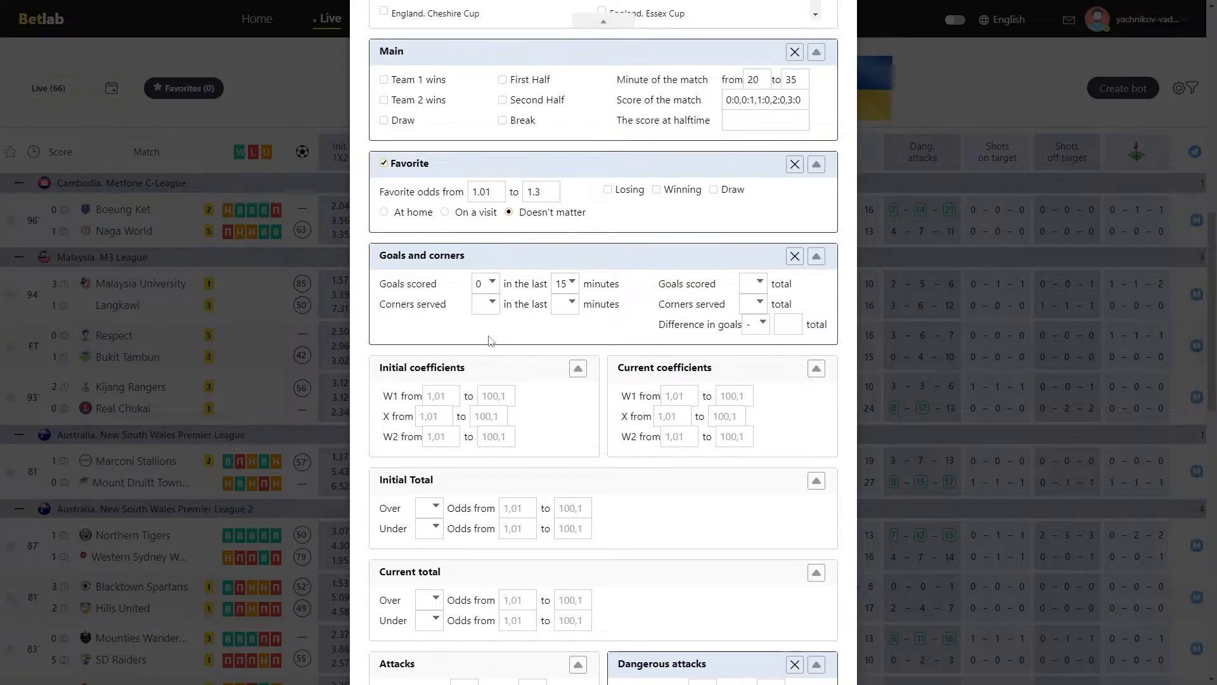
{"action": "left_click", "coordinate": [495, 303]}
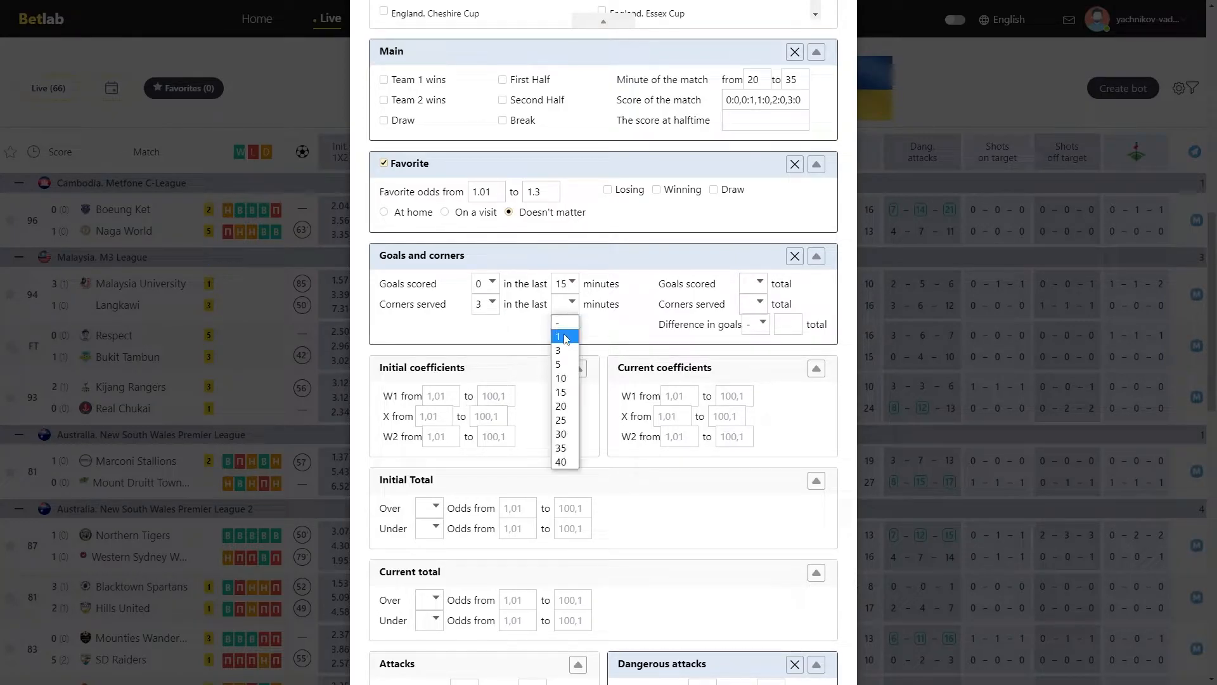
{"action": "left_click", "coordinate": [558, 362]}
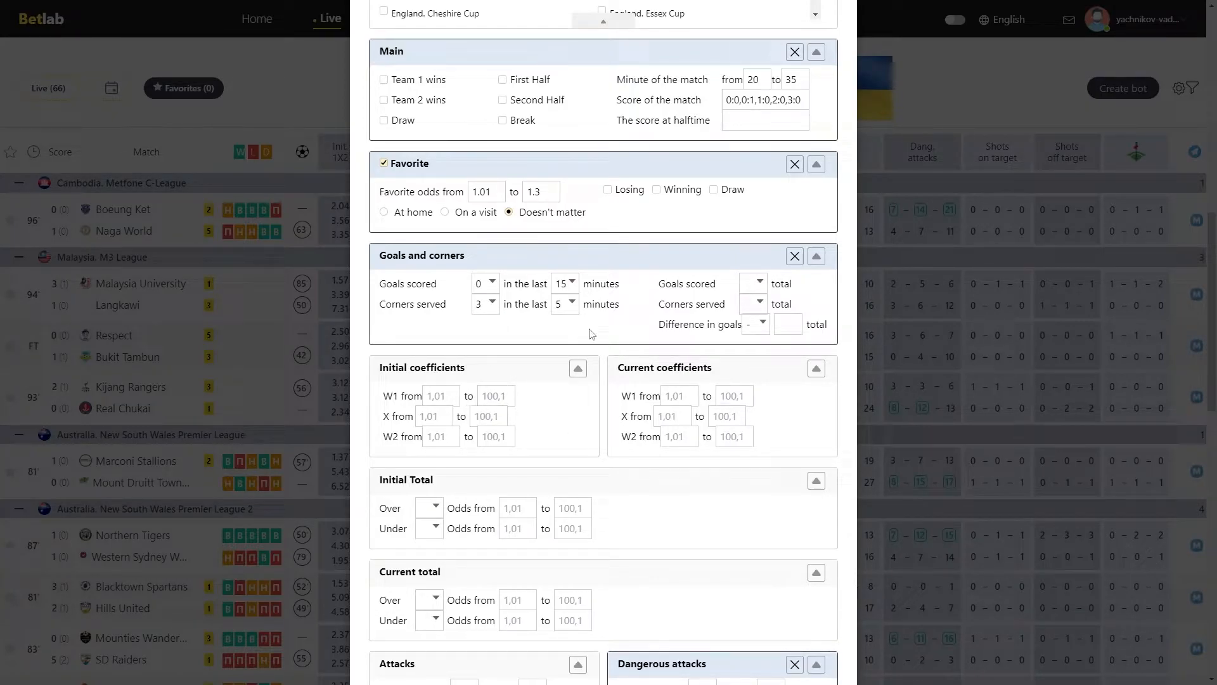
{"action": "mouse_move", "coordinate": [768, 293]}
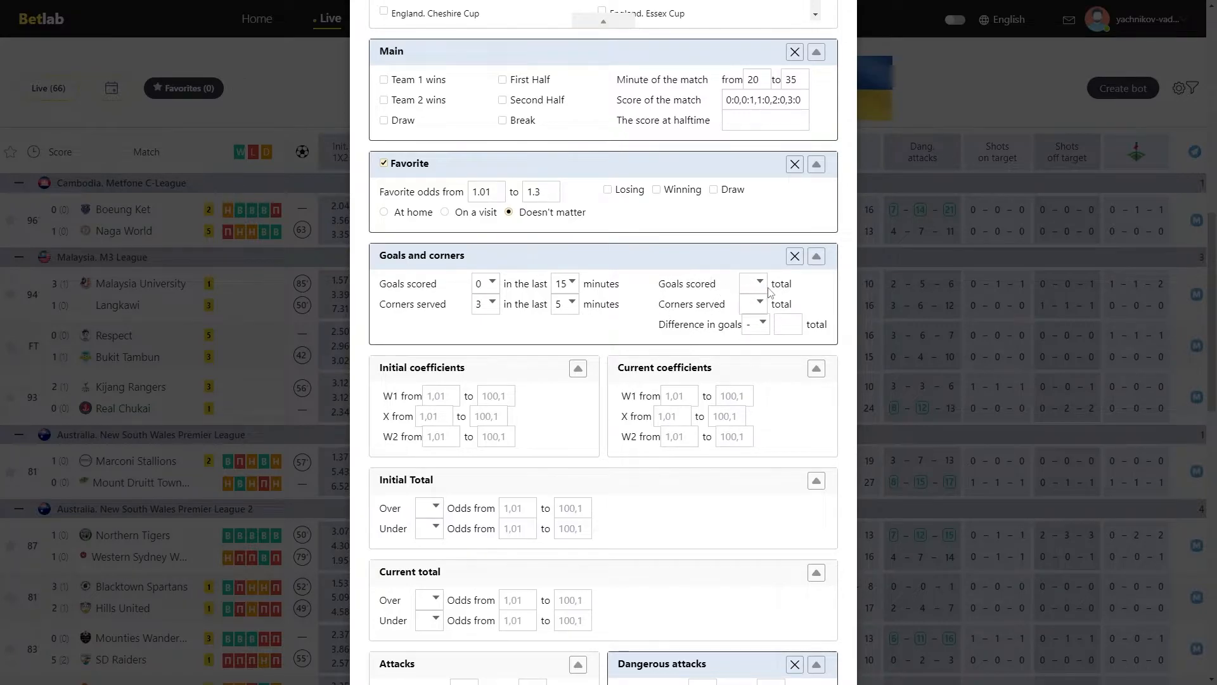
{"action": "left_click", "coordinate": [764, 281]}
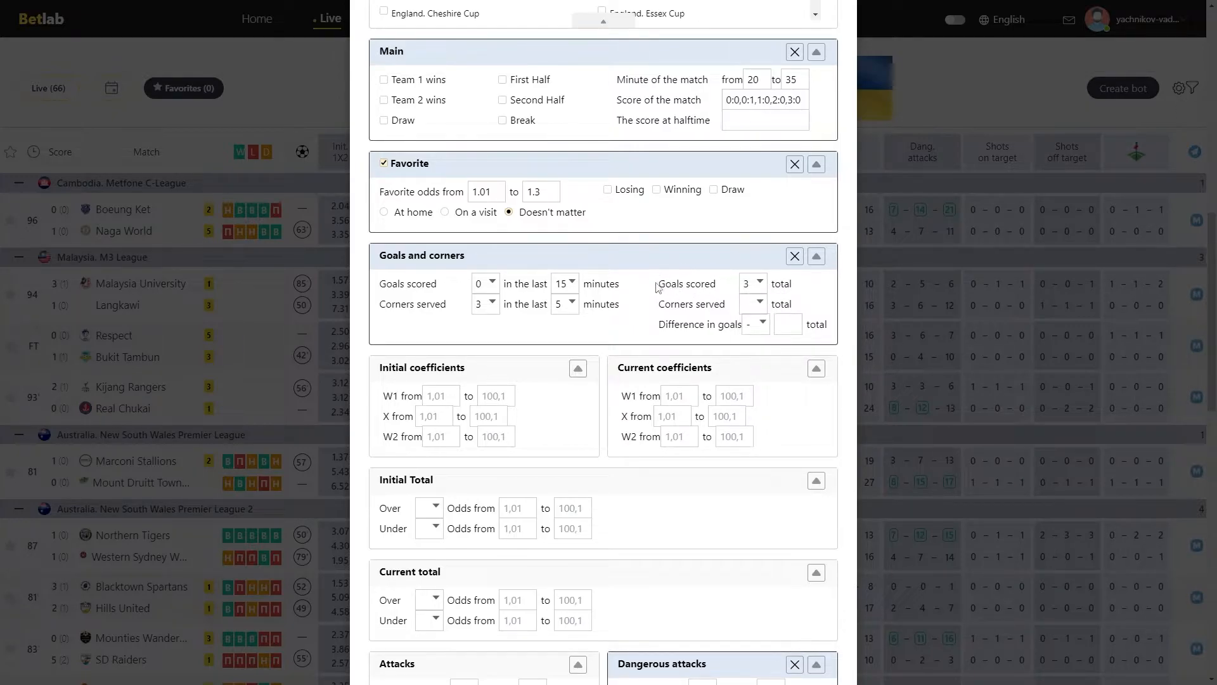
{"action": "mouse_move", "coordinate": [718, 298]}
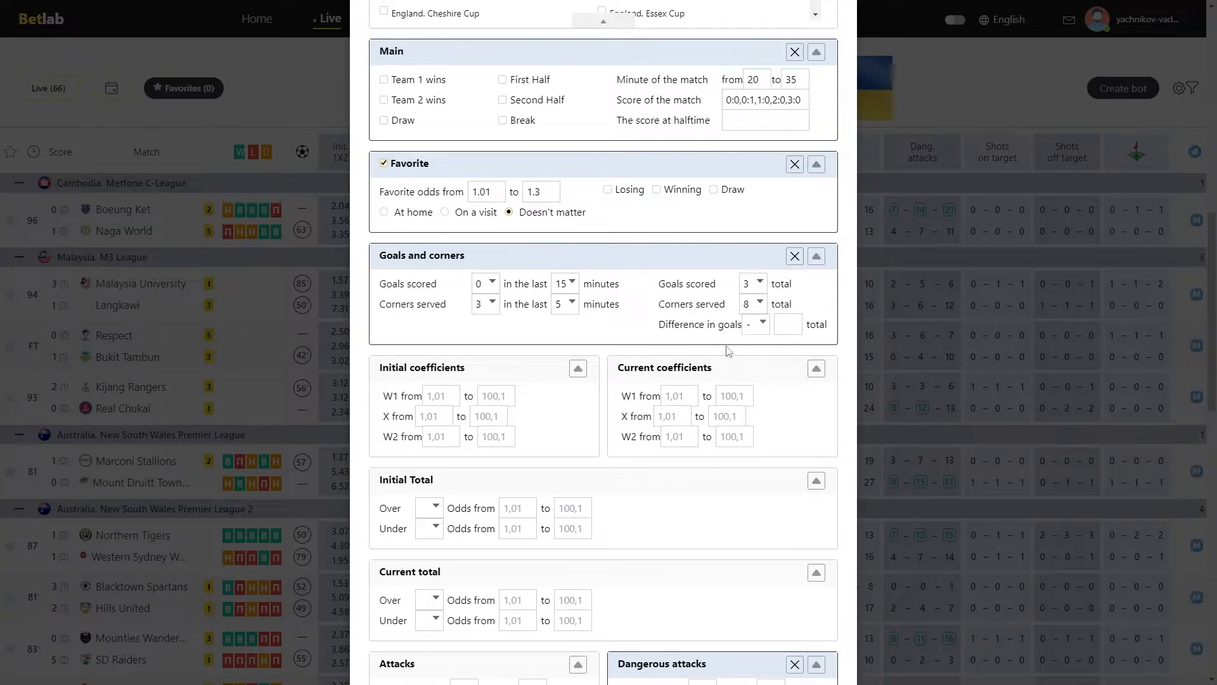
Set the Difference in goals comparison to '<=' with a value of 2
{"action": "left_click", "coordinate": [762, 324]}
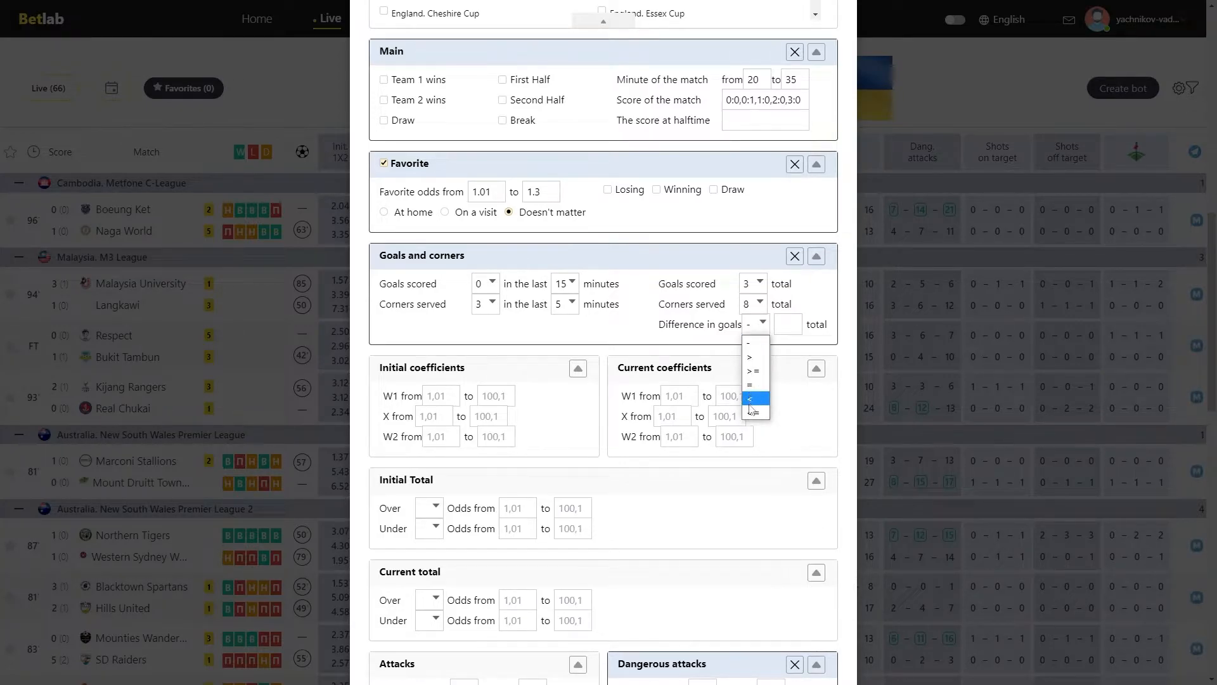
{"action": "left_click", "coordinate": [750, 356]}
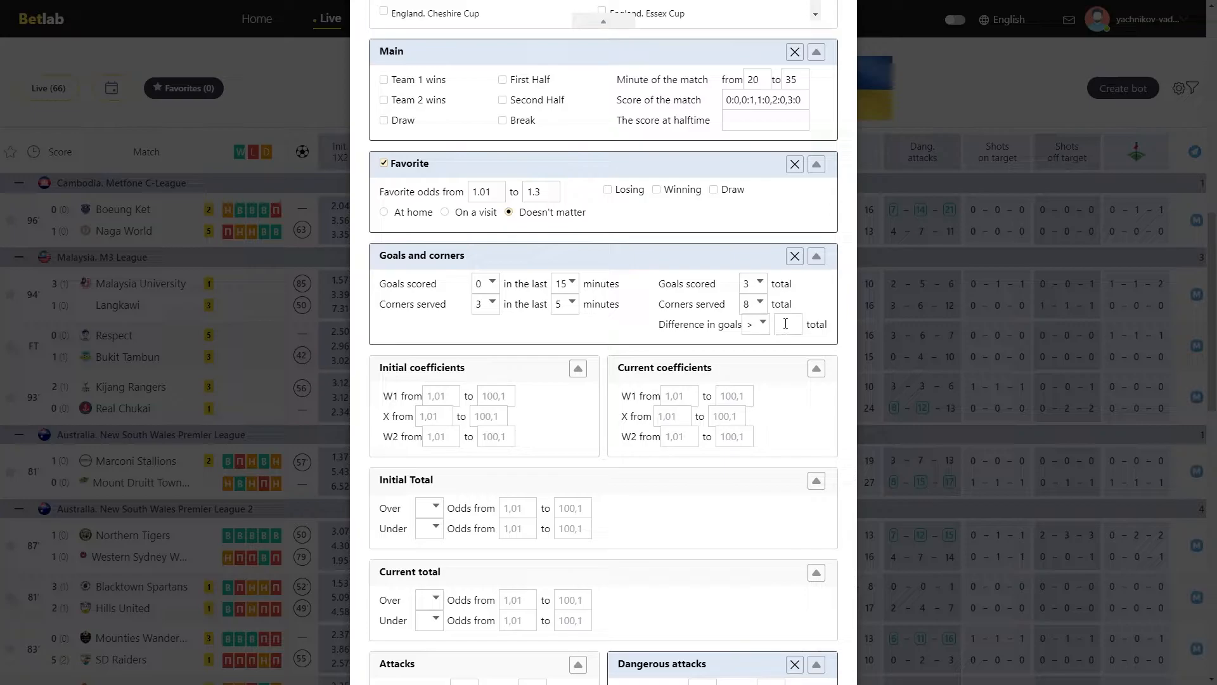
{"action": "left_click", "coordinate": [763, 324]}
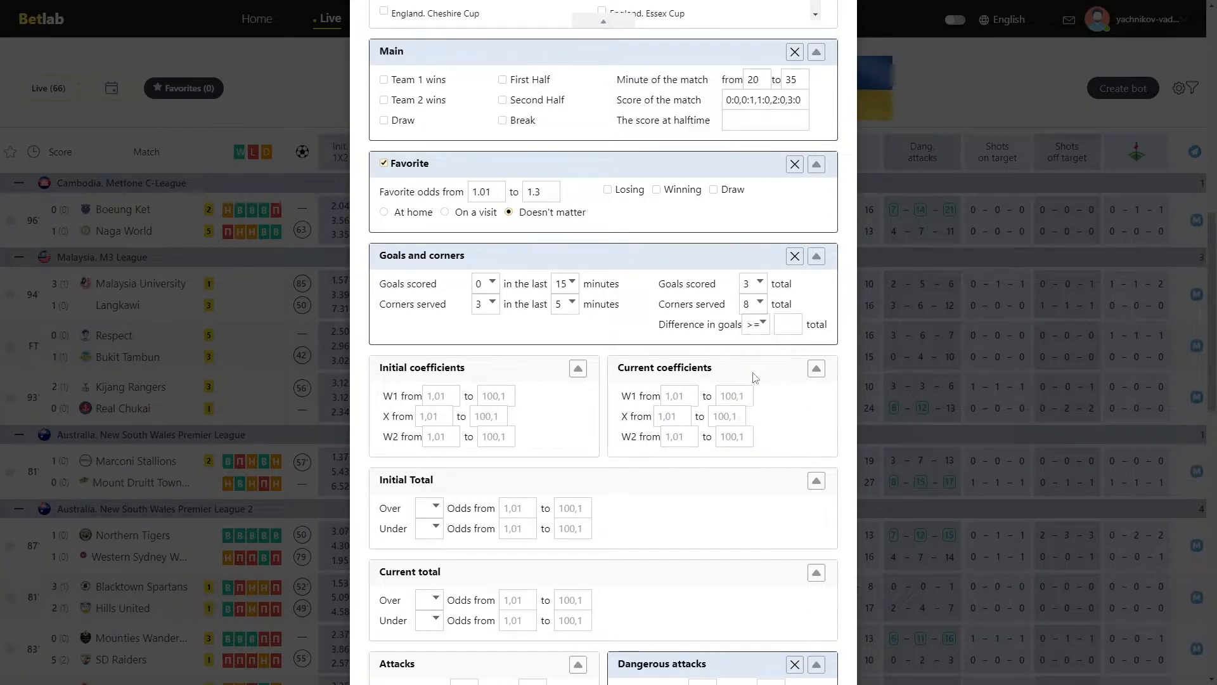
{"action": "type", "text": "2"}
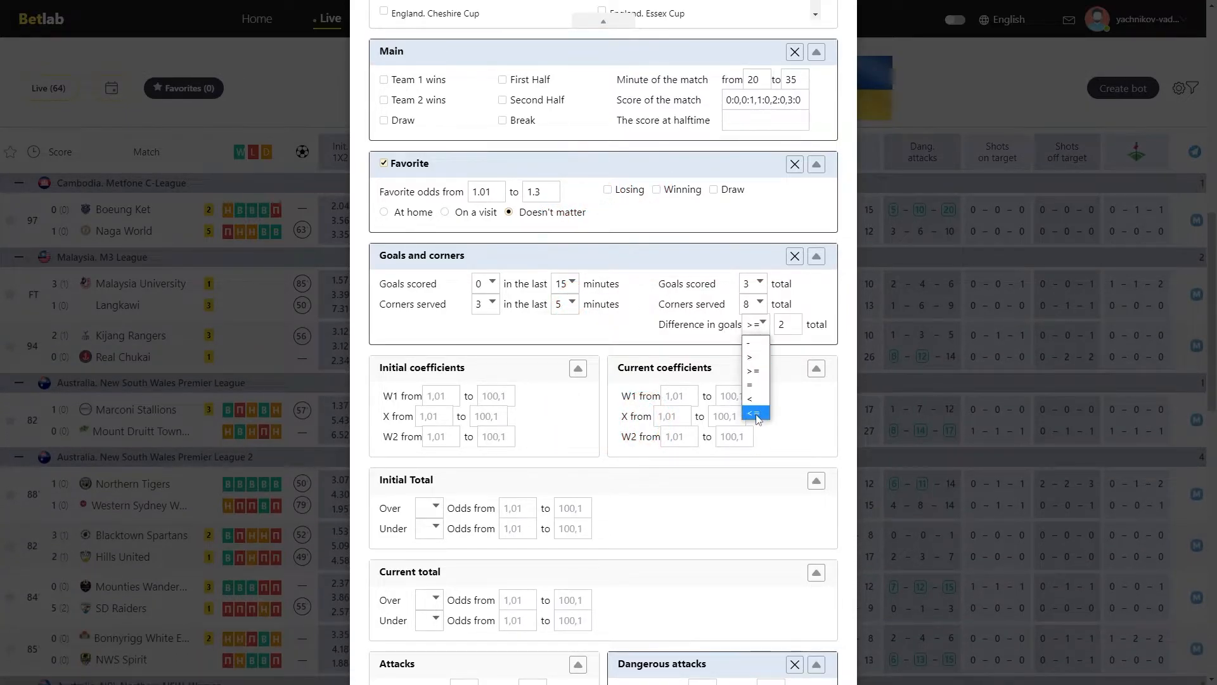
{"action": "left_click", "coordinate": [754, 412]}
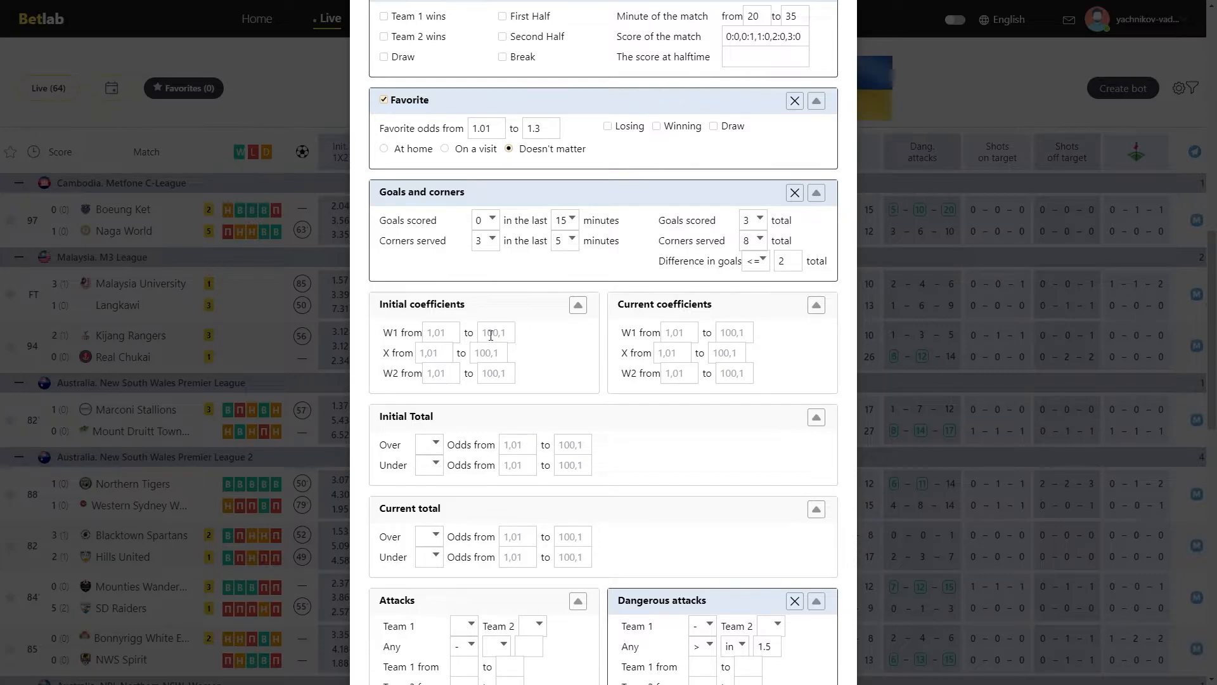
Enter initial W1 odds 1.5–2, initial W2 odds 2–3, and current W1 odds 4–5
{"action": "type", "text": "1.5"}
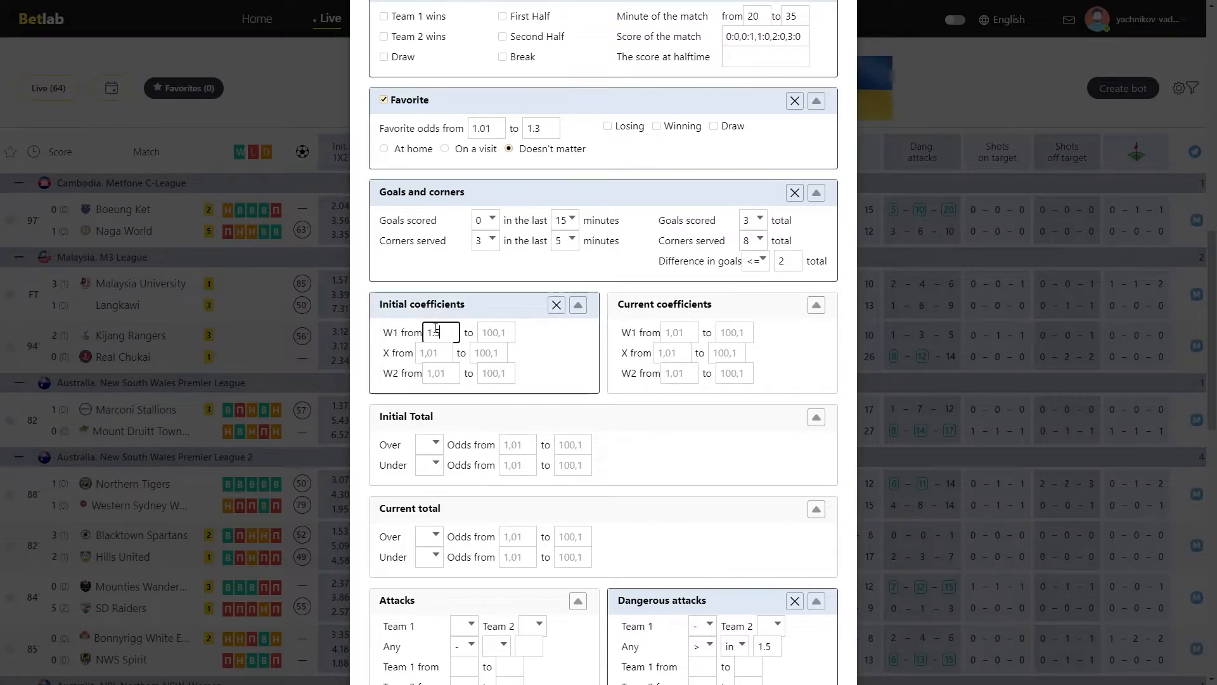
{"action": "left_click", "coordinate": [495, 332]}
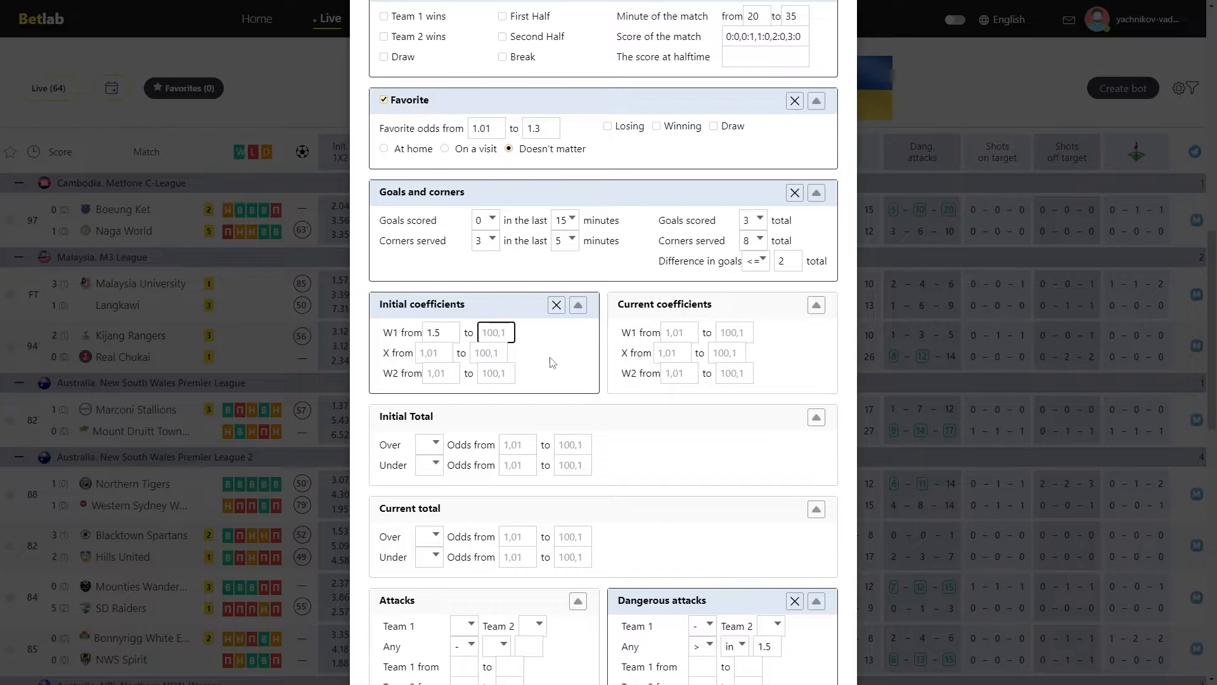
{"action": "type", "text": "2"}
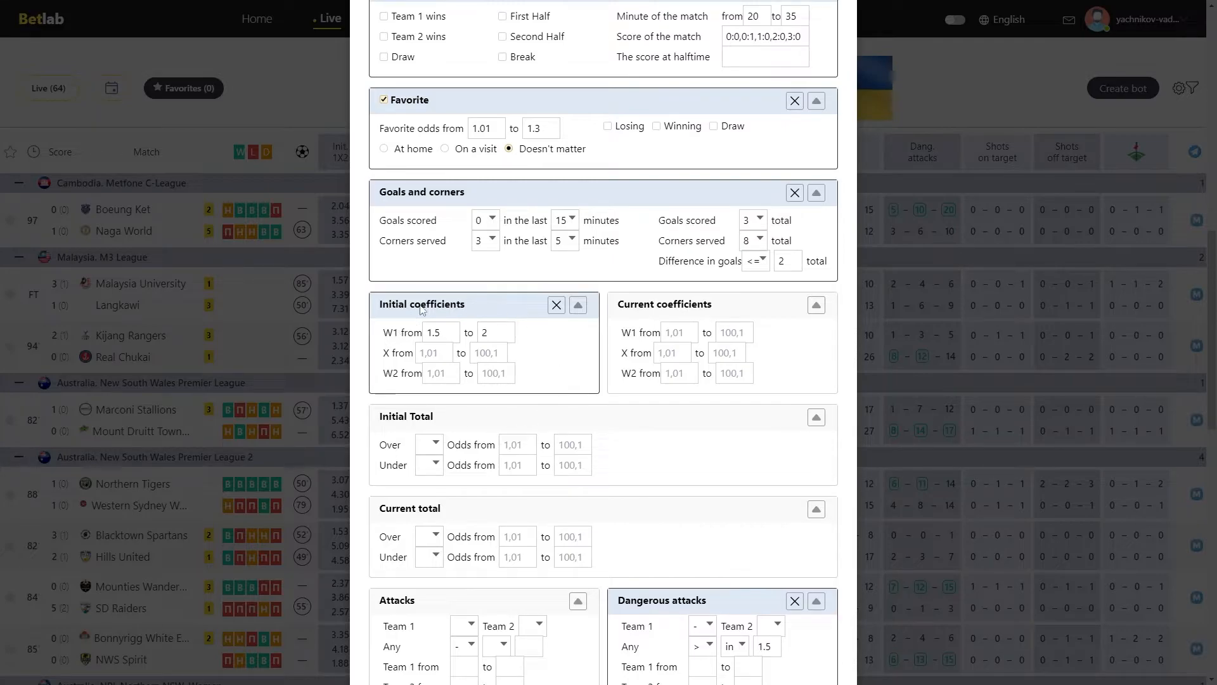
{"action": "left_click", "coordinate": [440, 373]}
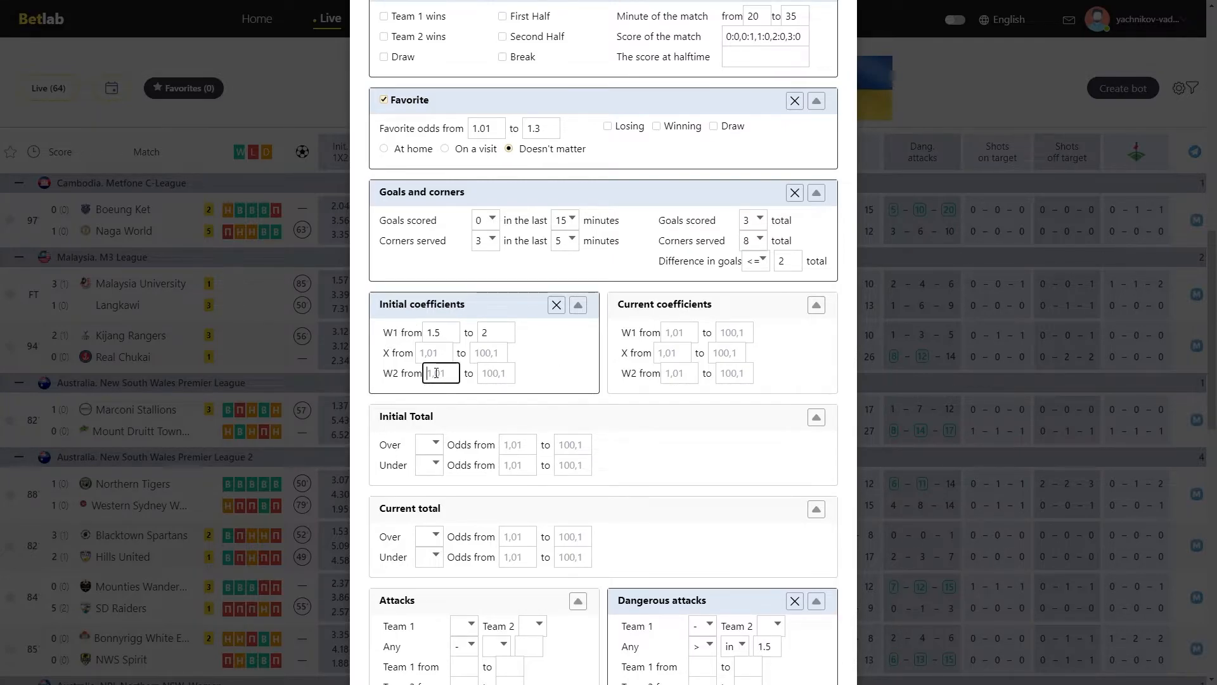
{"action": "type", "text": "2"}
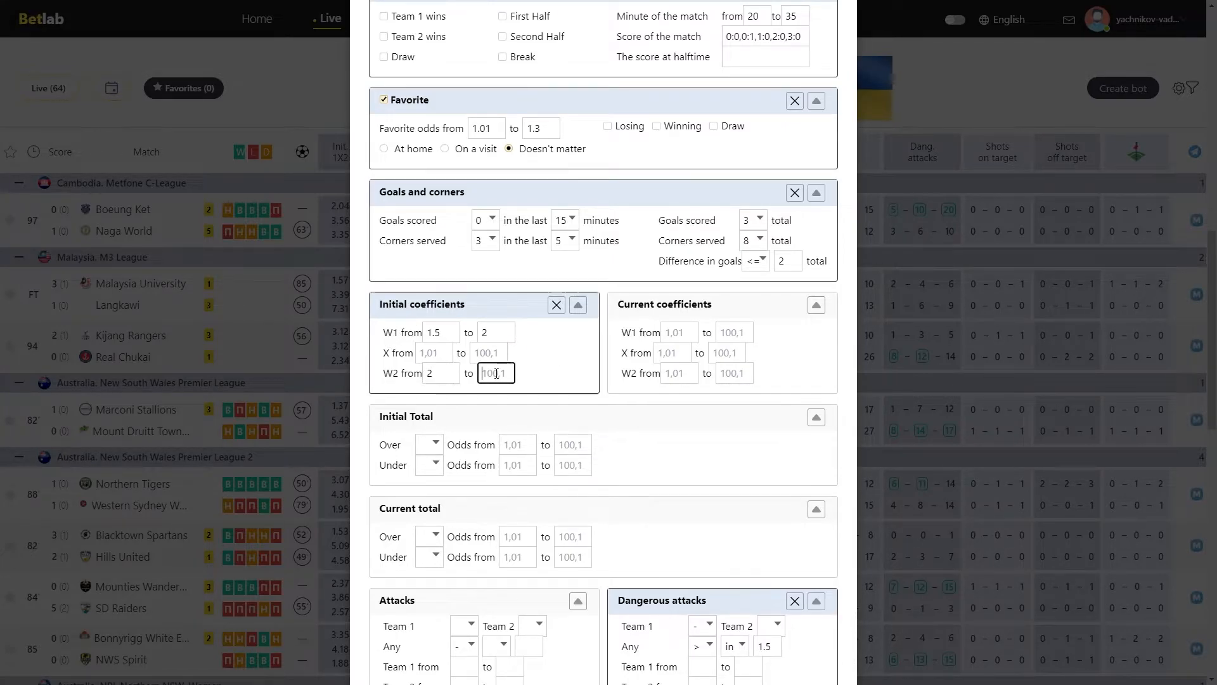
{"action": "type", "text": "3"}
{"action": "left_click", "coordinate": [679, 331]}
{"action": "type", "text": "4"}
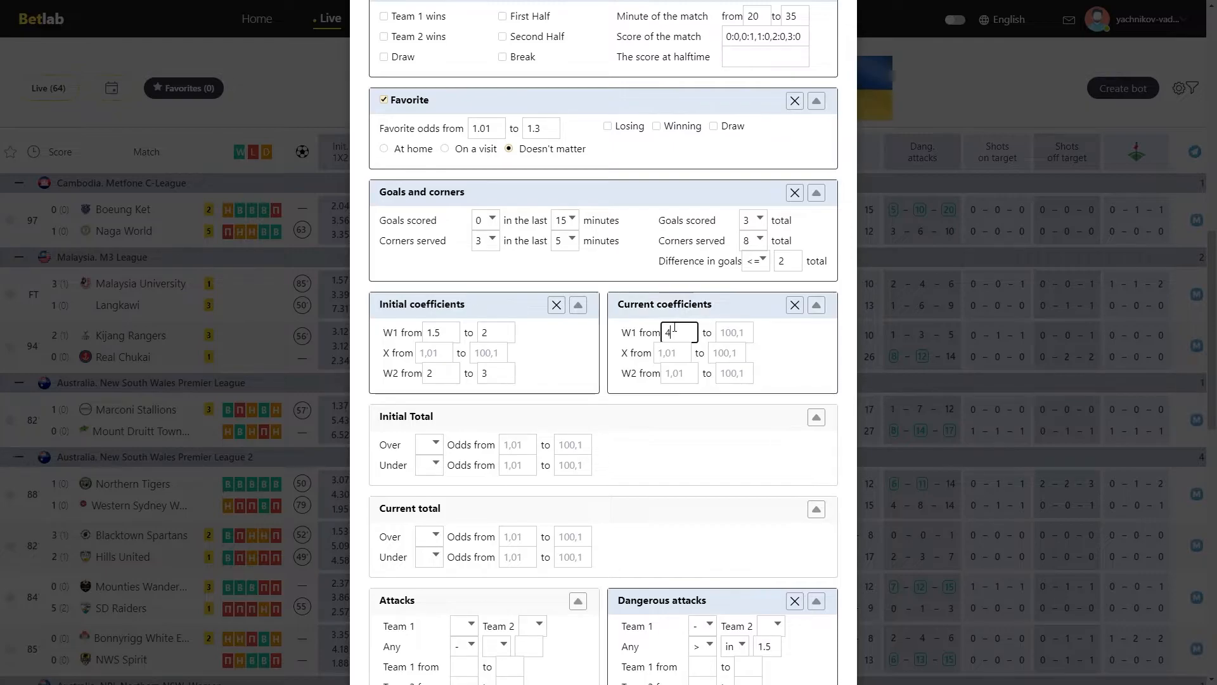
{"action": "type", "text": "5"}
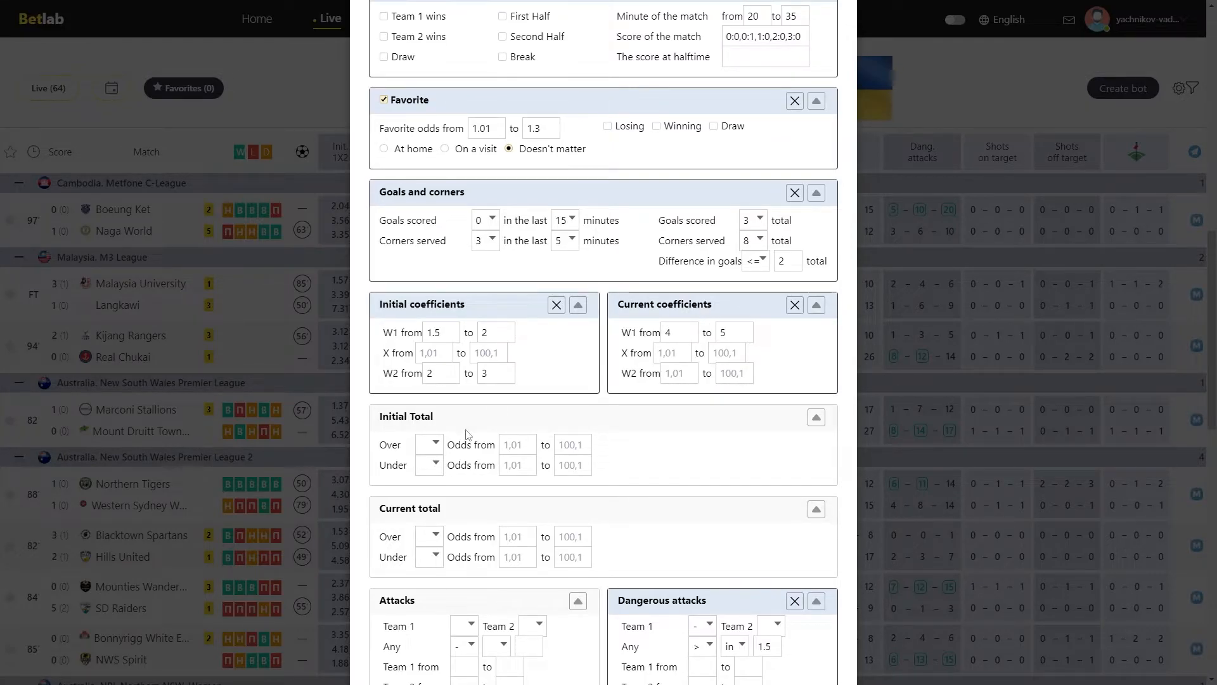
{"action": "mouse_move", "coordinate": [547, 435]}
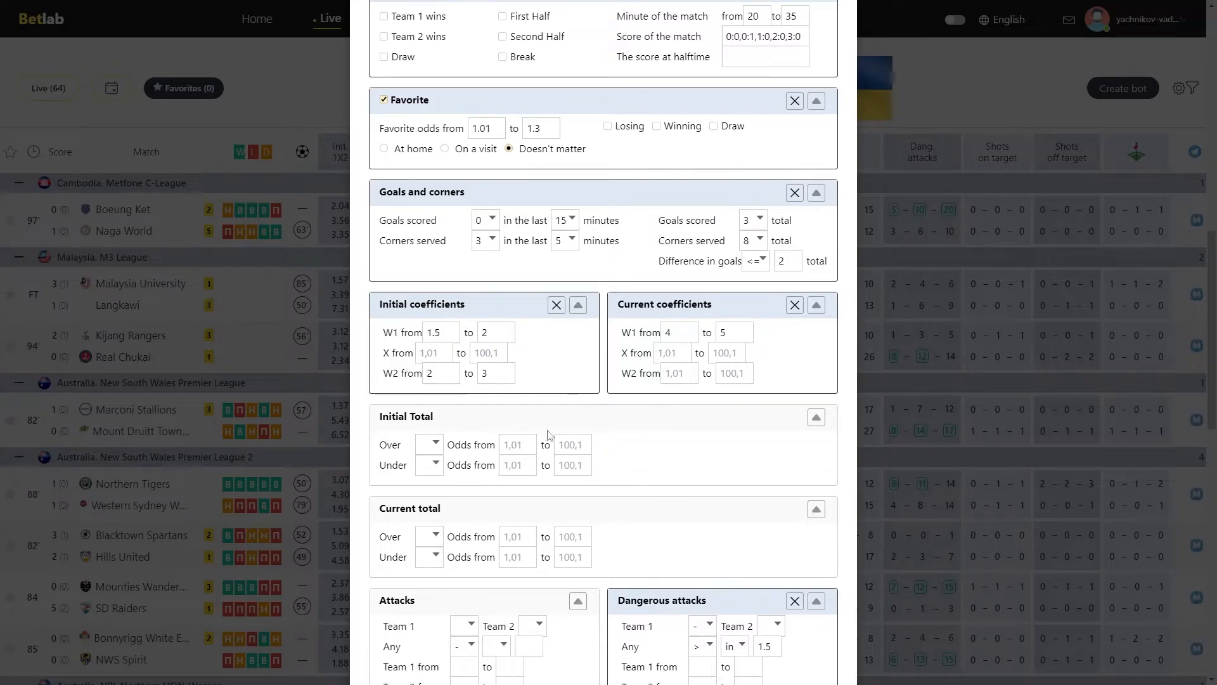
Choose Over 2.5 for the initial total and correct the odds 'to' value to 2.5
{"action": "left_click", "coordinate": [429, 443]}
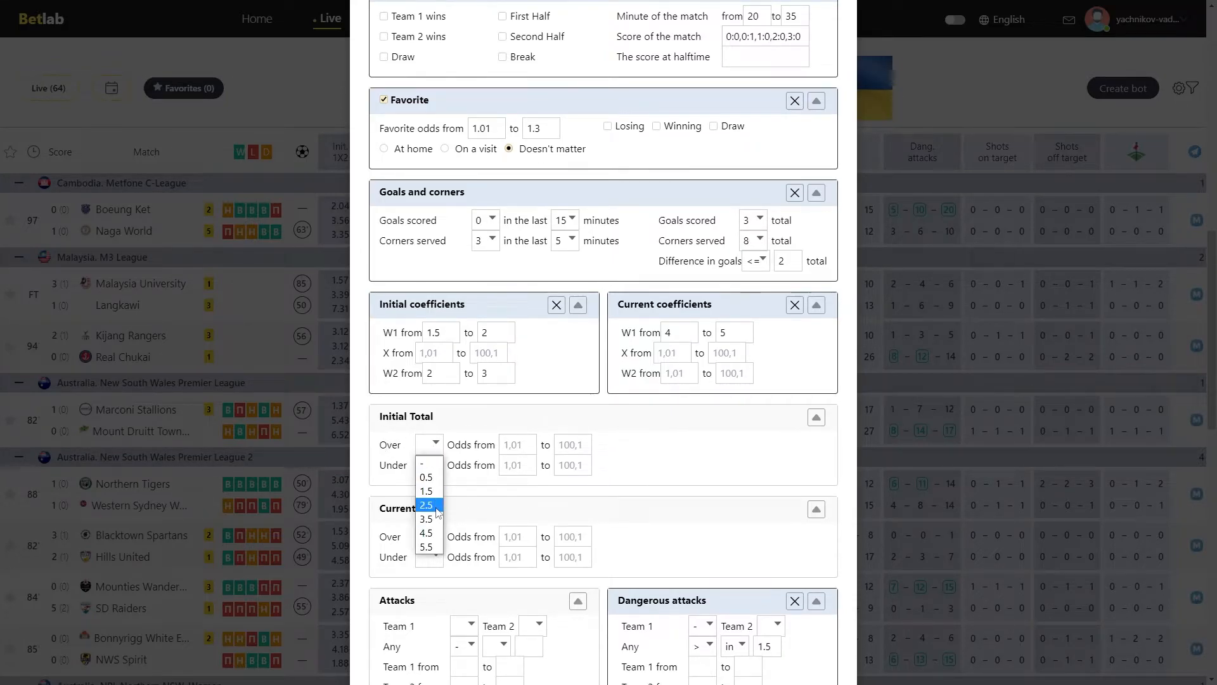
{"action": "left_click", "coordinate": [426, 504]}
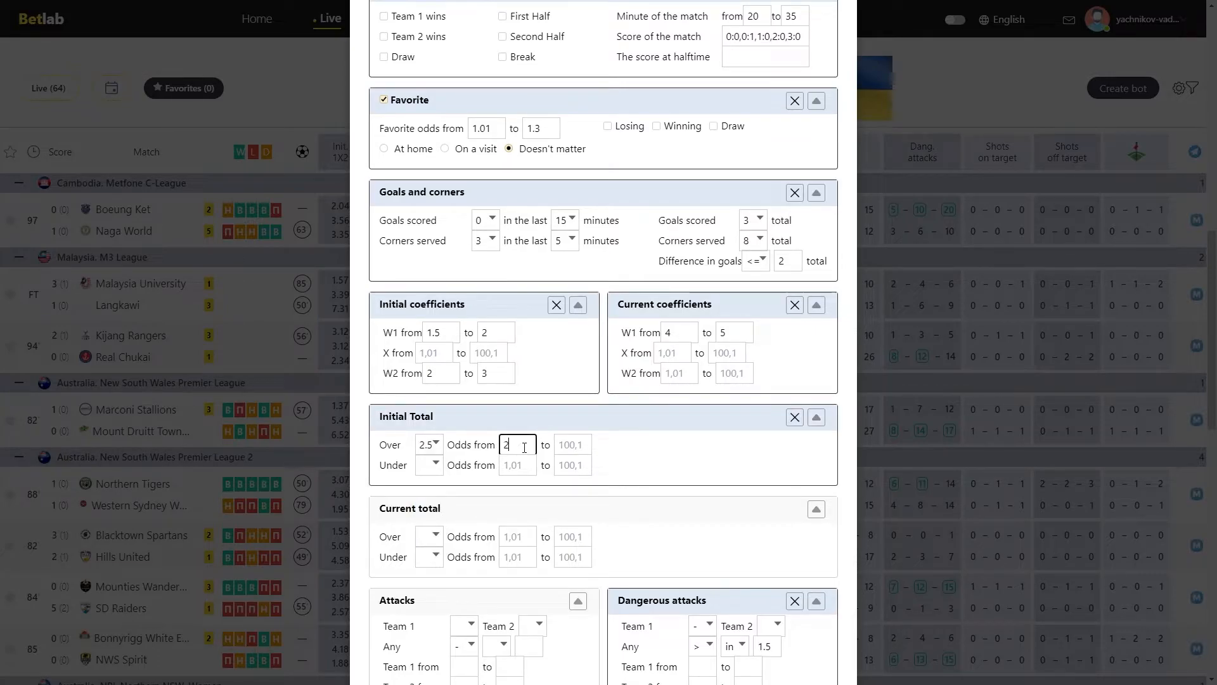
{"action": "type", "text": "25"}
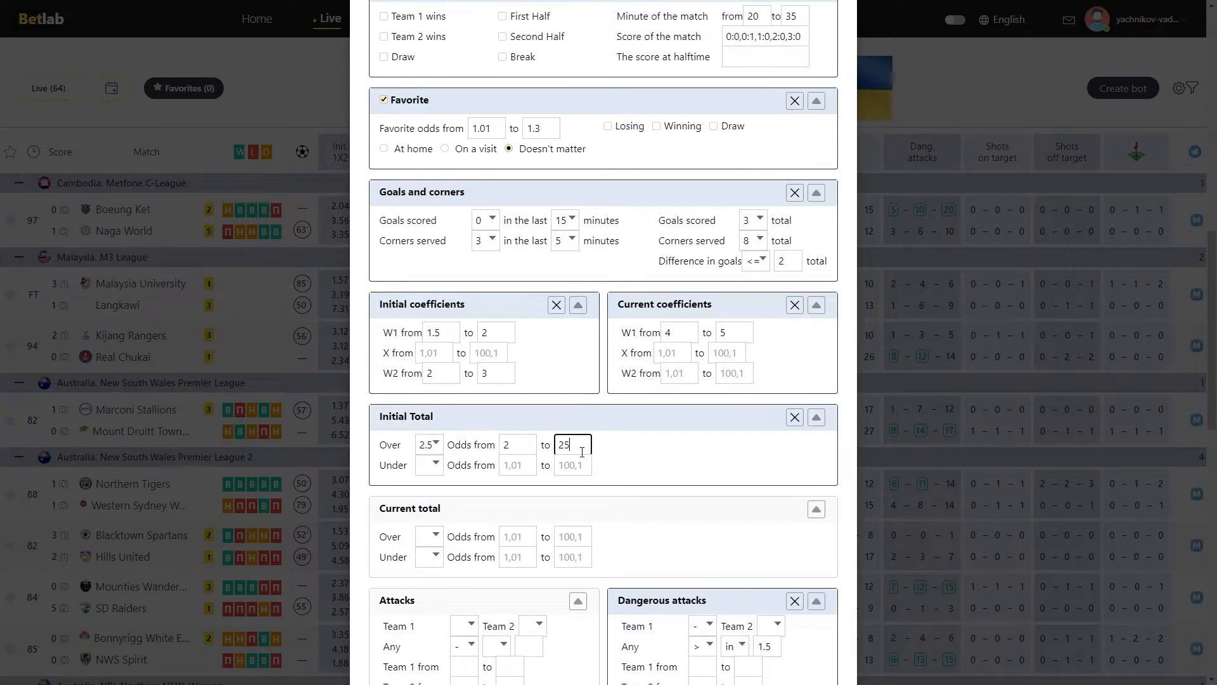
{"action": "type", "text": "2.5"}
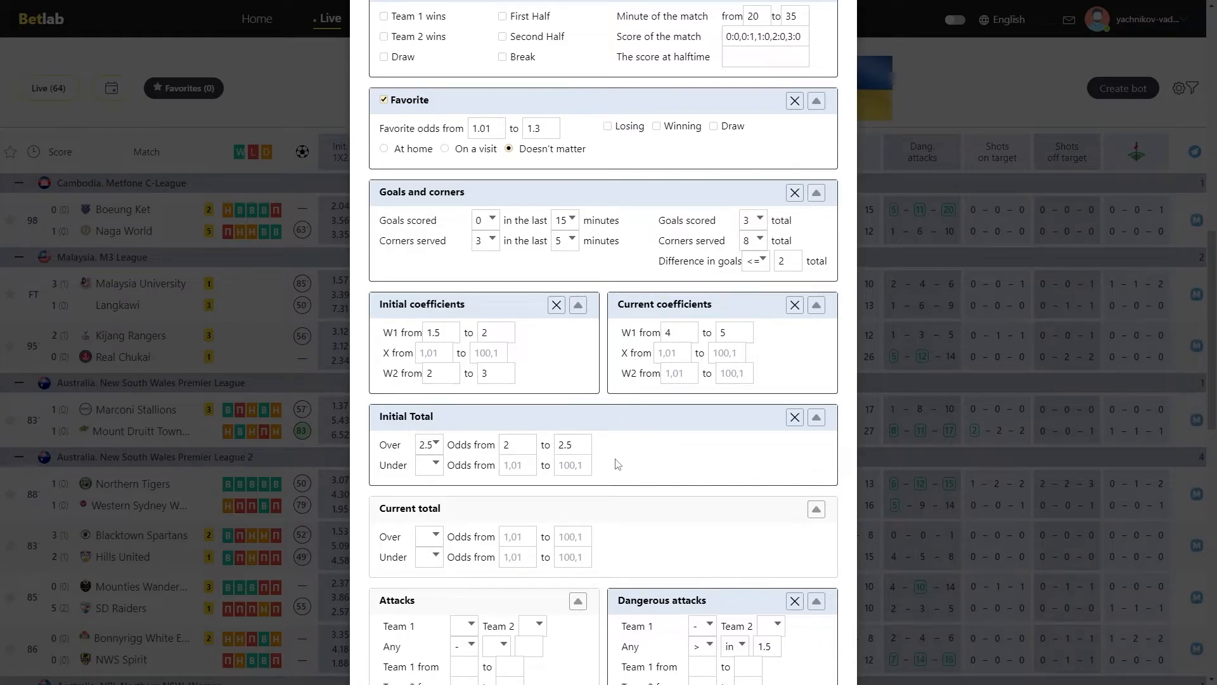
{"action": "mouse_move", "coordinate": [598, 440]}
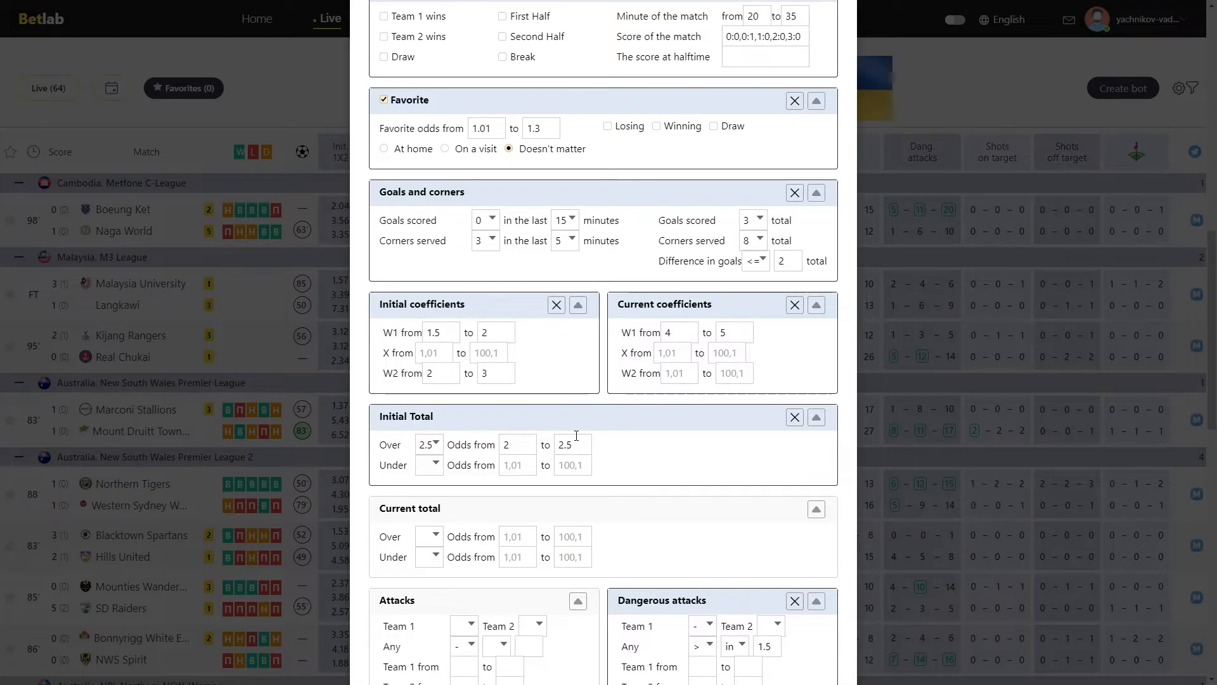
Set the current total Under line to 3.5 and start entering minimum odds 1.5
{"action": "scroll", "scroll_direction": "down", "scroll_amount": 3}
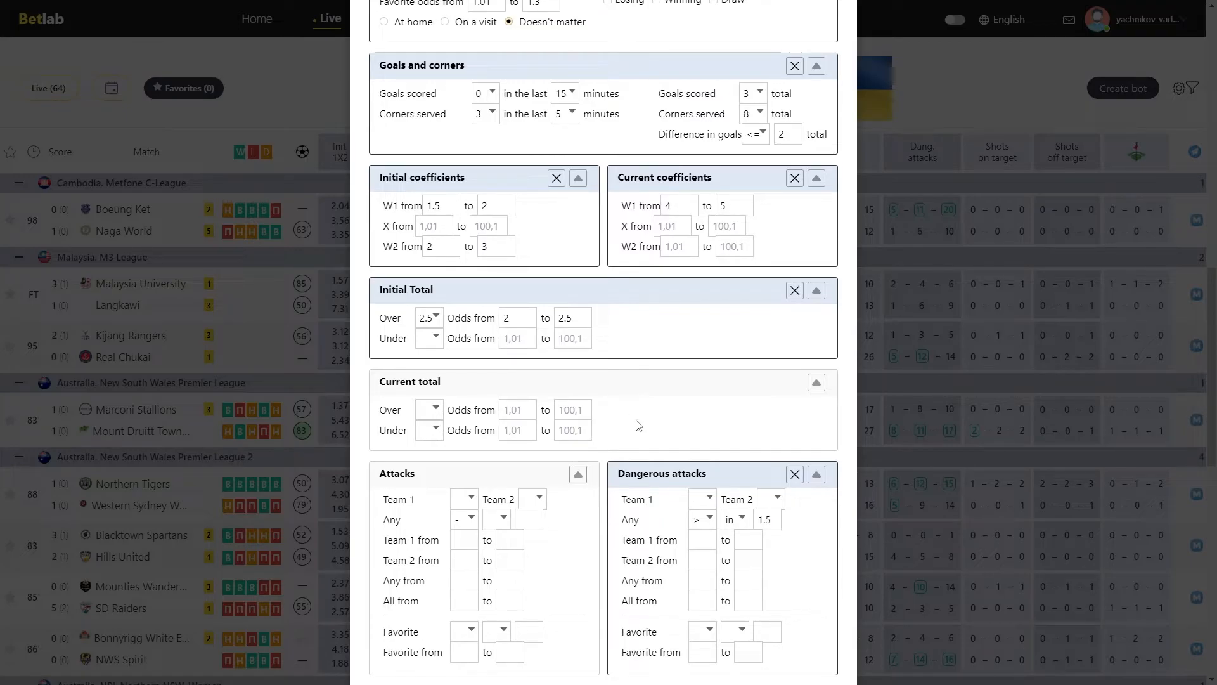
{"action": "mouse_move", "coordinate": [431, 400]}
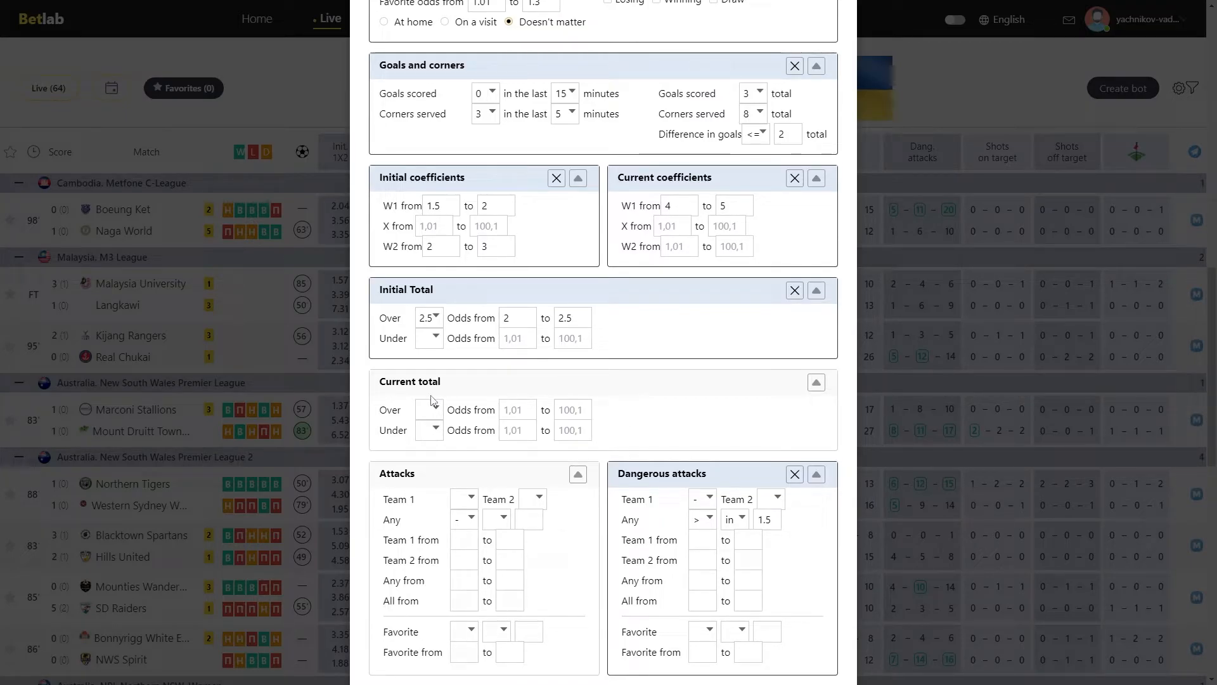
{"action": "mouse_move", "coordinate": [432, 405]}
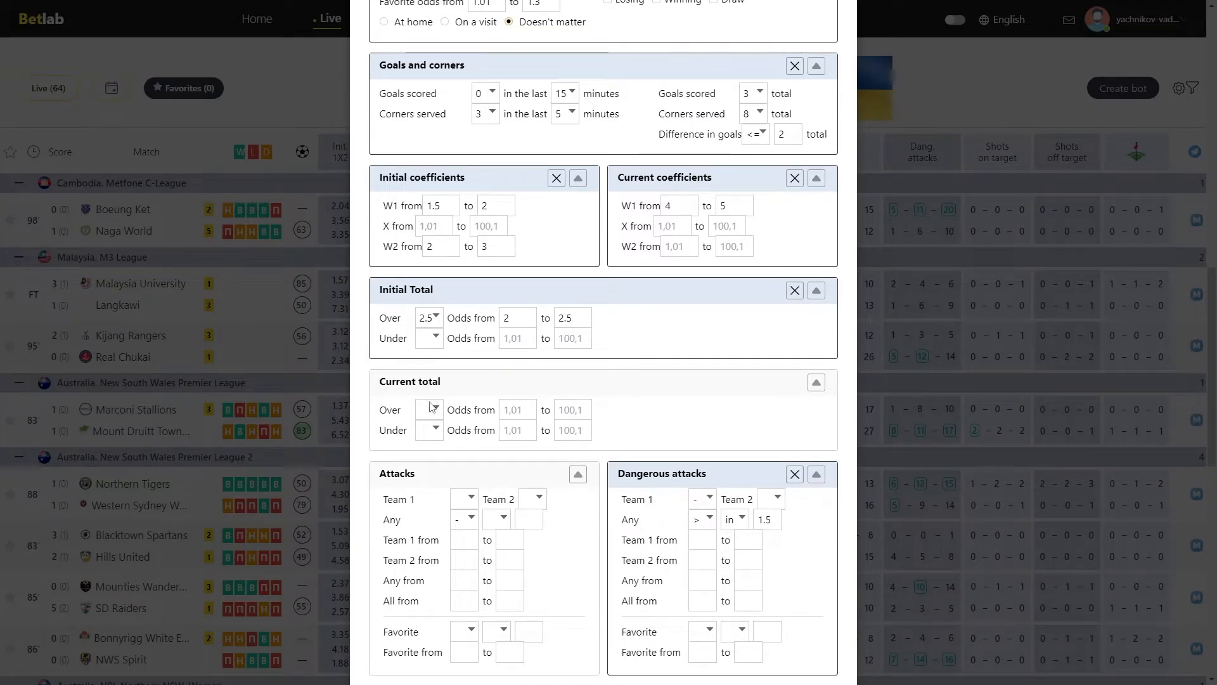
{"action": "left_click", "coordinate": [429, 409]}
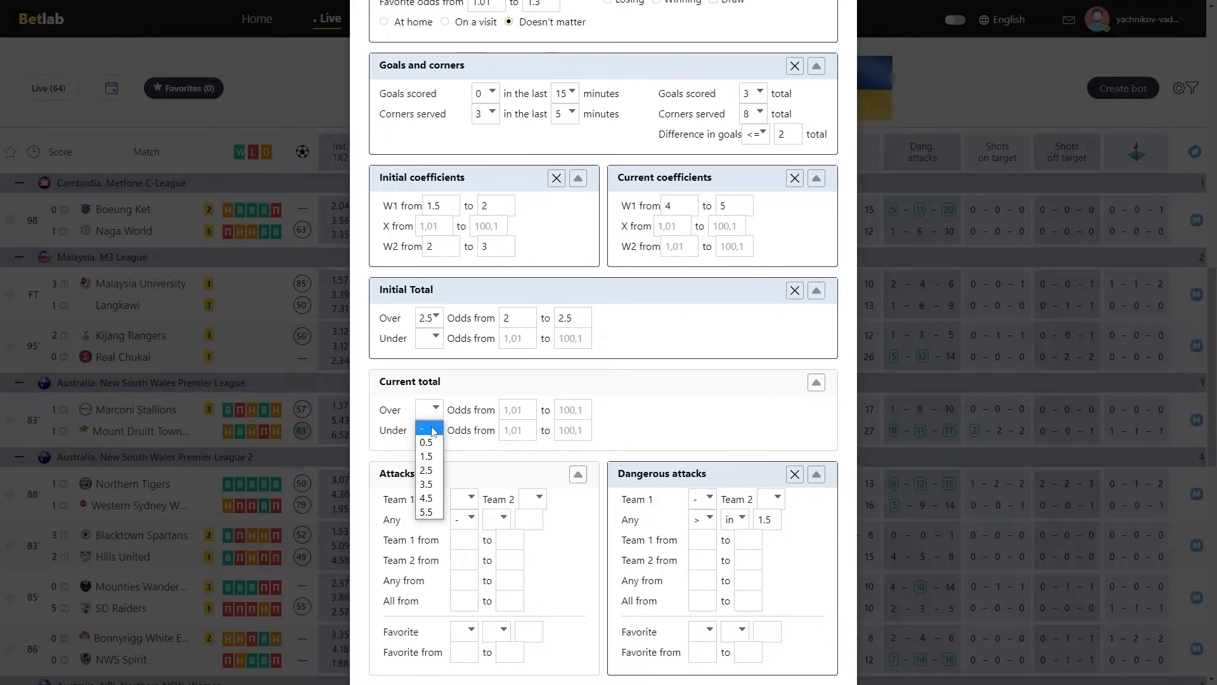
{"action": "left_click", "coordinate": [428, 429]}
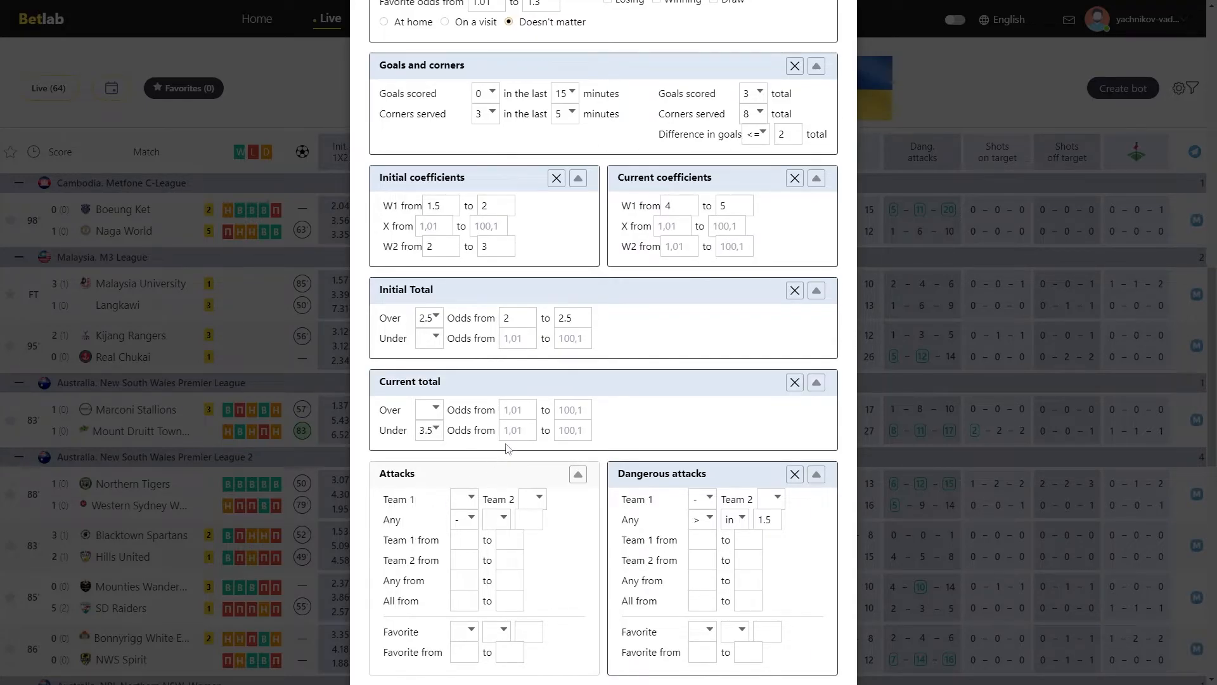
{"action": "left_click", "coordinate": [517, 430]}
{"action": "type", "text": "1.5"}
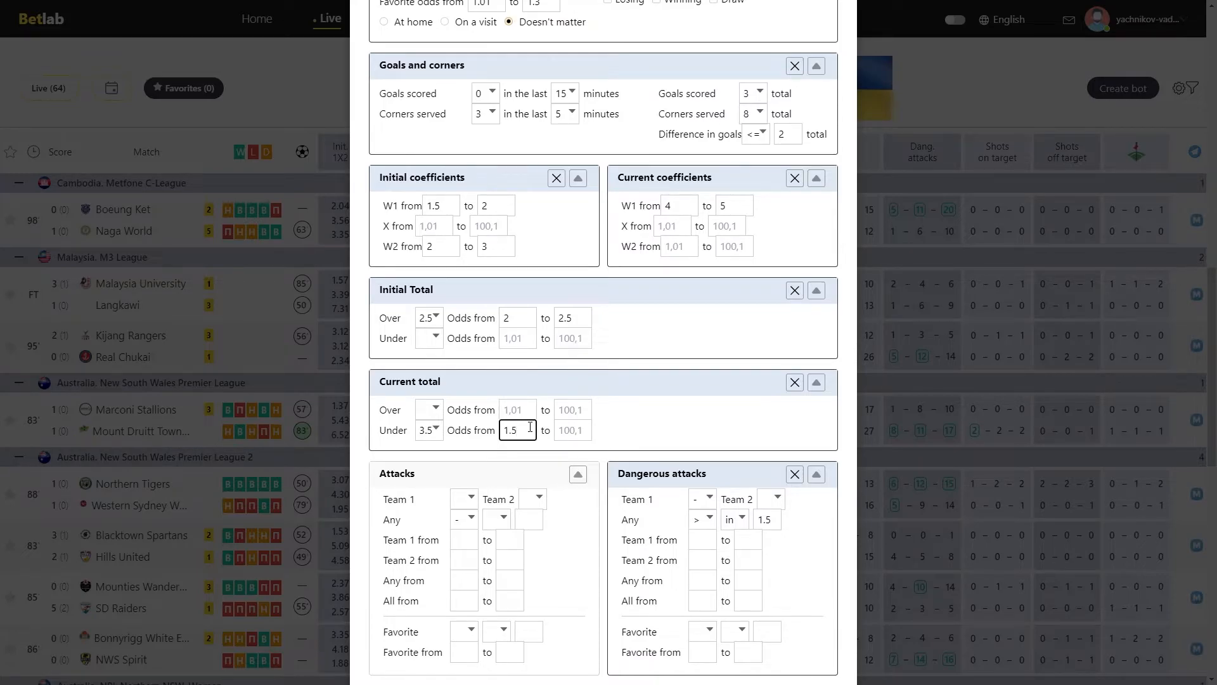
{"action": "type", "text": "1.8"}
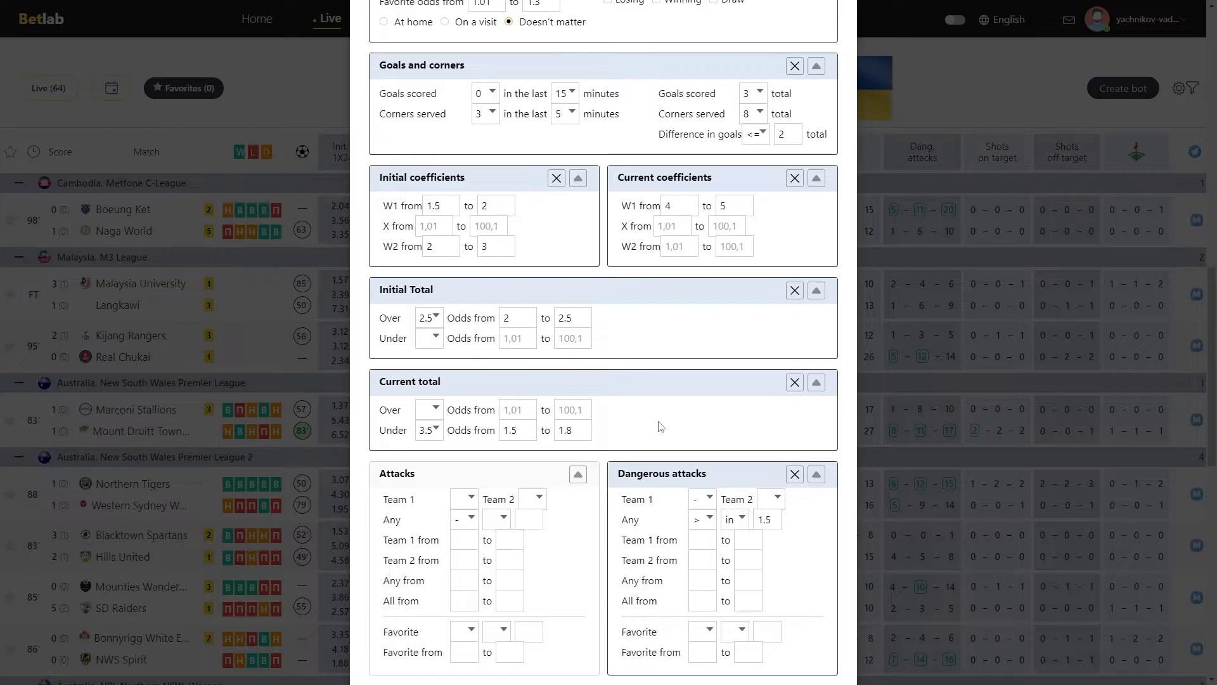
Set the Attacks comparison modes: Team 1 to greater, Team 2 to 'in'
{"action": "scroll", "scroll_direction": "down", "scroll_amount": 3}
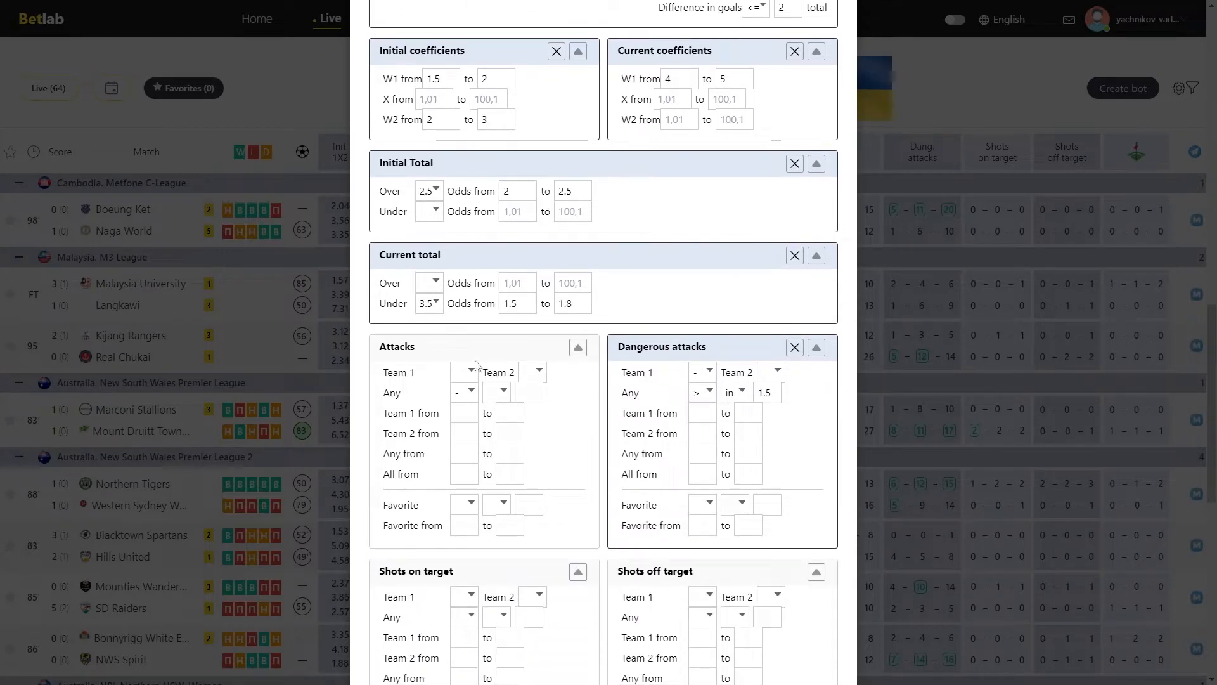
{"action": "mouse_move", "coordinate": [395, 507]}
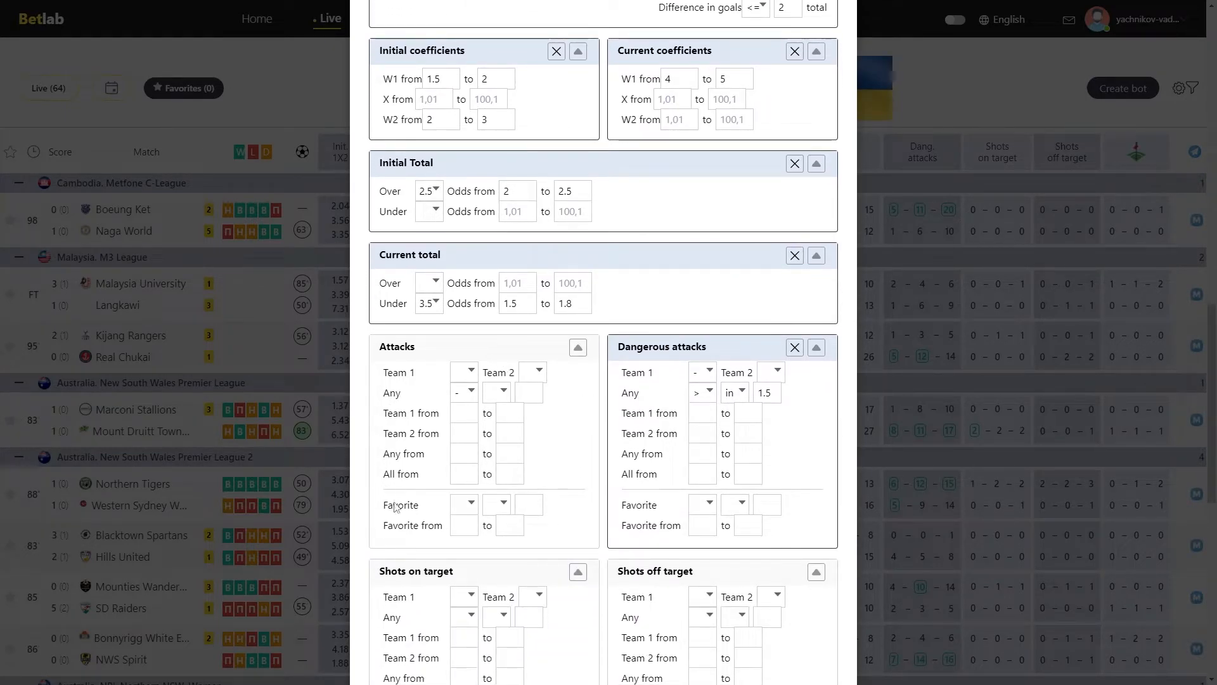
{"action": "mouse_move", "coordinate": [570, 559]}
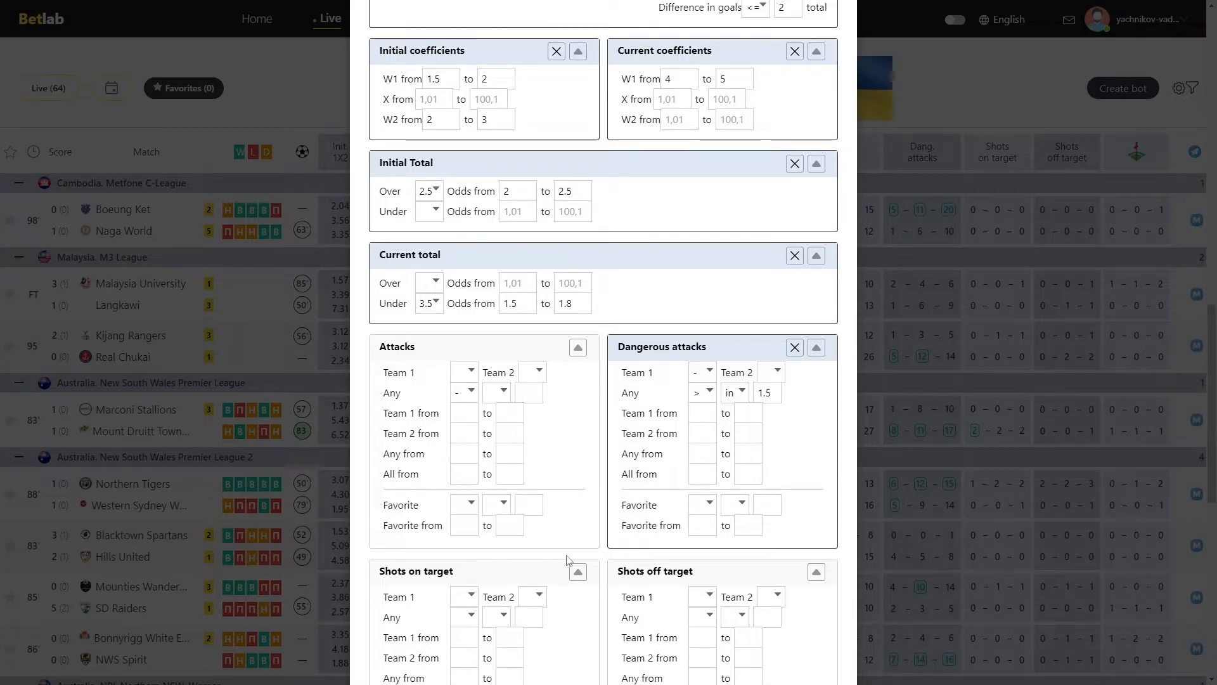
{"action": "left_click", "coordinate": [464, 392]}
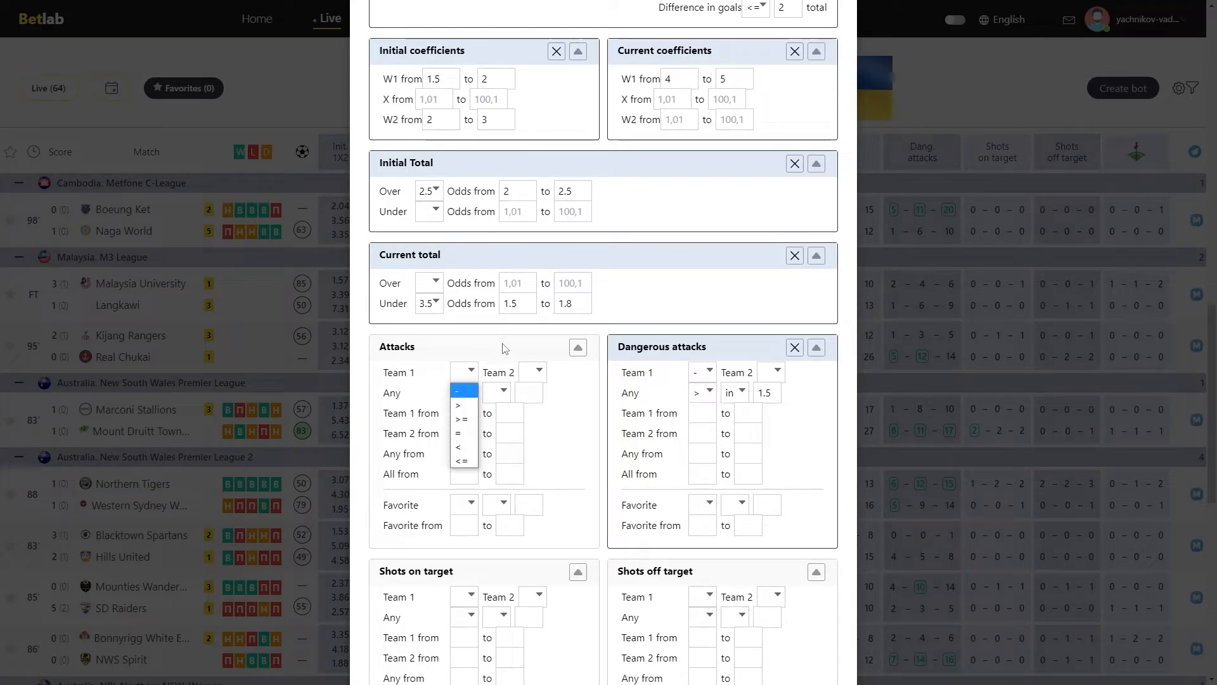
{"action": "left_click", "coordinate": [463, 404]}
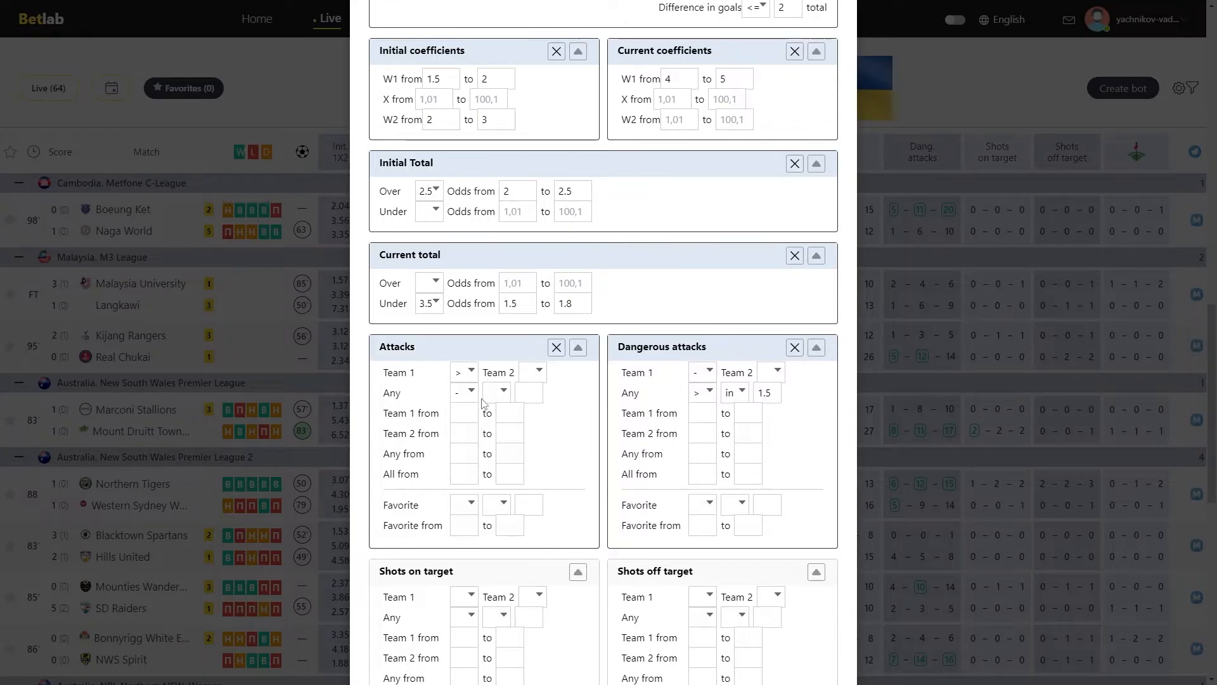
{"action": "left_click", "coordinate": [495, 392]}
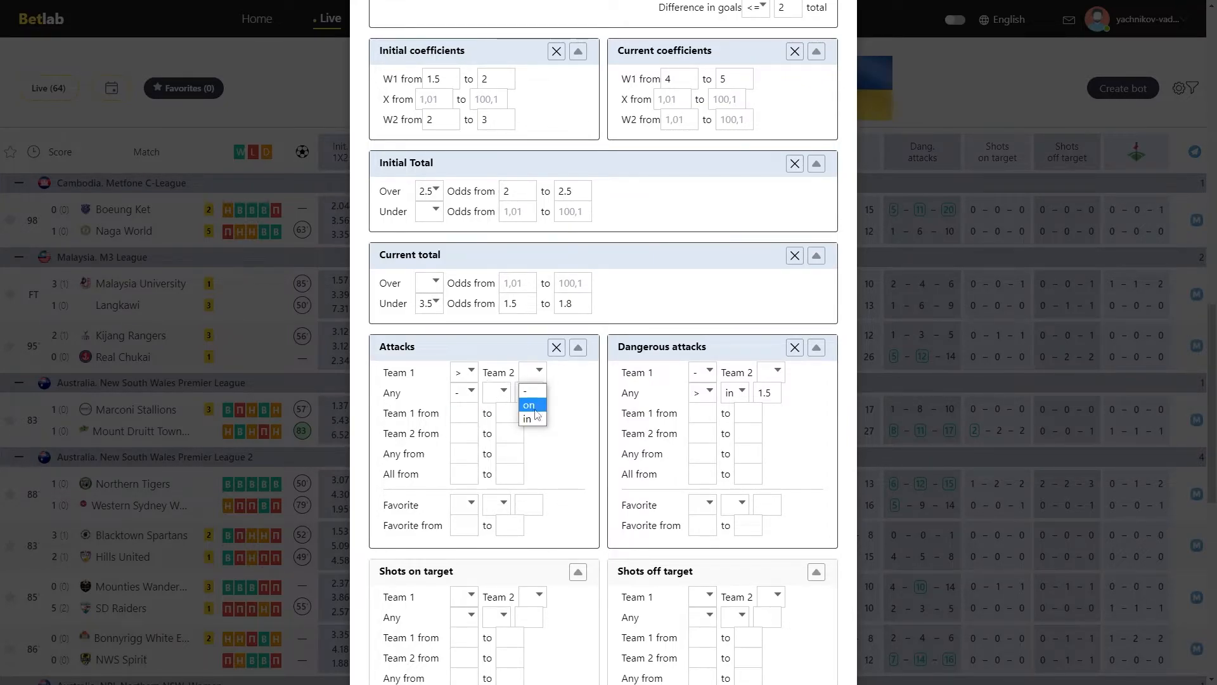
{"action": "left_click", "coordinate": [528, 405]}
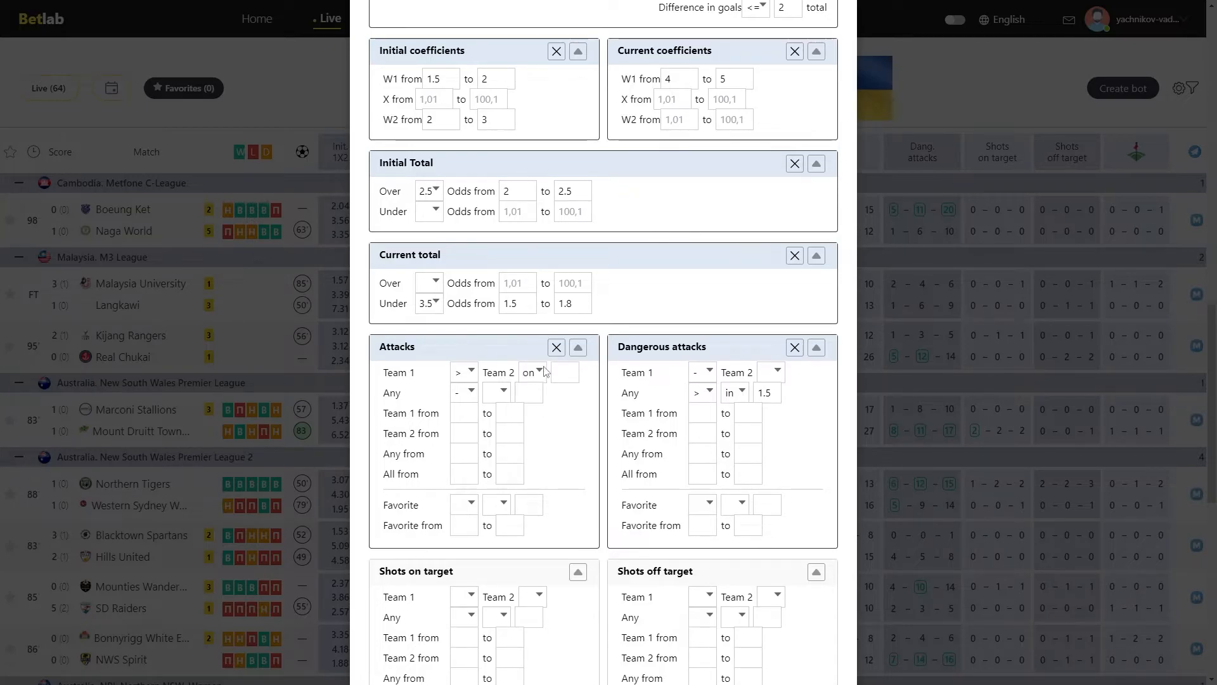
{"action": "left_click", "coordinate": [533, 372]}
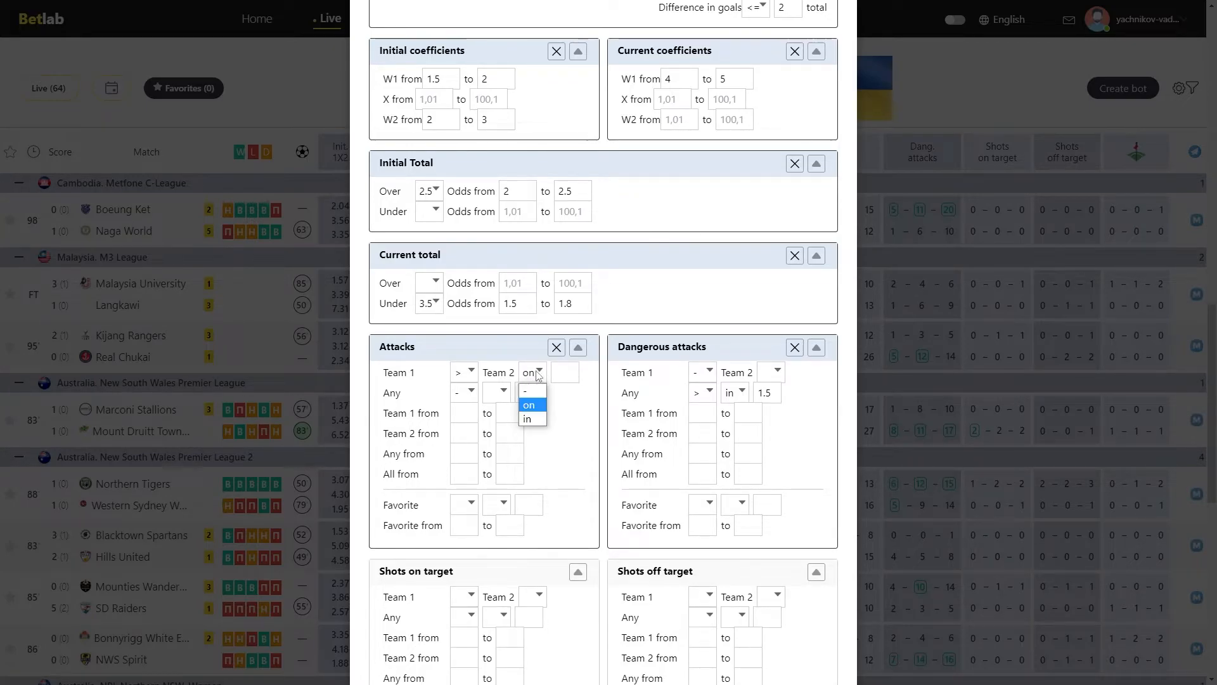
{"action": "left_click", "coordinate": [527, 418]}
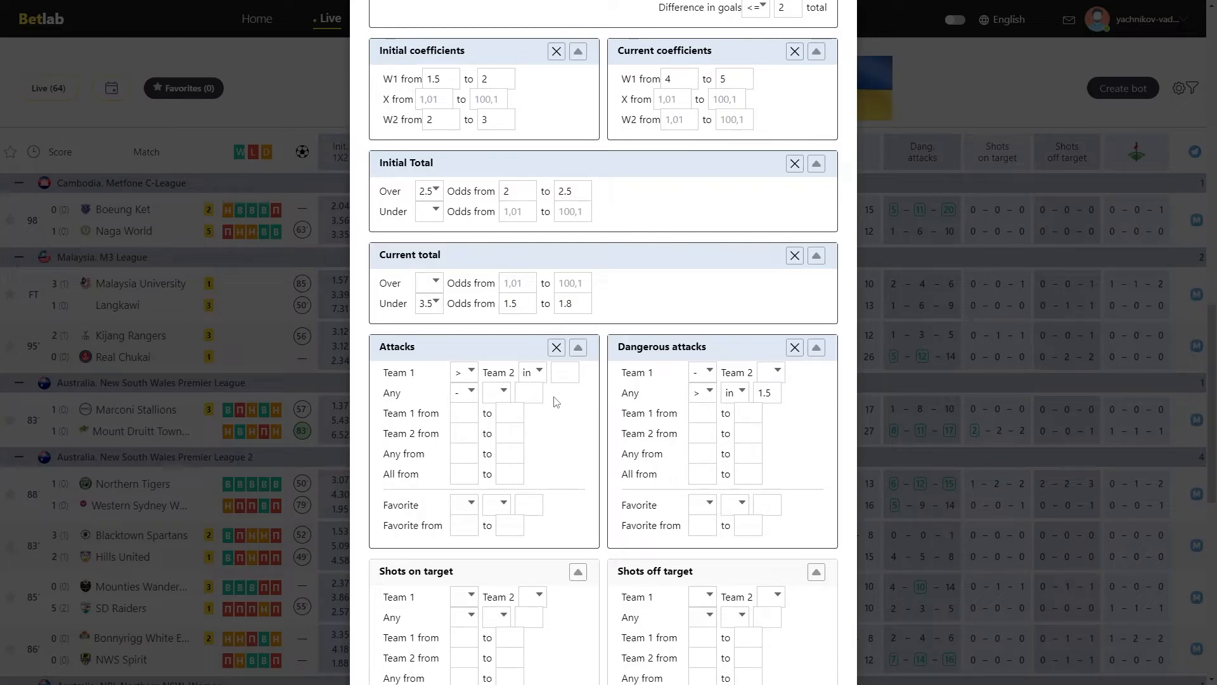
Require any team's attacks to be greater, in 1.2
{"action": "type", "text": "1"}
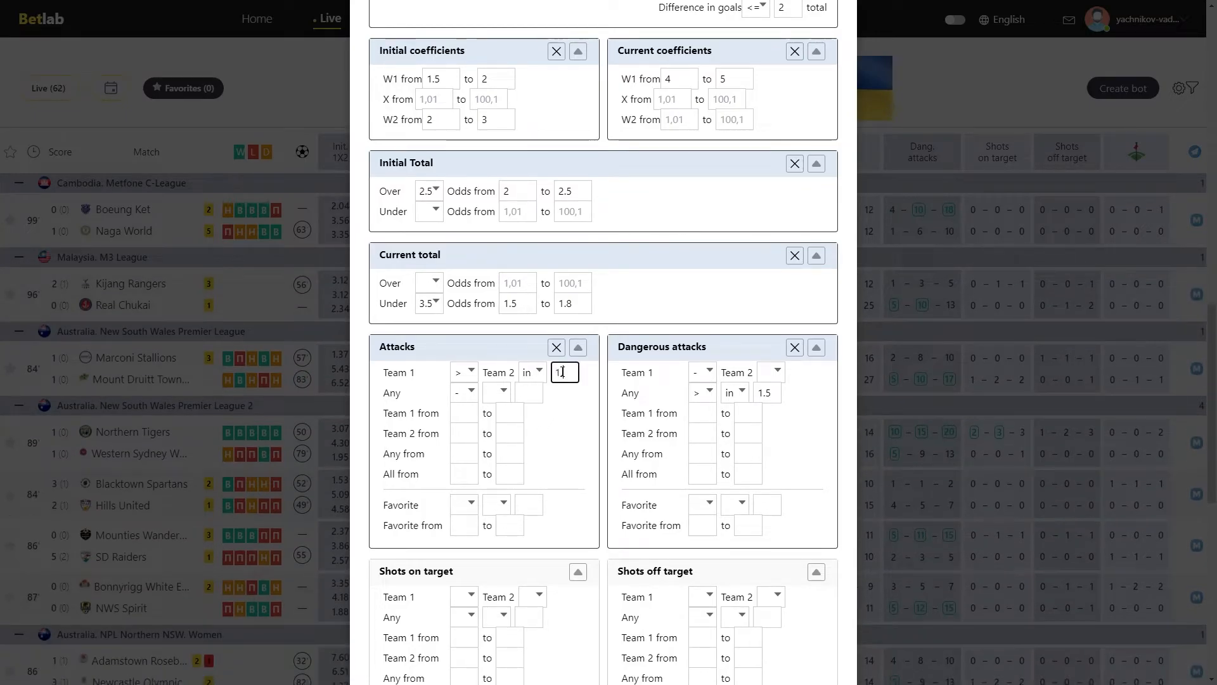
{"action": "type", "text": "1.2"}
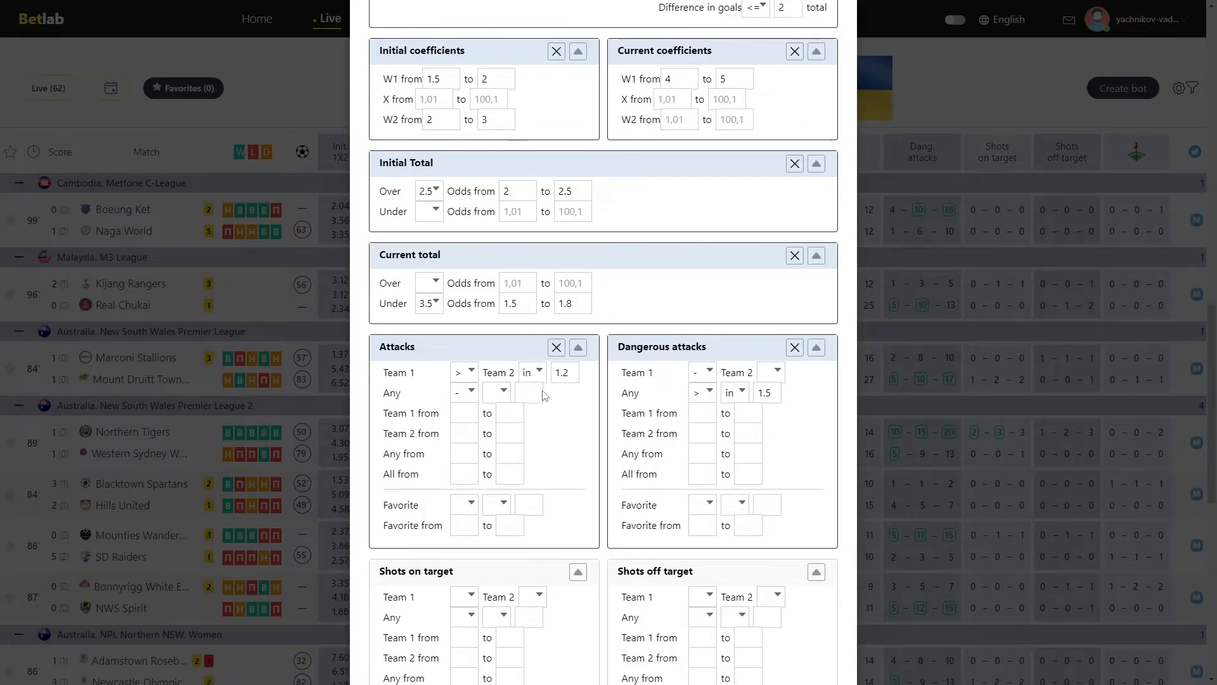
{"action": "left_click", "coordinate": [463, 392]}
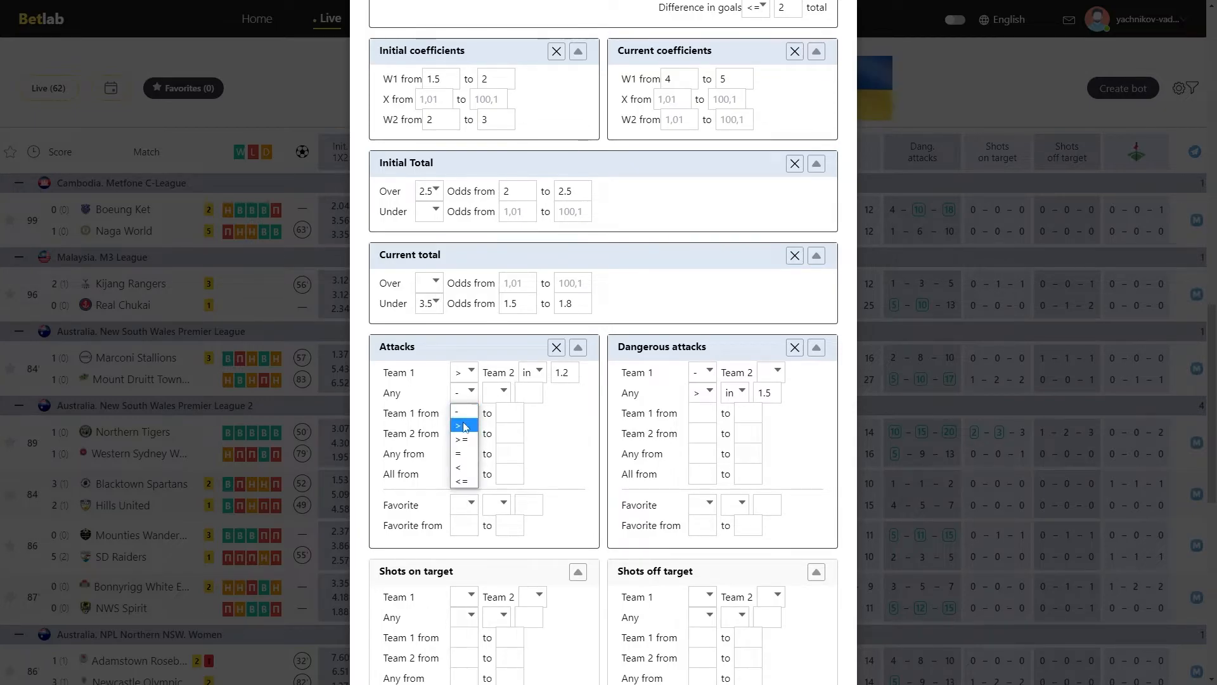
{"action": "left_click", "coordinate": [463, 391]}
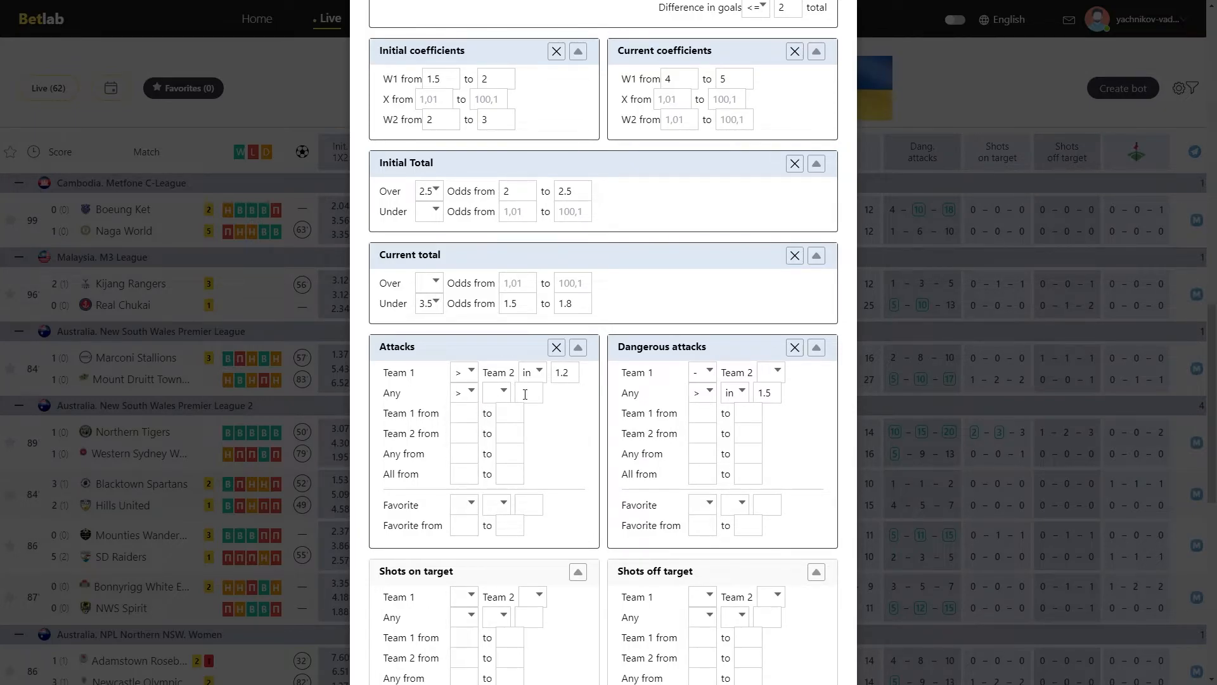
{"action": "type", "text": "1.2"}
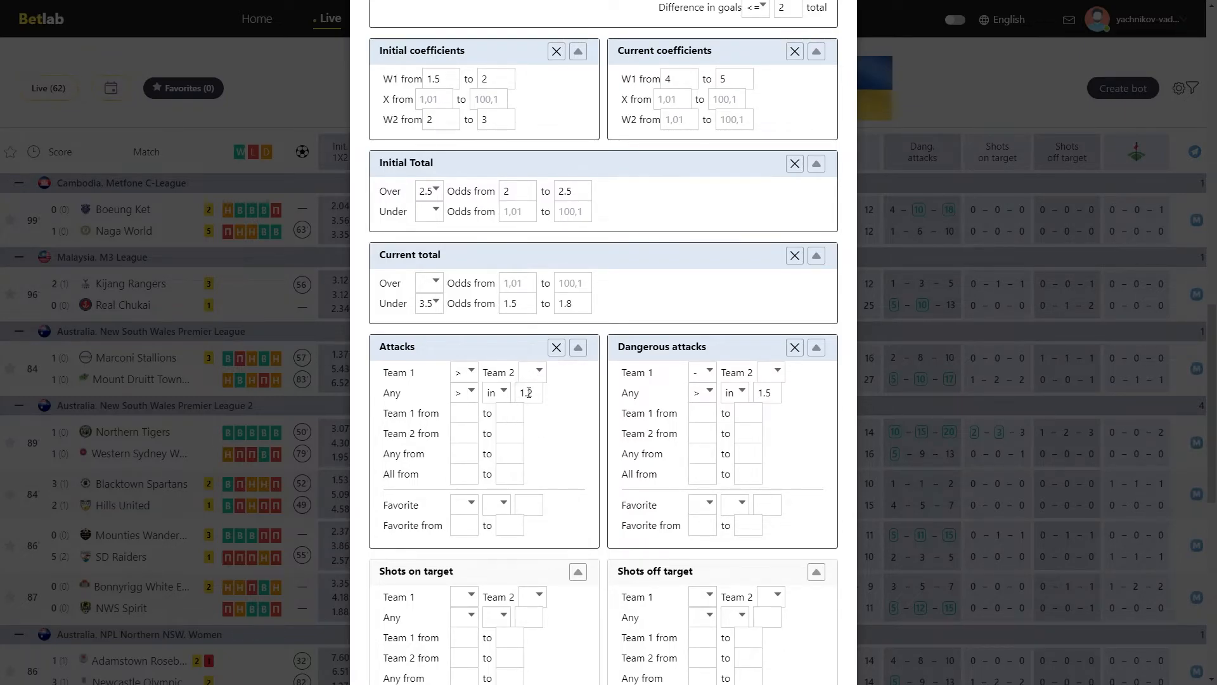
{"action": "type", "text": "1.2"}
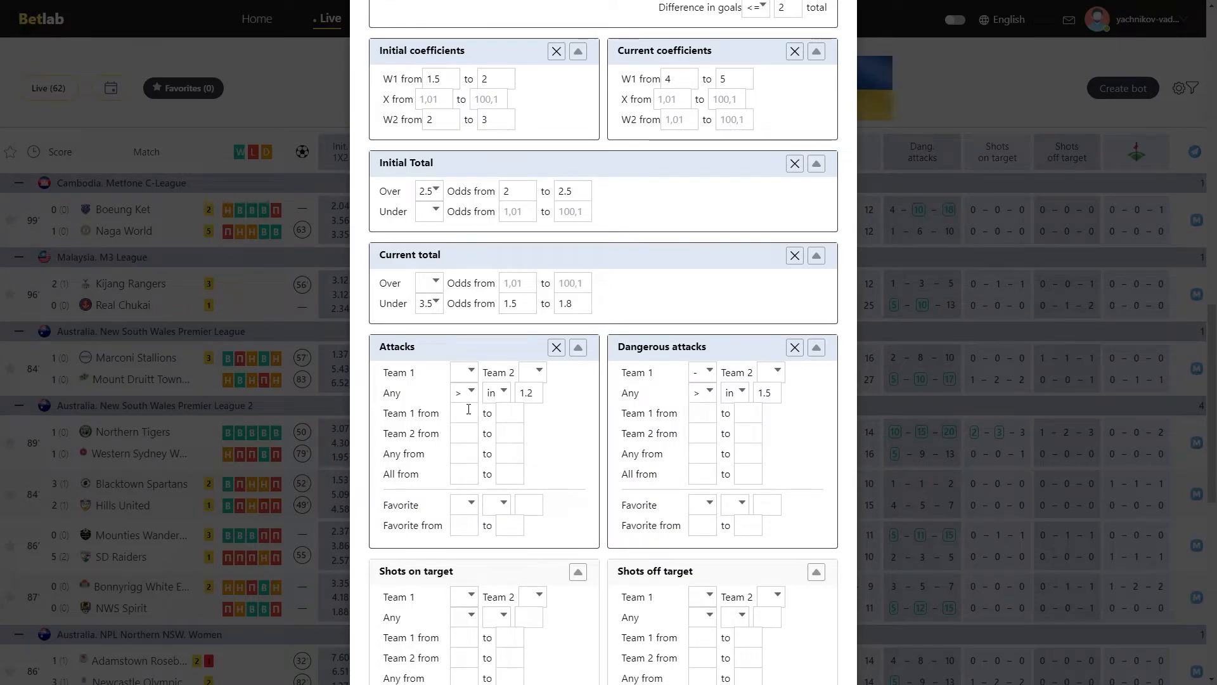
Enter Team 1 attacks 20–50, Team 2 attacks 30–60, and favourite above 3
{"action": "type", "text": "20"}
{"action": "type", "text": "50"}
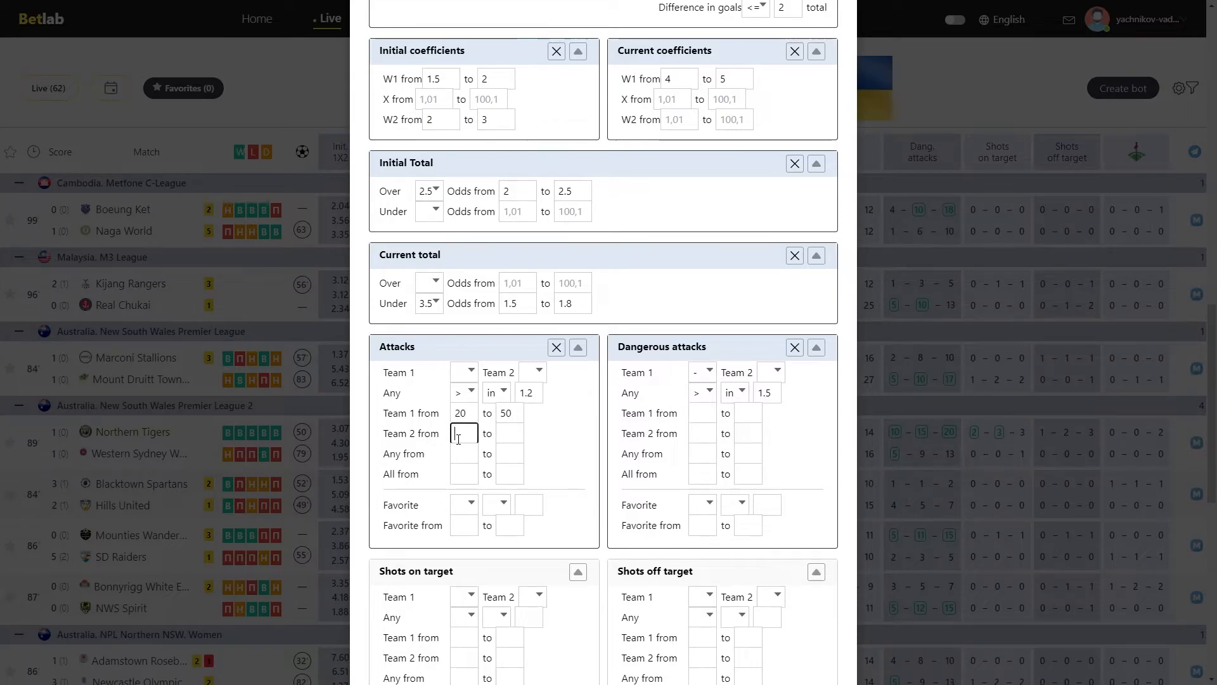
{"action": "type", "text": "30"}
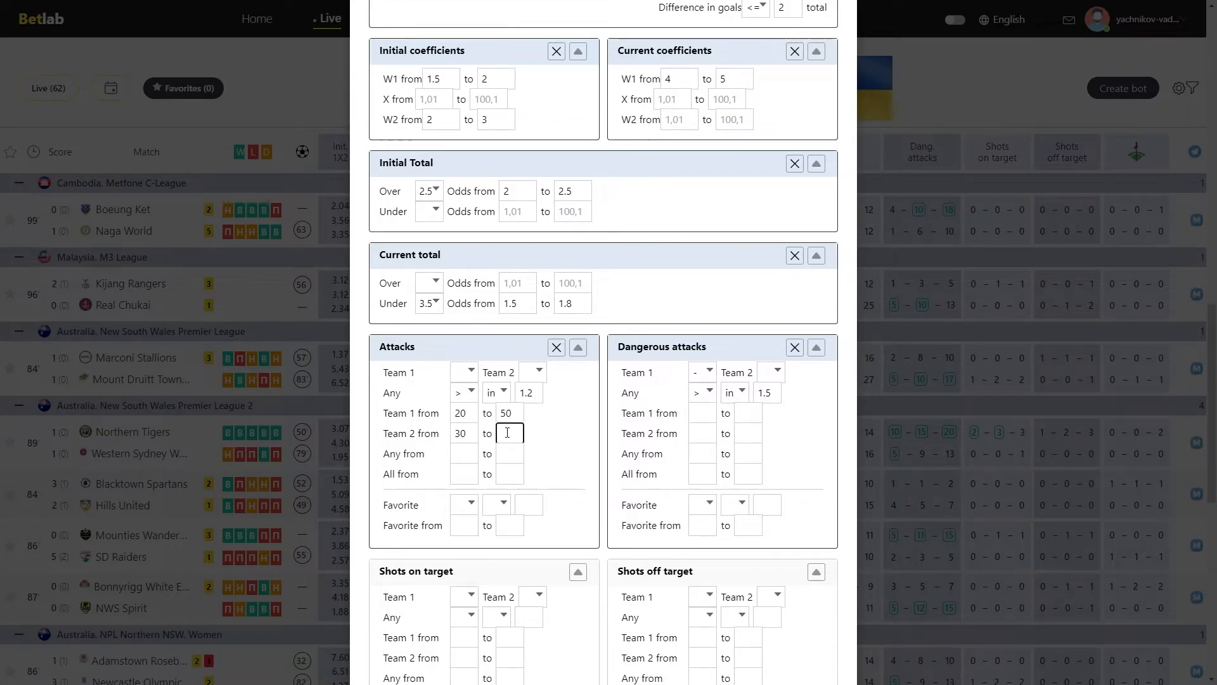
{"action": "type", "text": "60"}
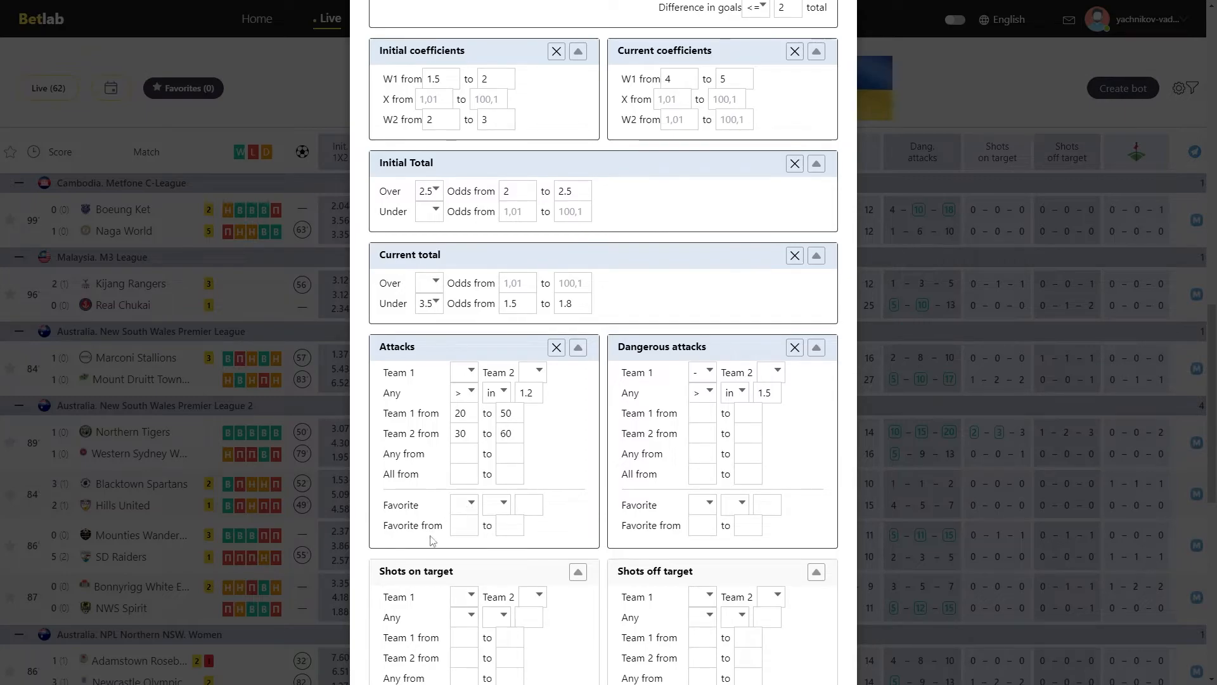
{"action": "left_click", "coordinate": [497, 504]}
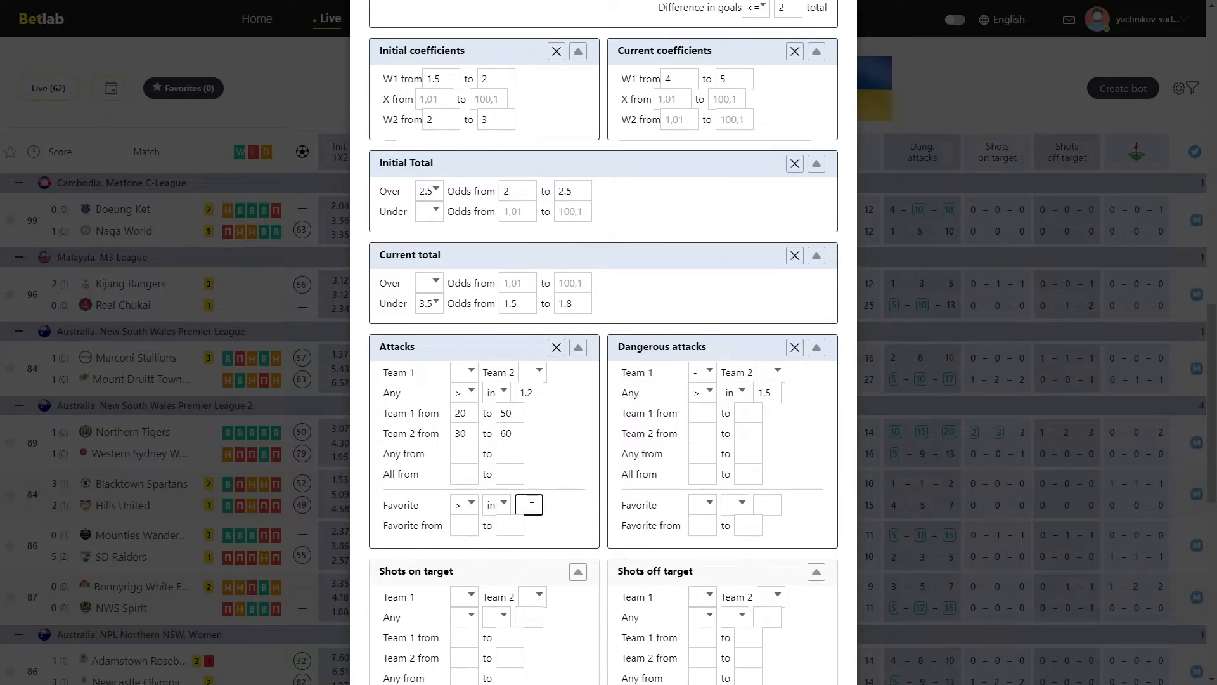
{"action": "type", "text": "3"}
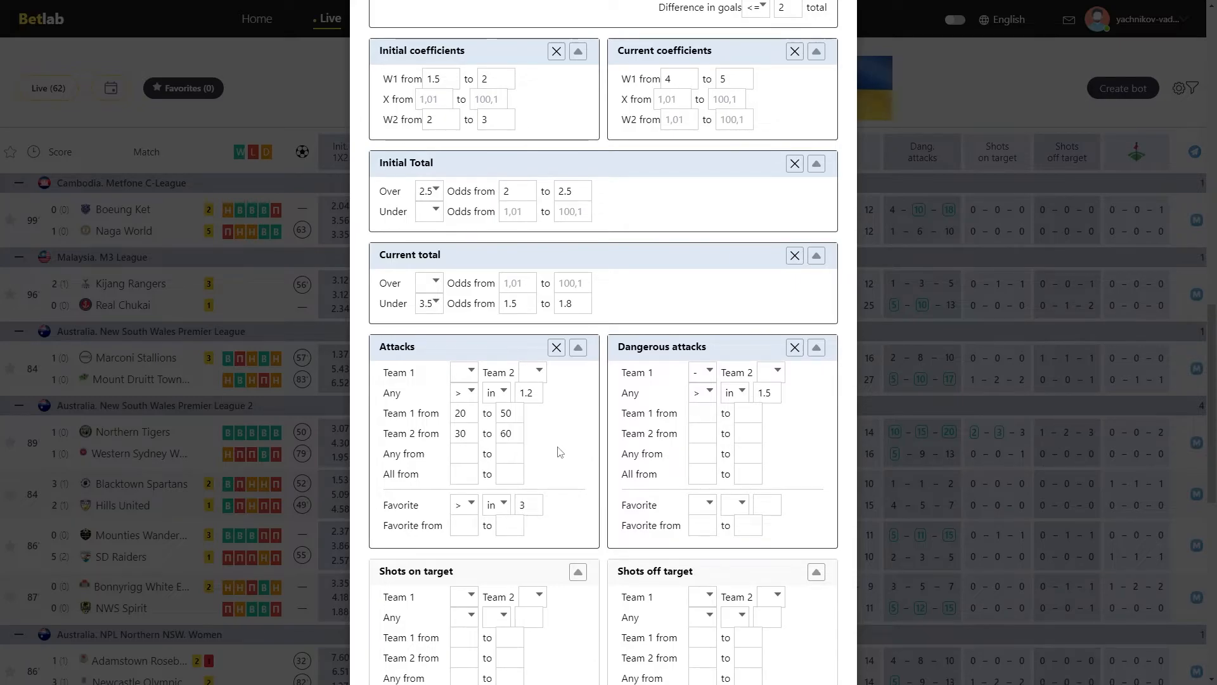
Clear the Current total and Attacks condition blocks from the filter form
{"action": "scroll", "scroll_direction": "down", "scroll_amount": 3}
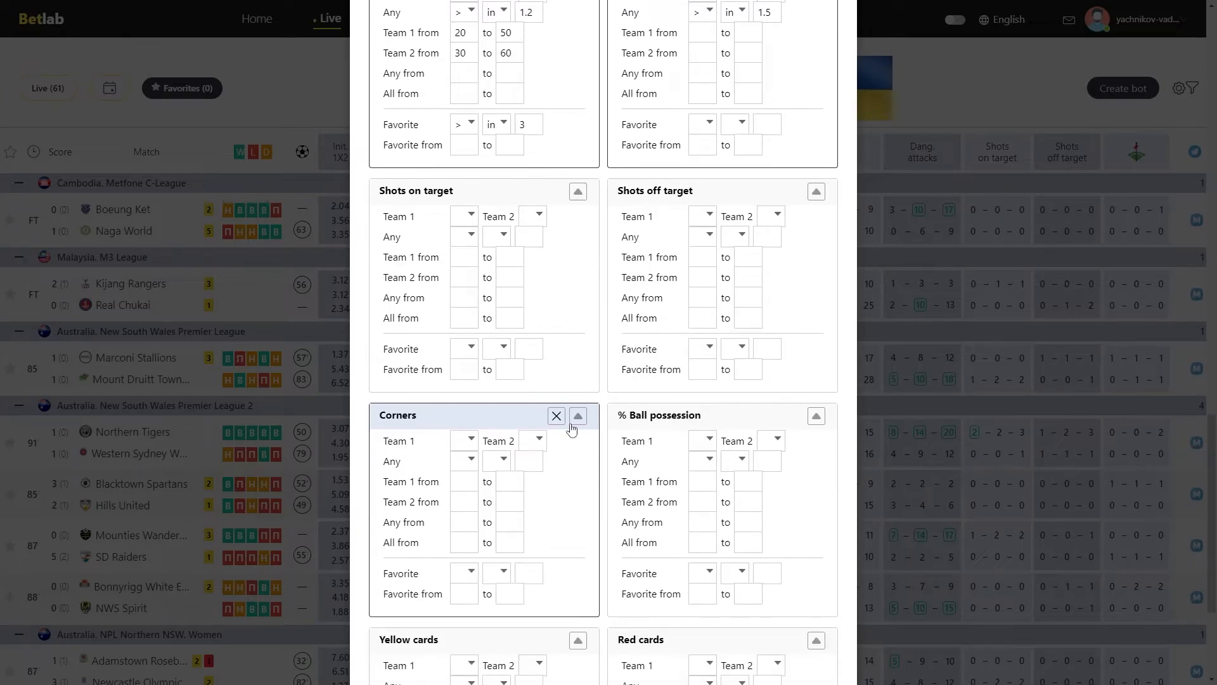
{"action": "scroll", "scroll_direction": "down", "scroll_amount": 3}
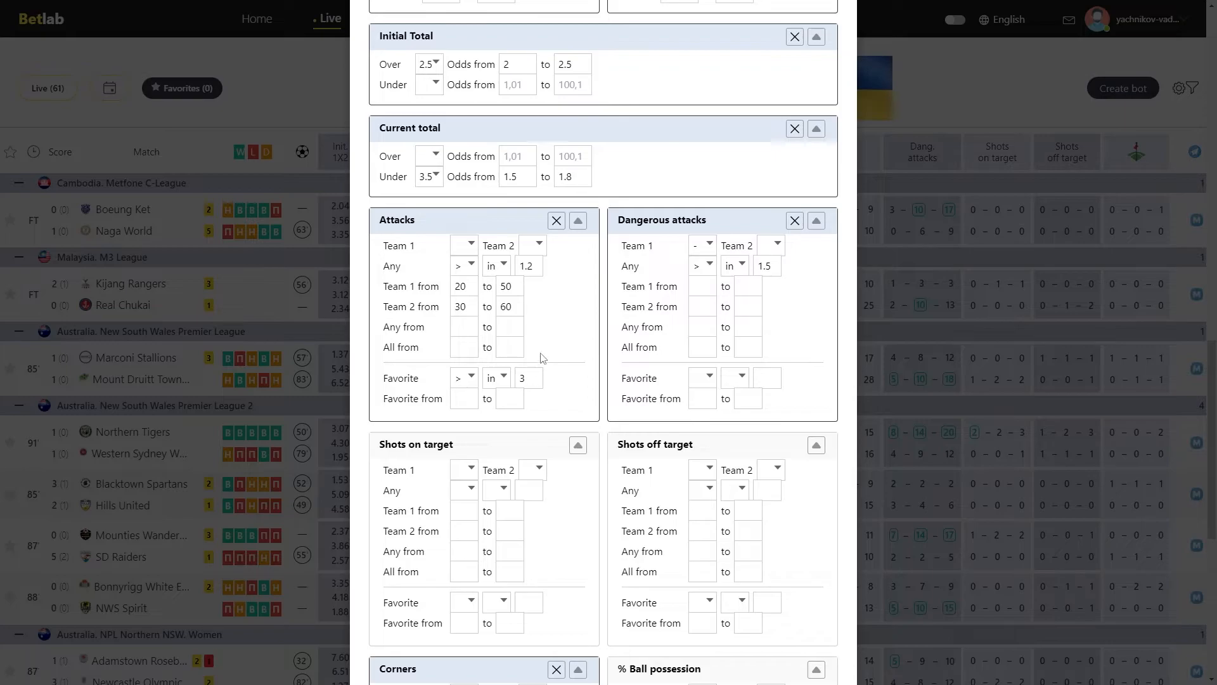
{"action": "mouse_move", "coordinate": [559, 344]}
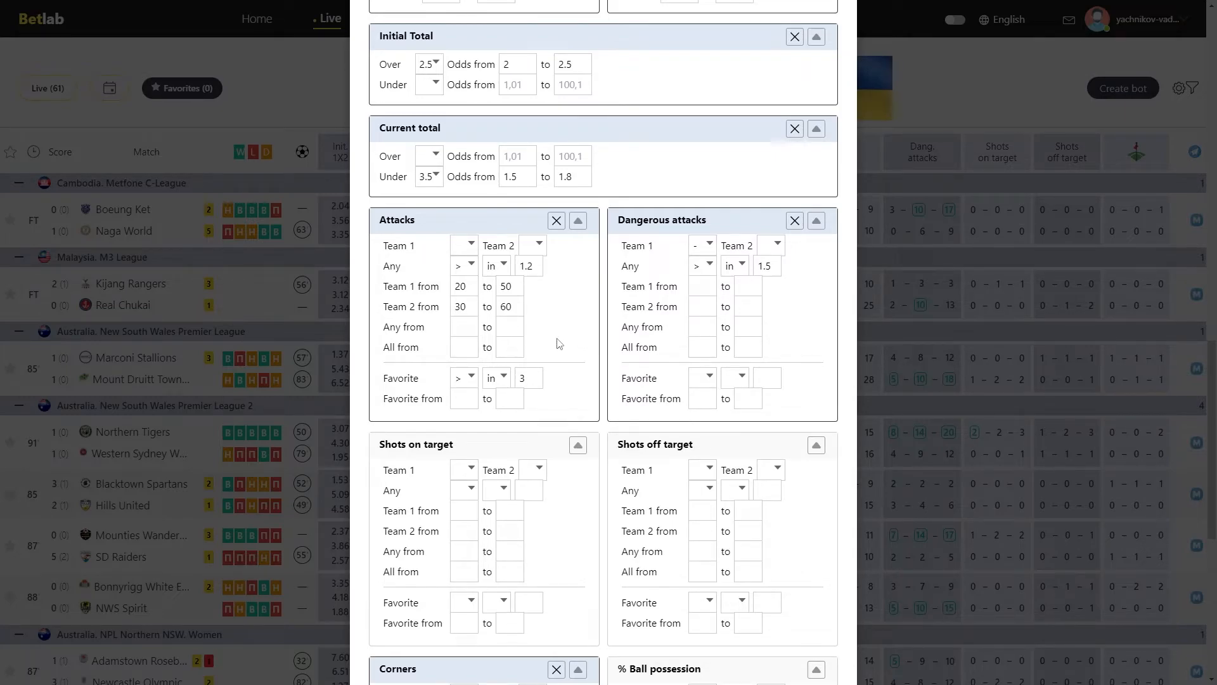
{"action": "scroll", "scroll_direction": "down", "scroll_amount": 3}
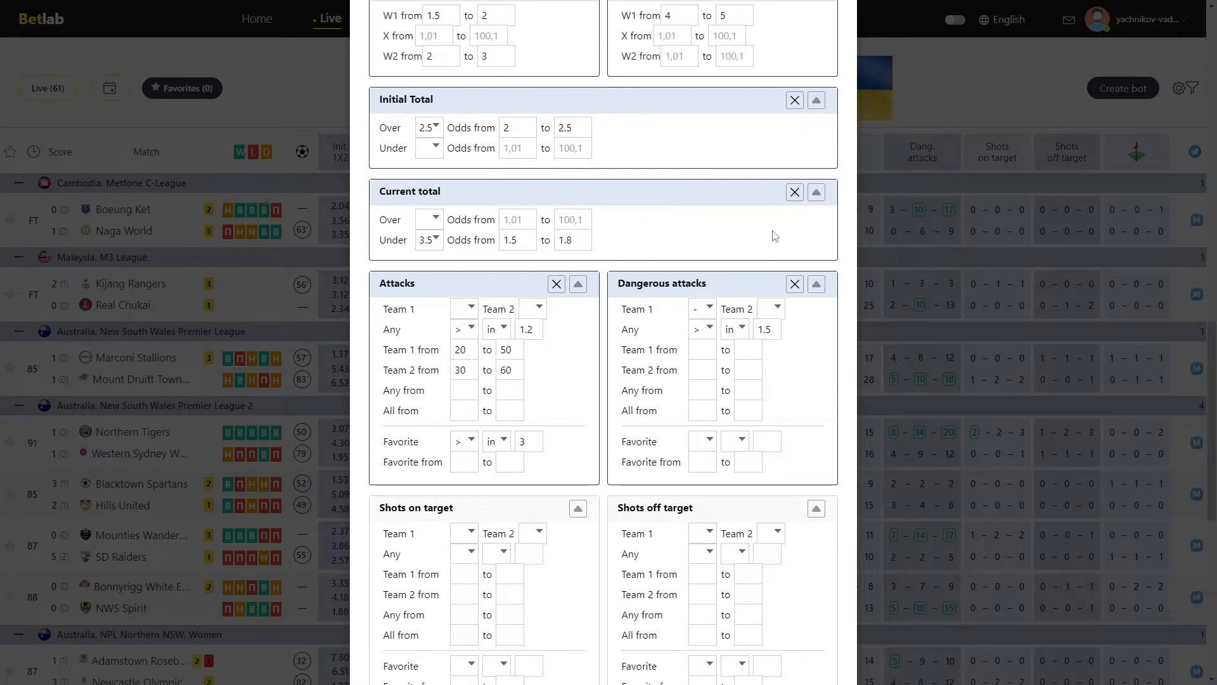
{"action": "left_click", "coordinate": [792, 191]}
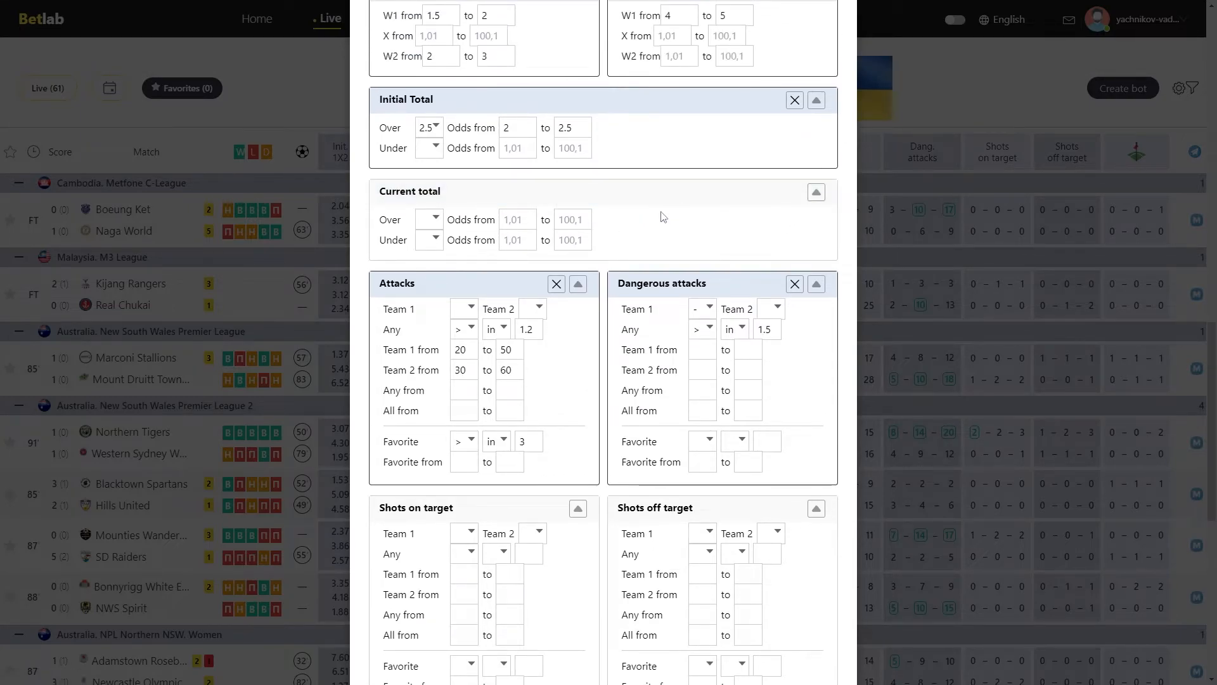
{"action": "mouse_move", "coordinate": [556, 283]}
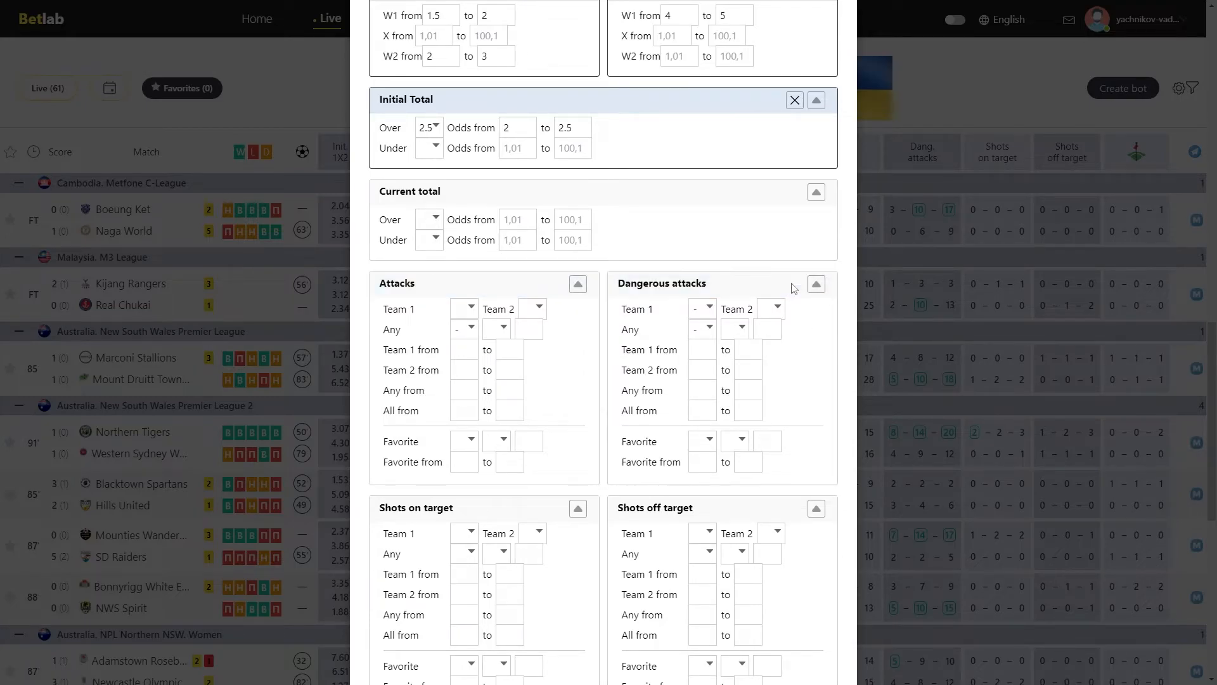
{"action": "scroll", "scroll_direction": "down", "scroll_amount": 3}
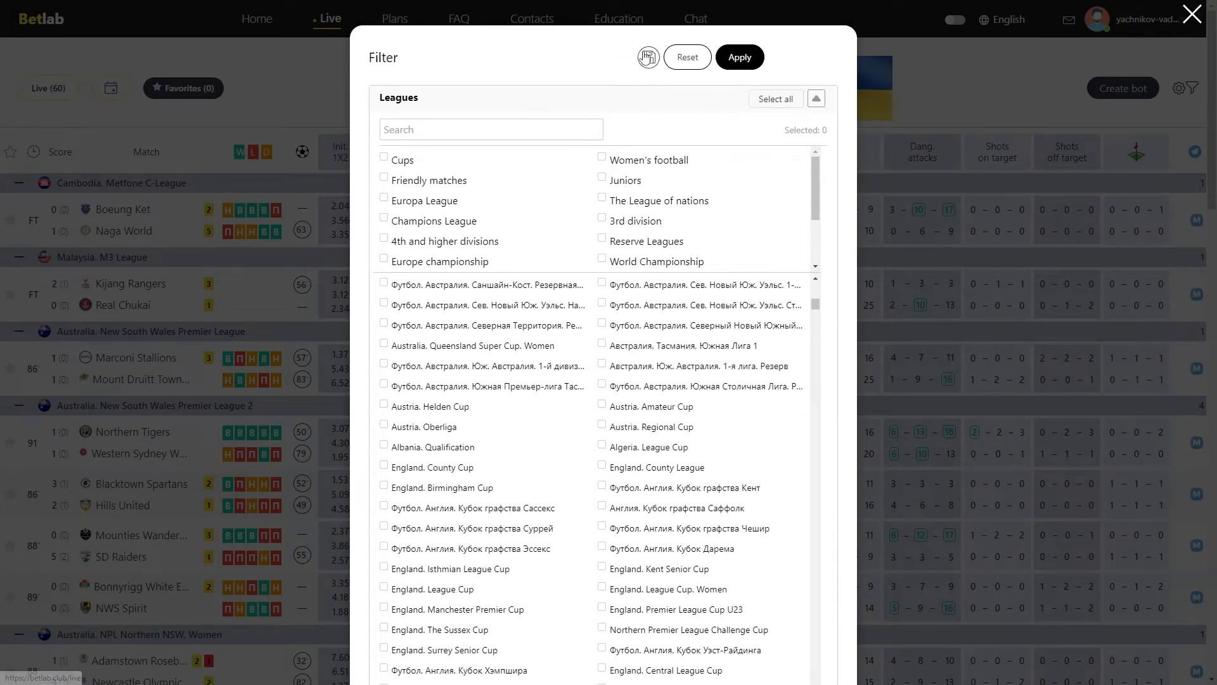
{"action": "left_click", "coordinate": [647, 57]}
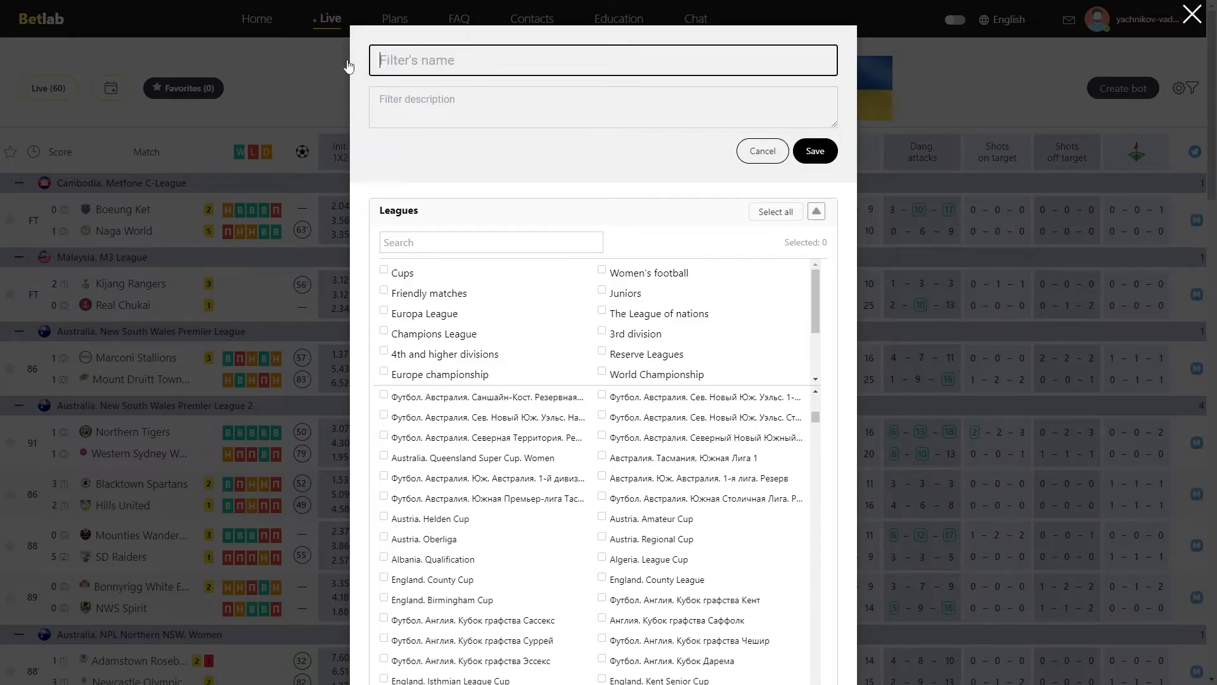
{"action": "type", "text": "0"}
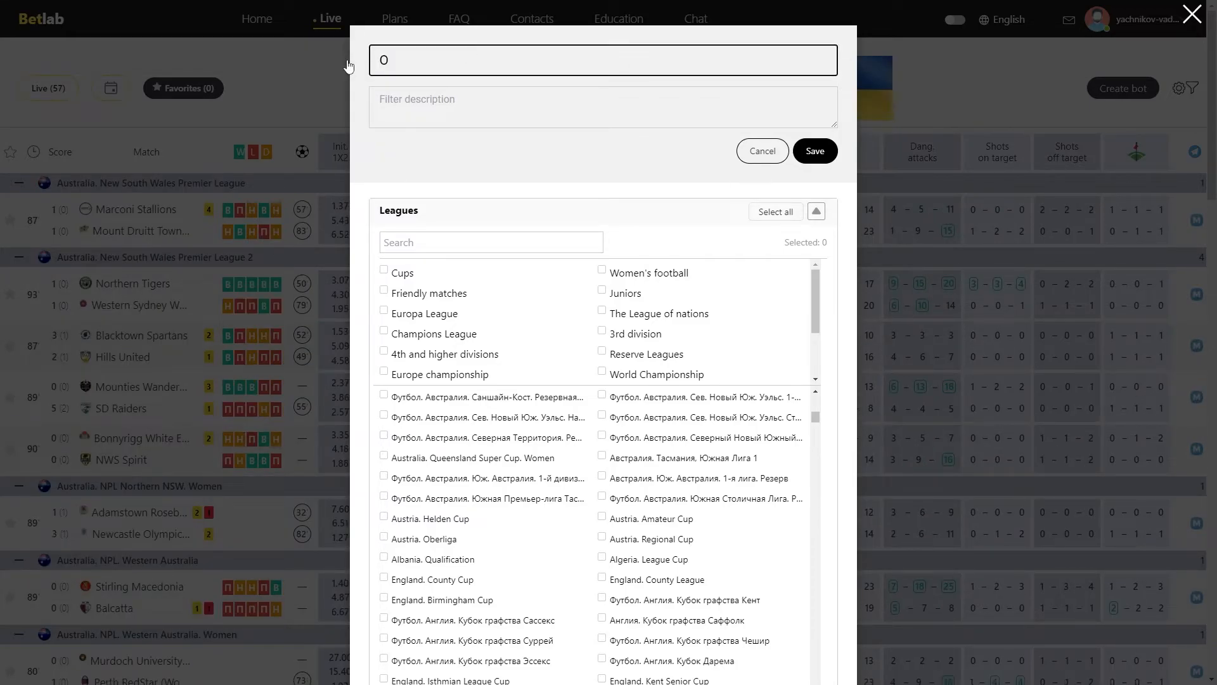
{"action": "type", "text": "ur we"}
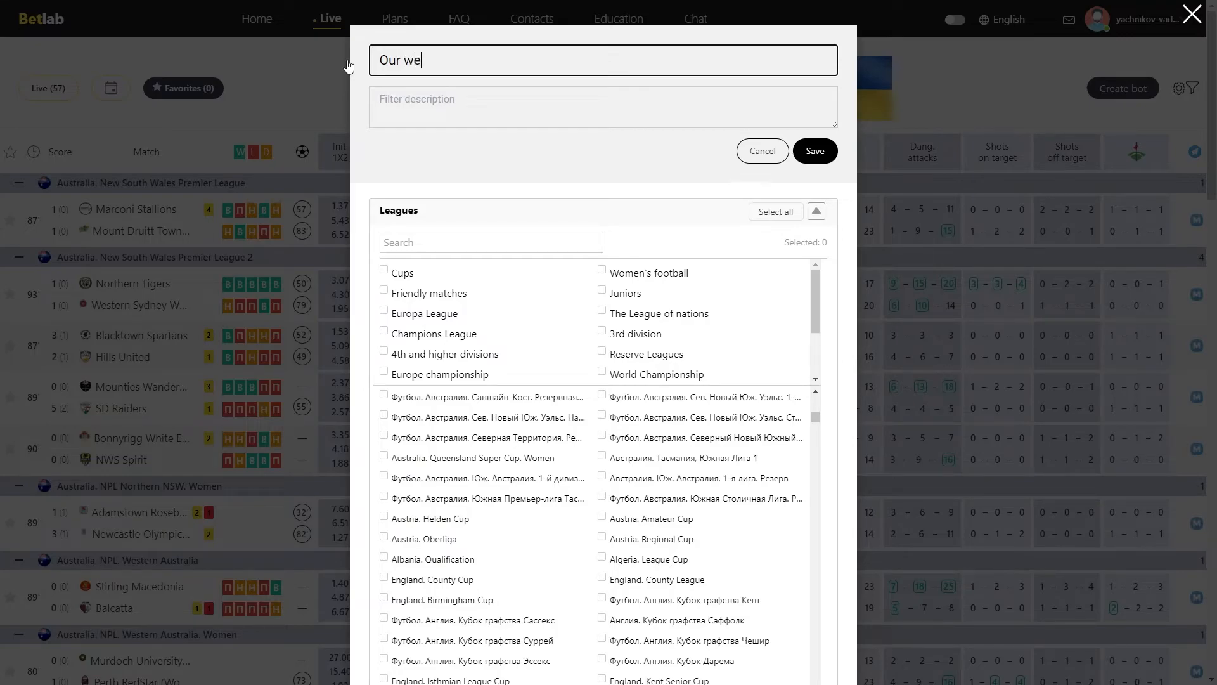
{"action": "type", "text": "bsite"}
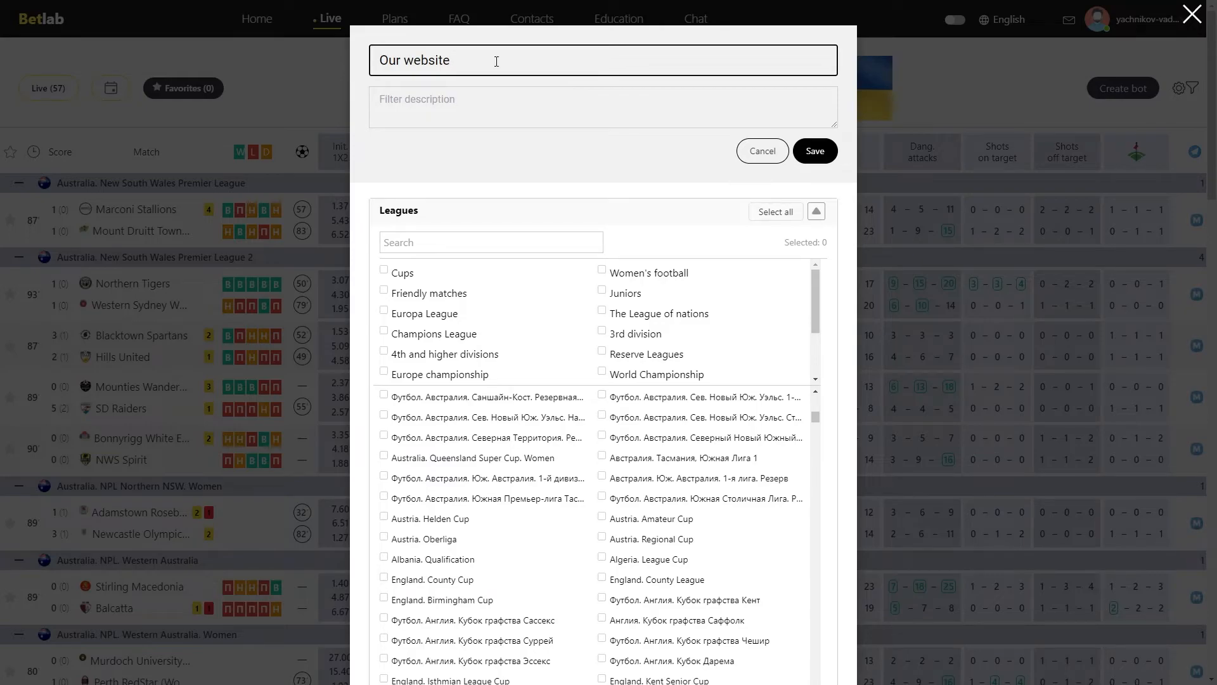
{"action": "type", "text": "https://betlab.club"}
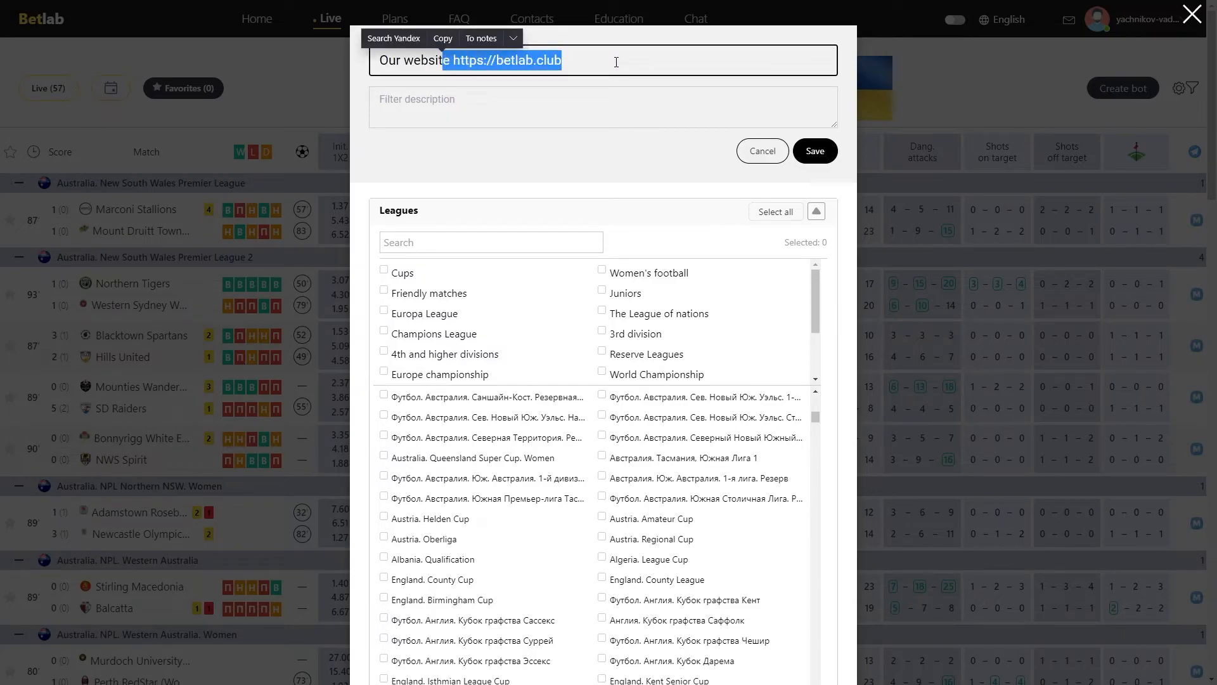
{"action": "type", "text": "Prediction"}
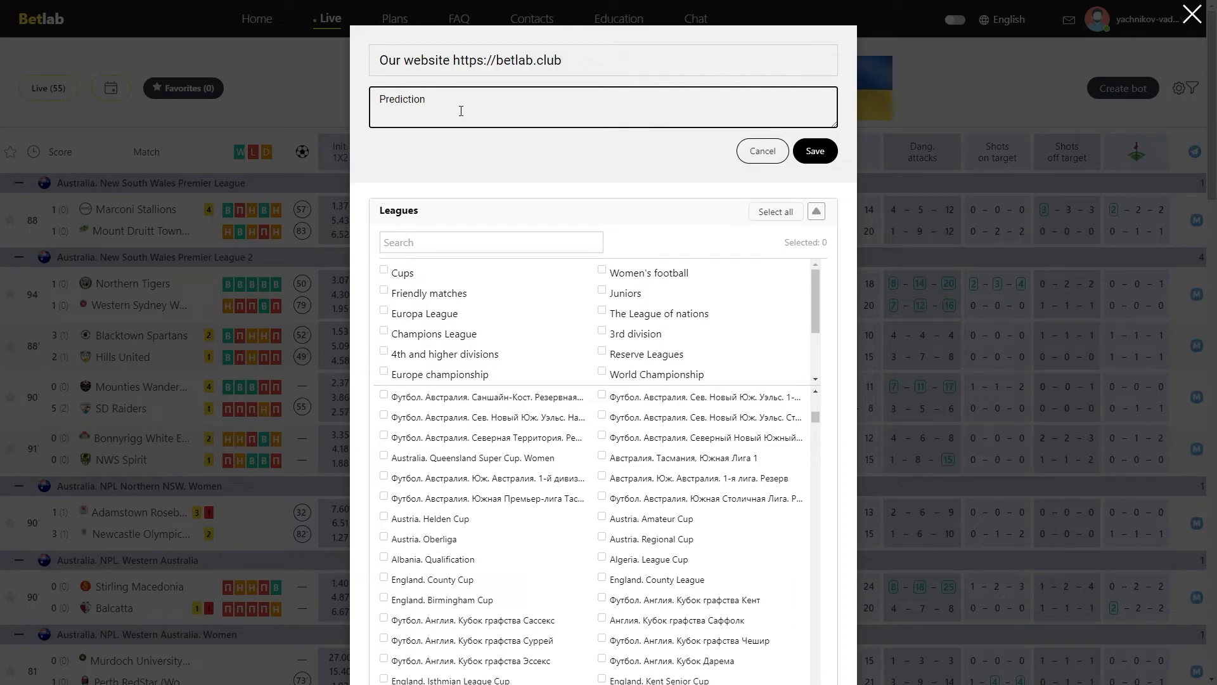
{"action": "type", "text": "for total"}
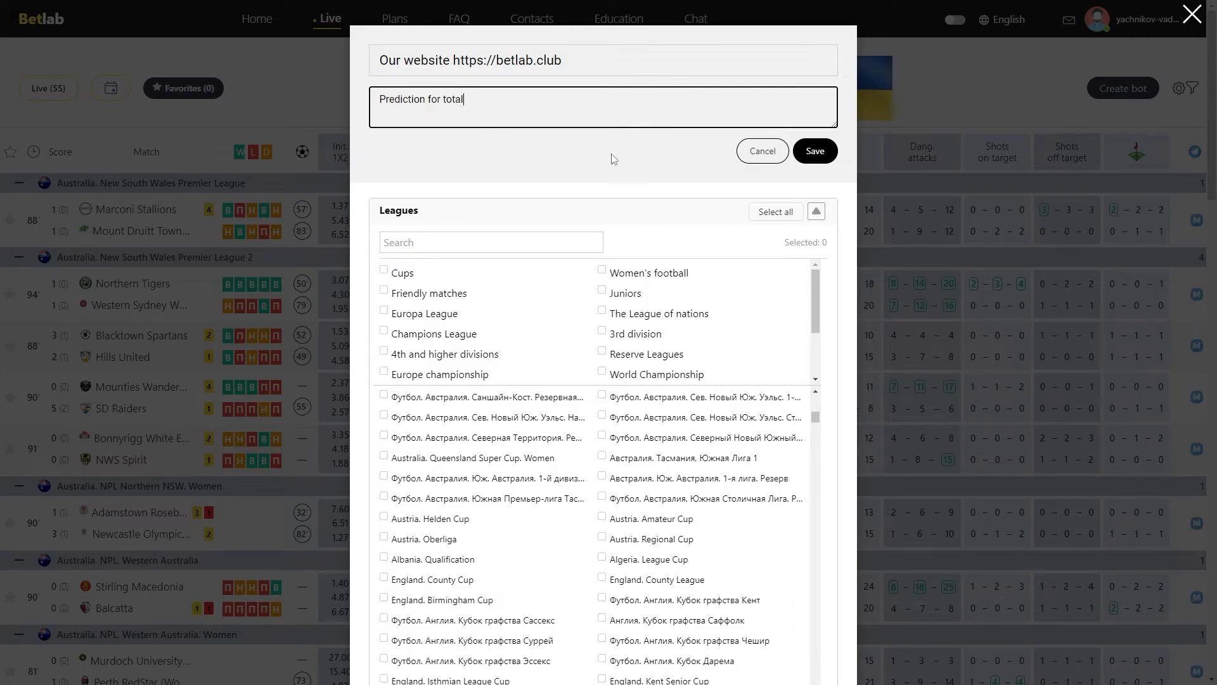
{"action": "left_click", "coordinate": [813, 151]}
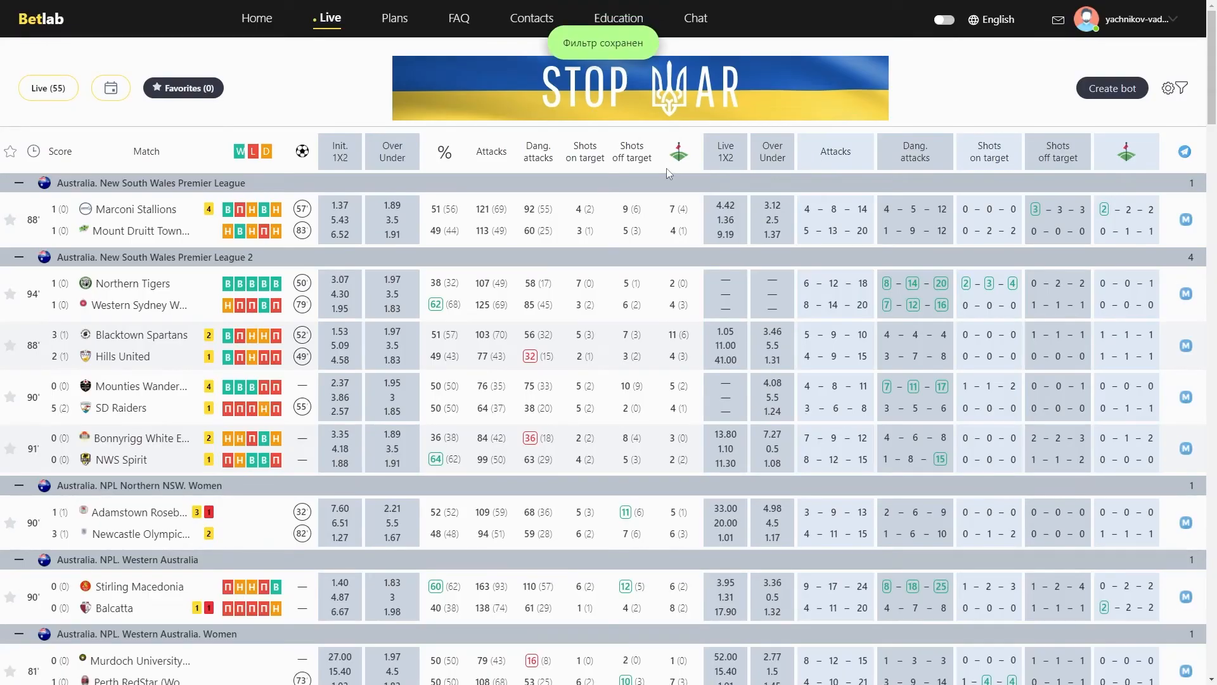
{"action": "left_click", "coordinate": [1181, 87]}
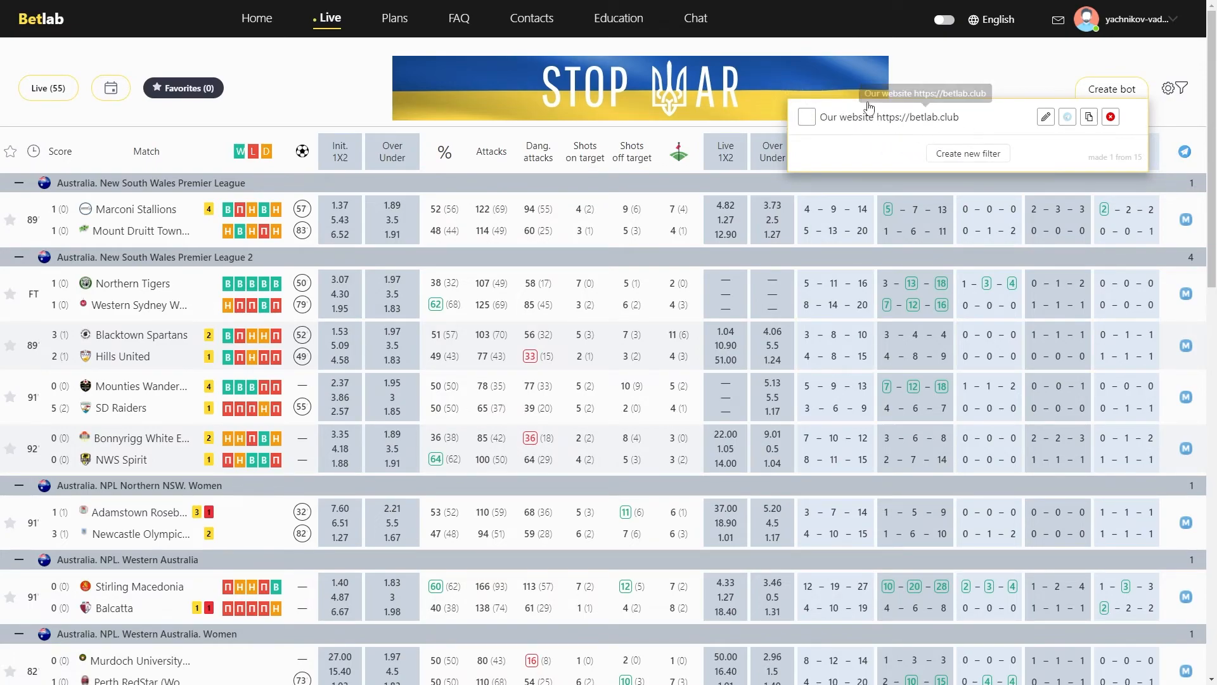
{"action": "left_click", "coordinate": [805, 117]}
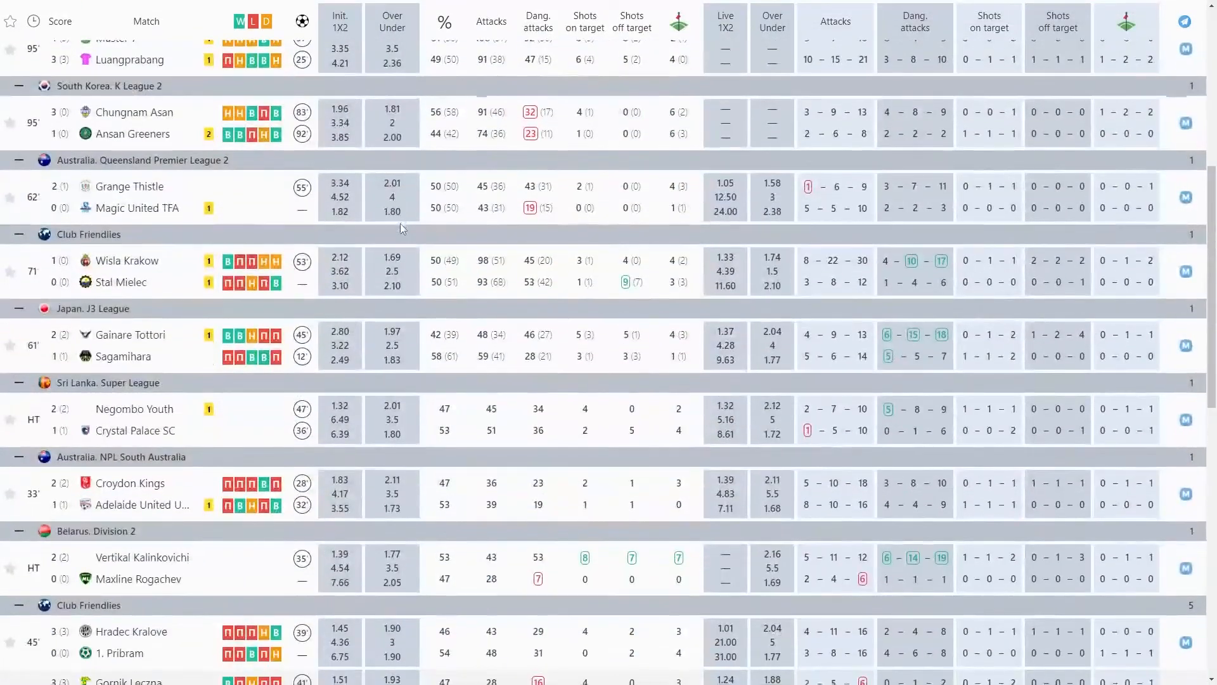
{"action": "scroll", "scroll_direction": "down", "scroll_amount": 3}
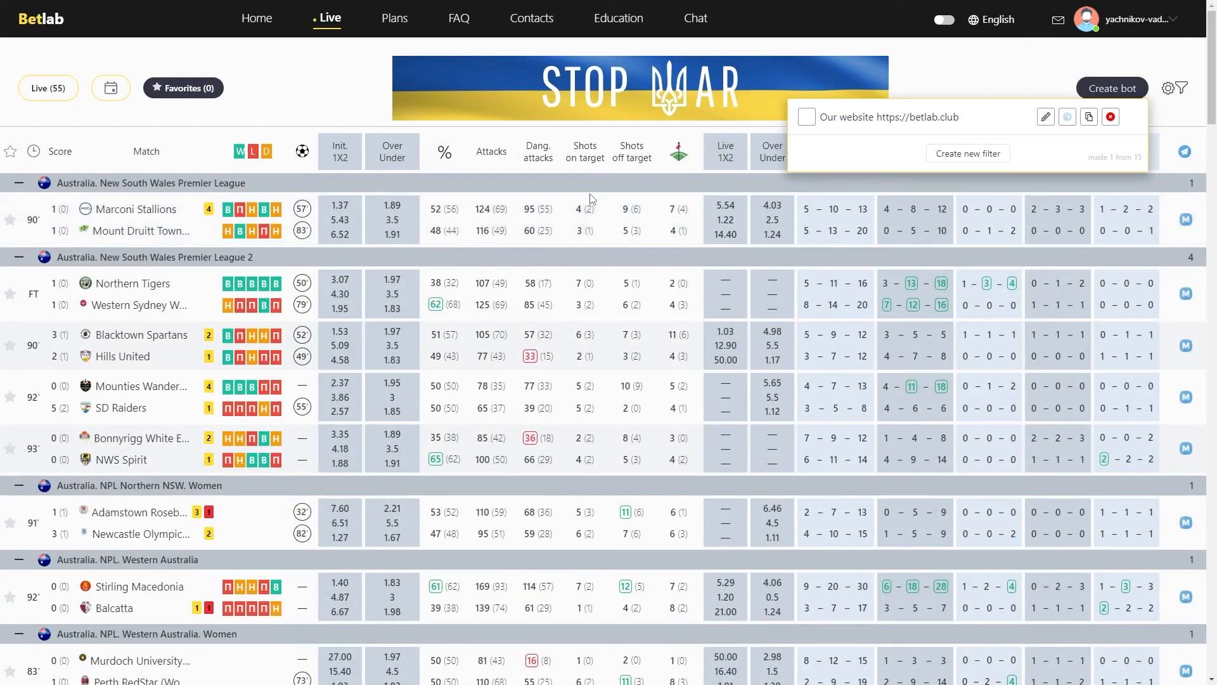
{"action": "left_click", "coordinate": [1109, 116]}
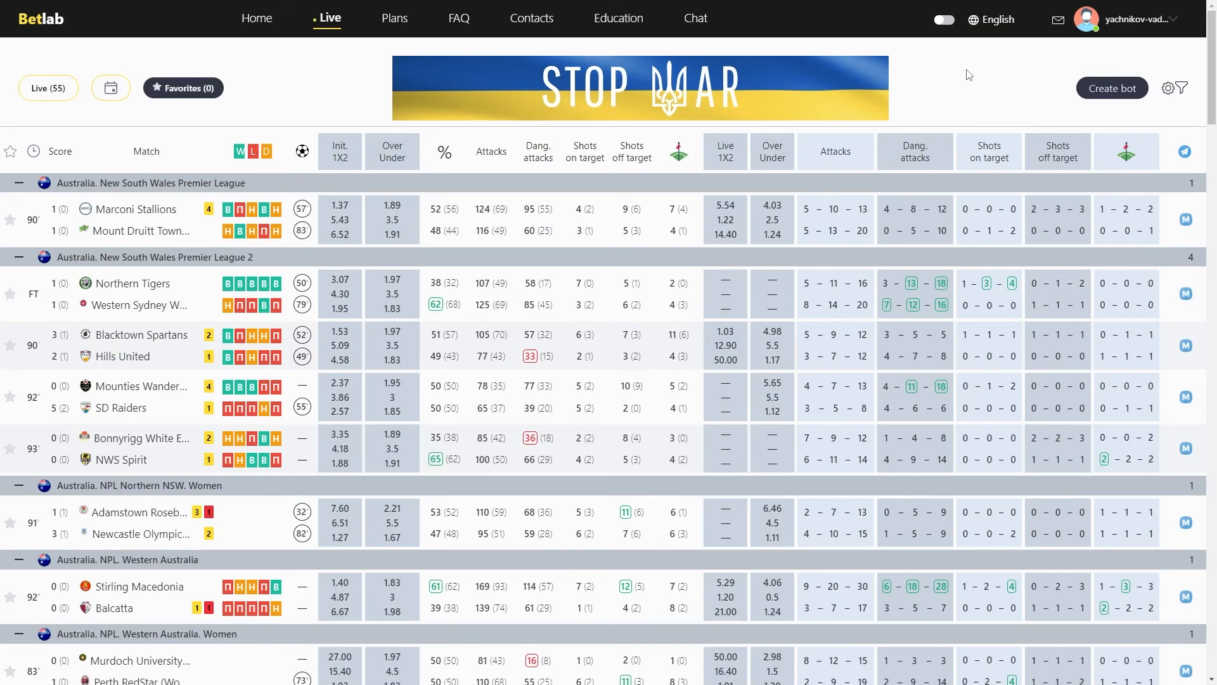
{"action": "scroll", "scroll_direction": "down", "scroll_amount": 3}
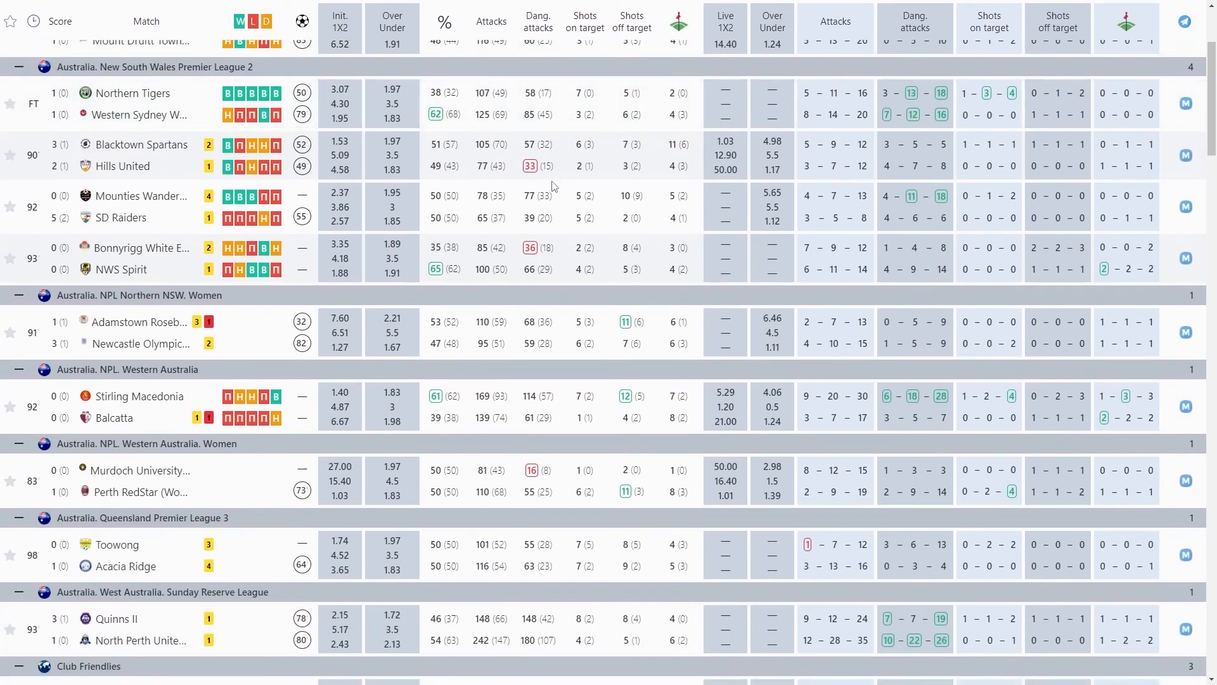
{"action": "scroll", "scroll_direction": "up", "scroll_amount": 3}
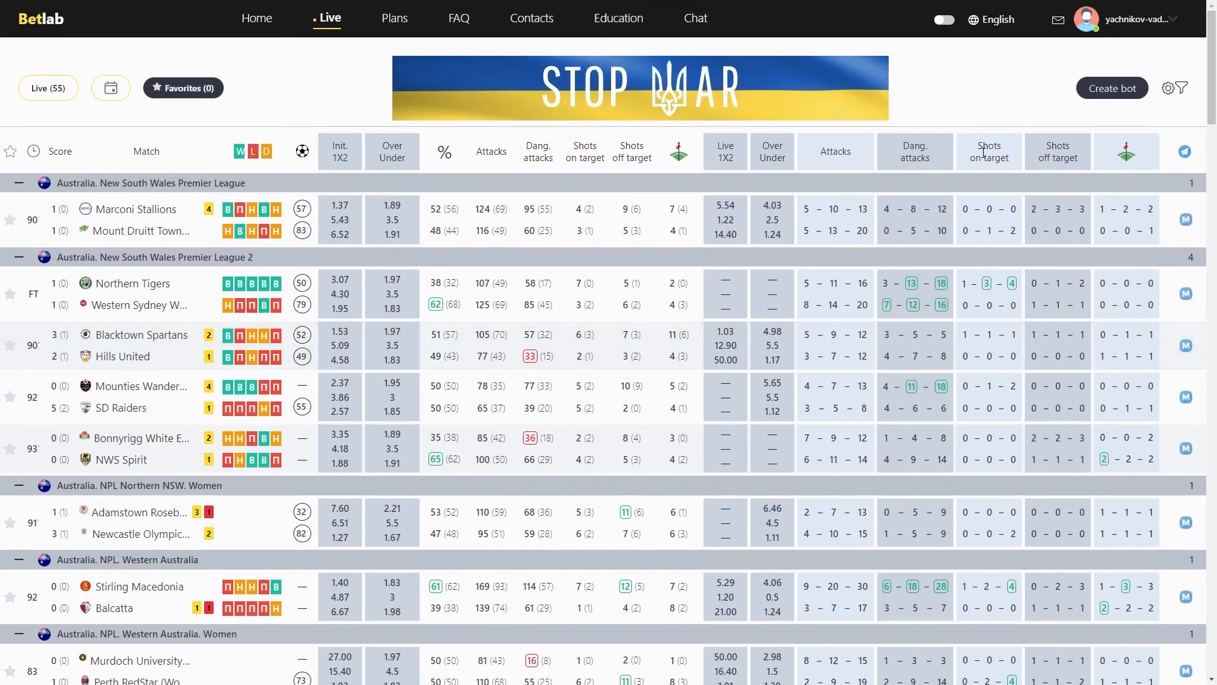
{"action": "mouse_move", "coordinate": [864, 127]}
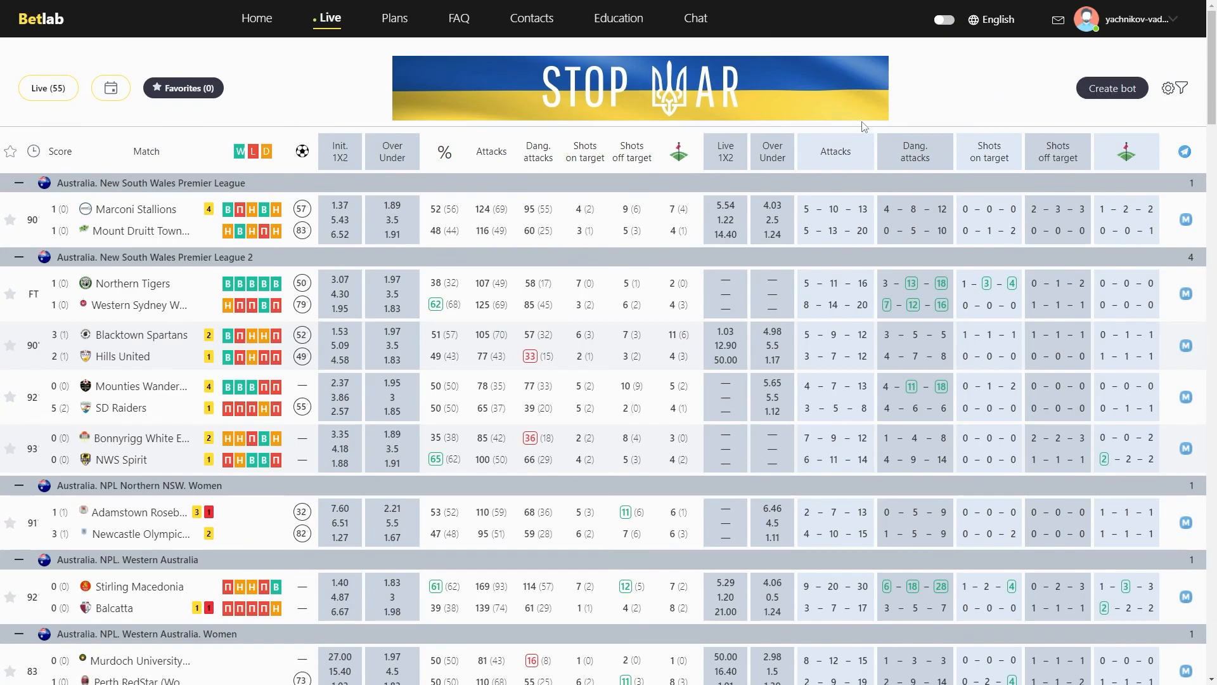